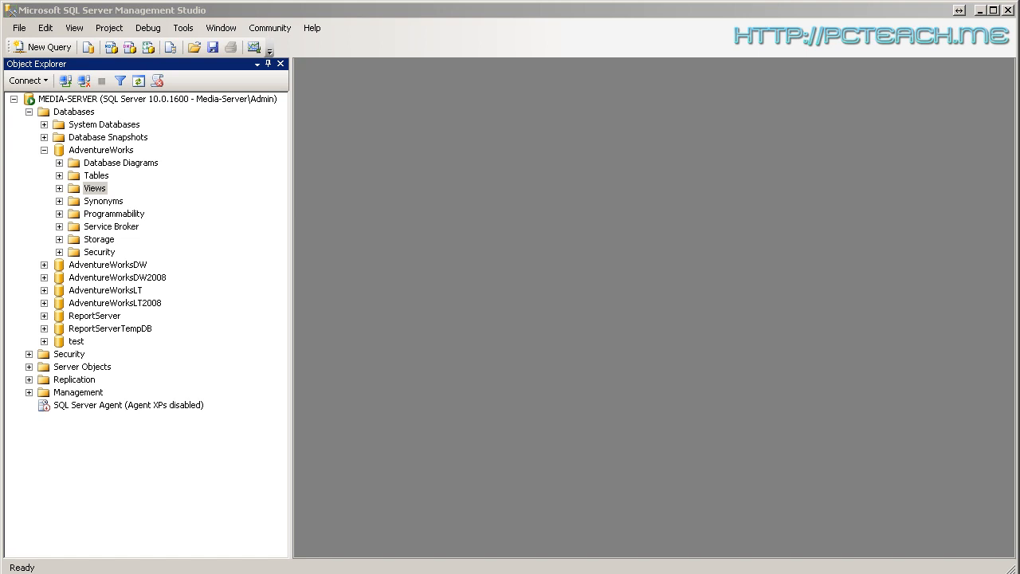
Query the top 1000 rows of the AdventureWorks HumanResources.vEmployee view and scan the results
{"action": "left_click", "coordinate": [59, 188]}
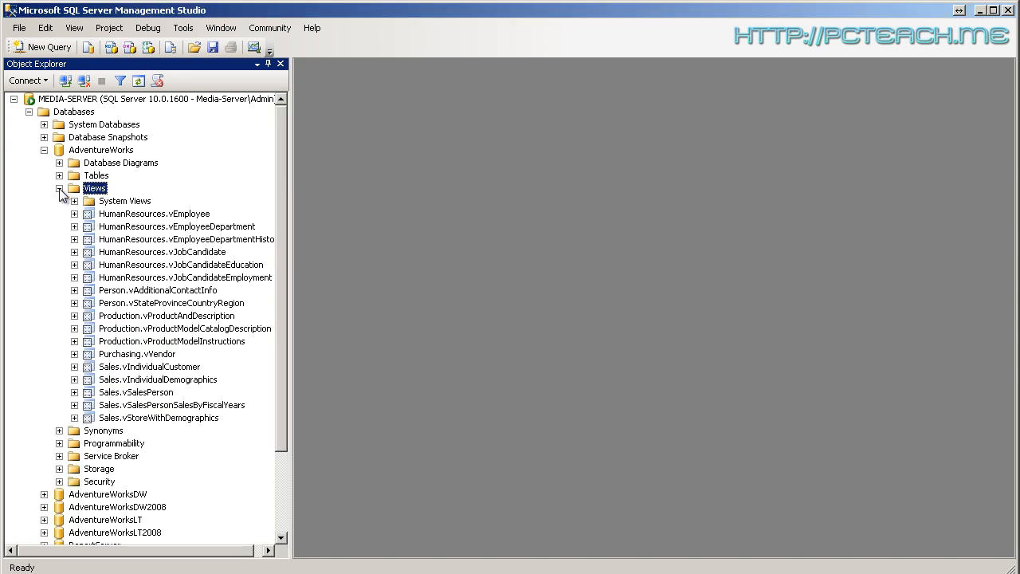
{"action": "left_click", "coordinate": [153, 214]}
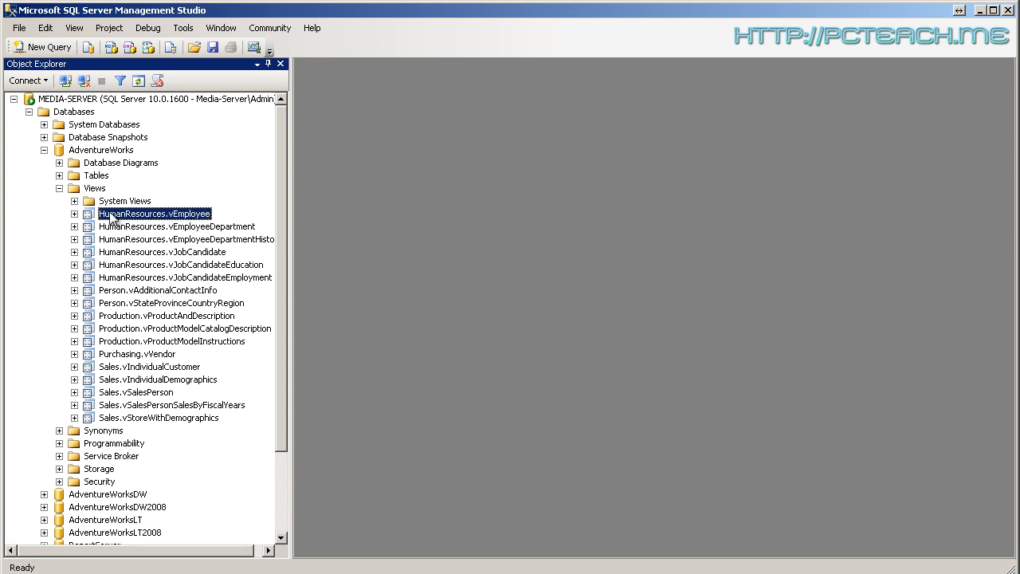
{"action": "right_click", "coordinate": [155, 213]}
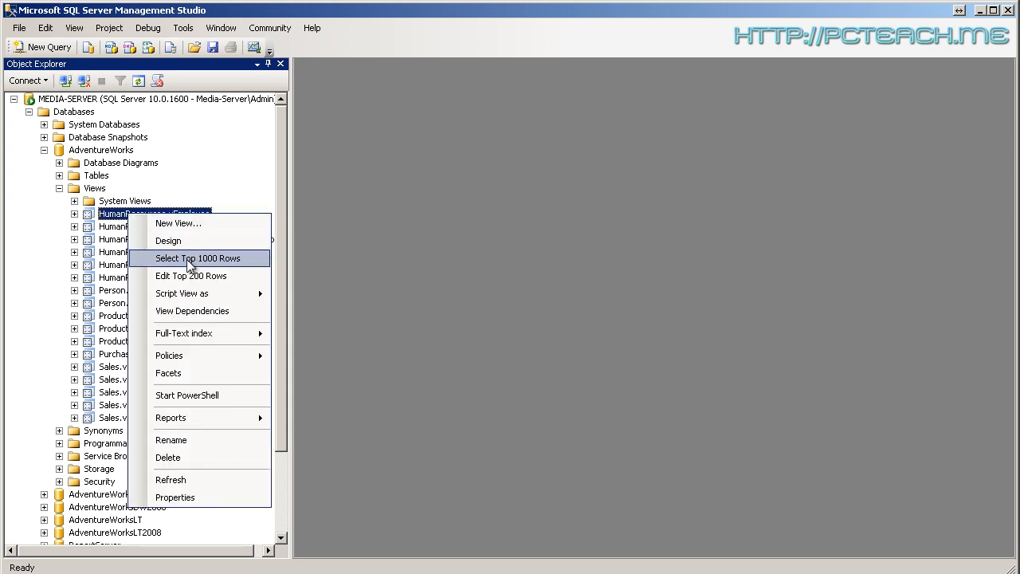
{"action": "left_click", "coordinate": [198, 258]}
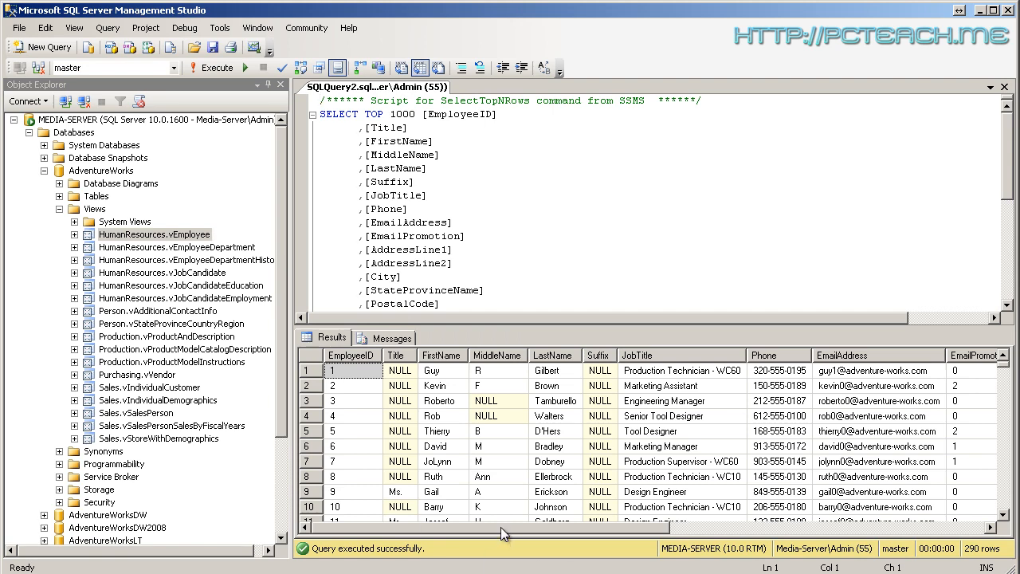
{"action": "scroll", "scroll_direction": "right", "scroll_amount": 3}
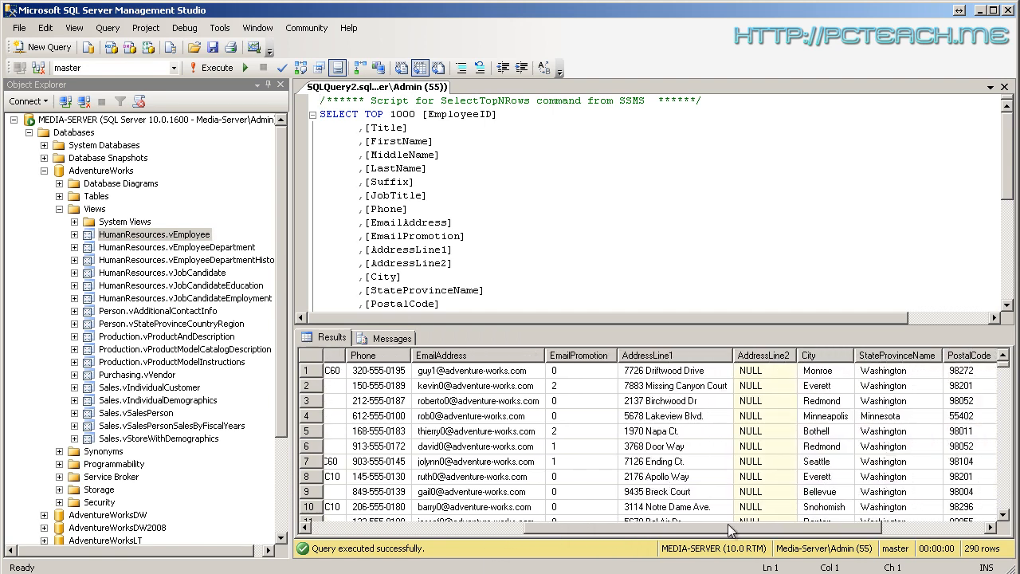
{"action": "scroll", "scroll_direction": "left", "scroll_amount": 3}
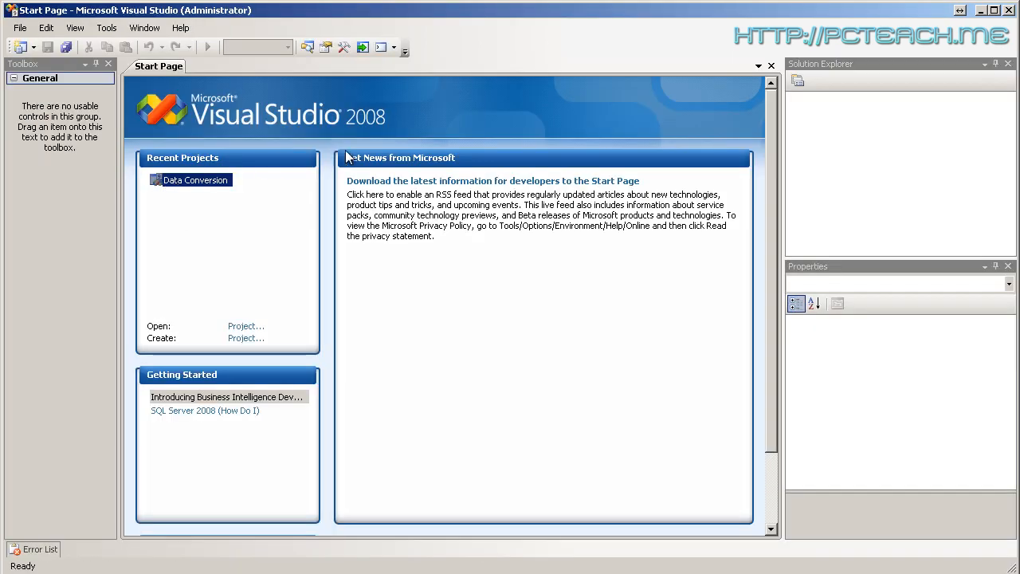
{"action": "mouse_move", "coordinate": [167, 118]}
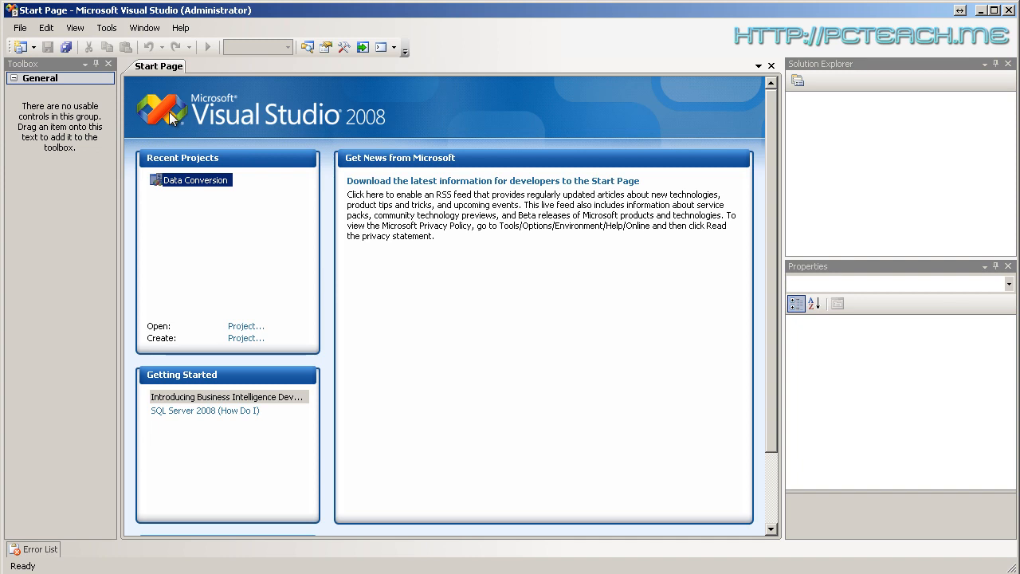
{"action": "mouse_move", "coordinate": [335, 126]}
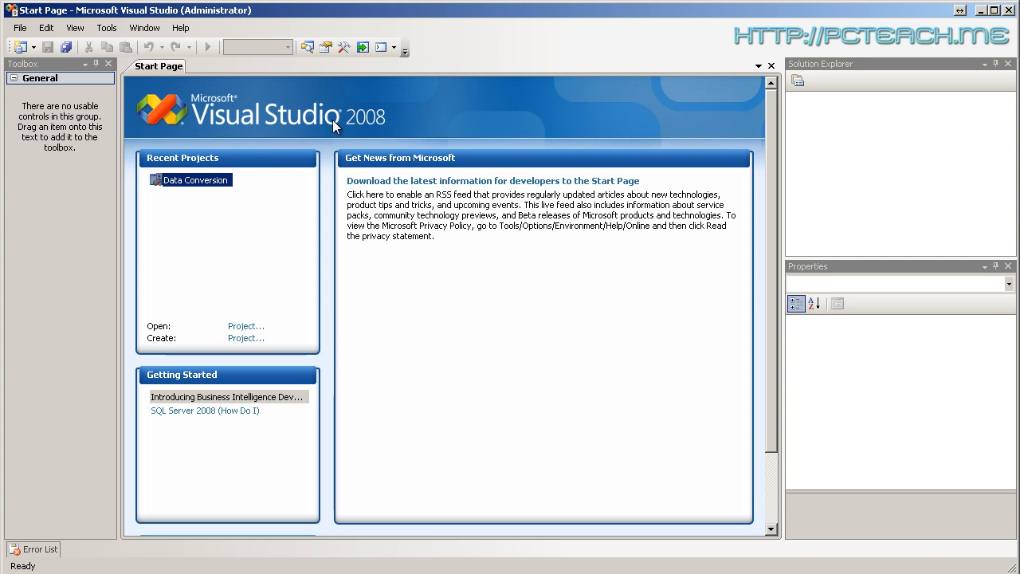
{"action": "mouse_move", "coordinate": [415, 126]}
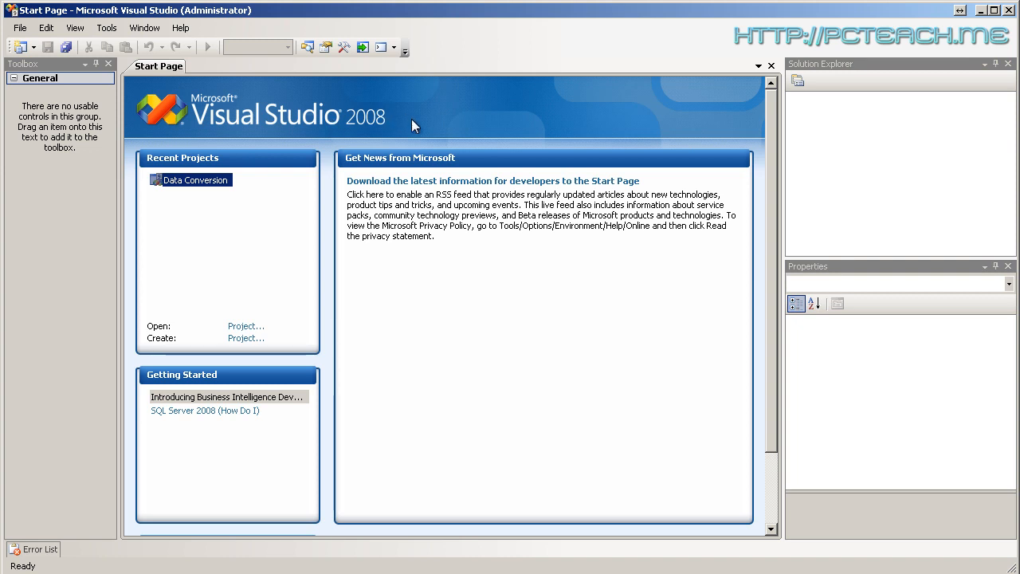
Begin a new project and choose the empty Report Server Project template under Business Intelligence Projects
{"action": "left_click", "coordinate": [19, 27]}
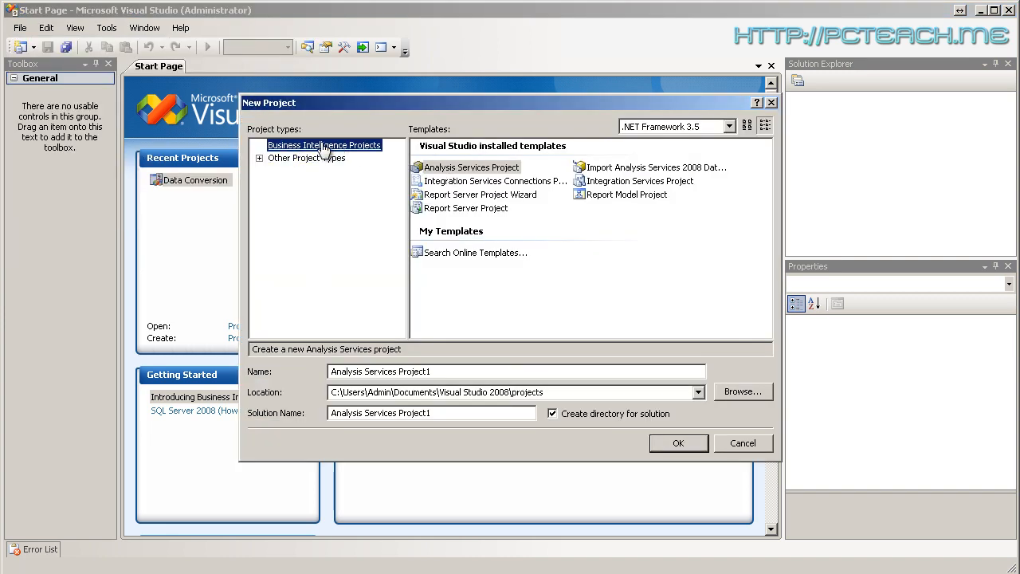
{"action": "left_click", "coordinate": [258, 158]}
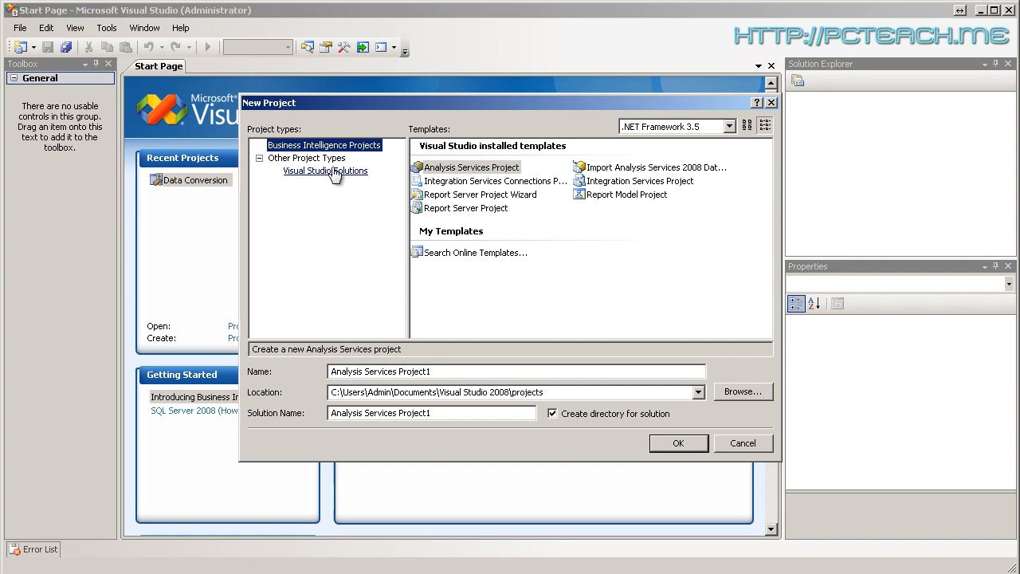
{"action": "mouse_move", "coordinate": [306, 162]}
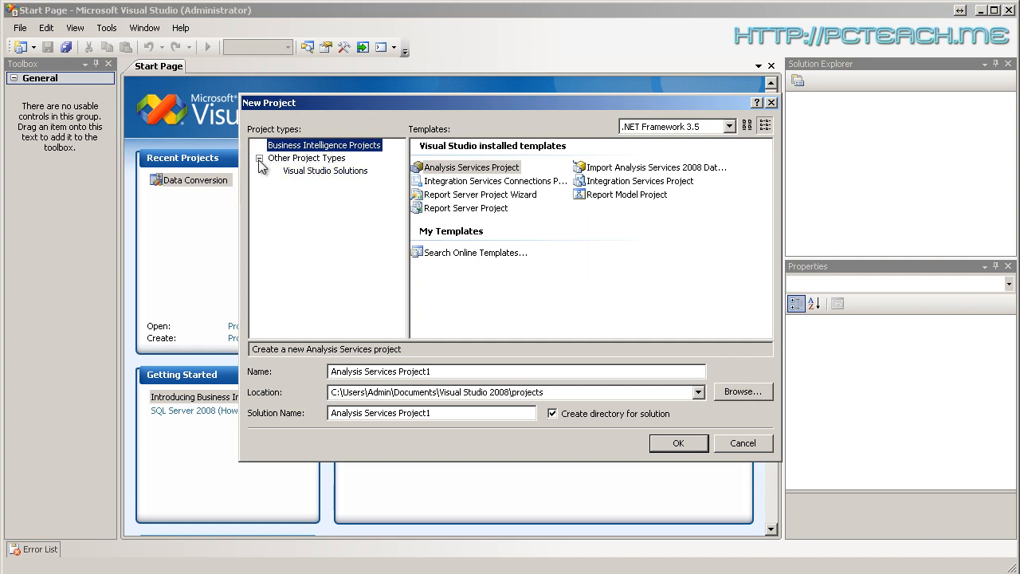
{"action": "left_click", "coordinate": [258, 157]}
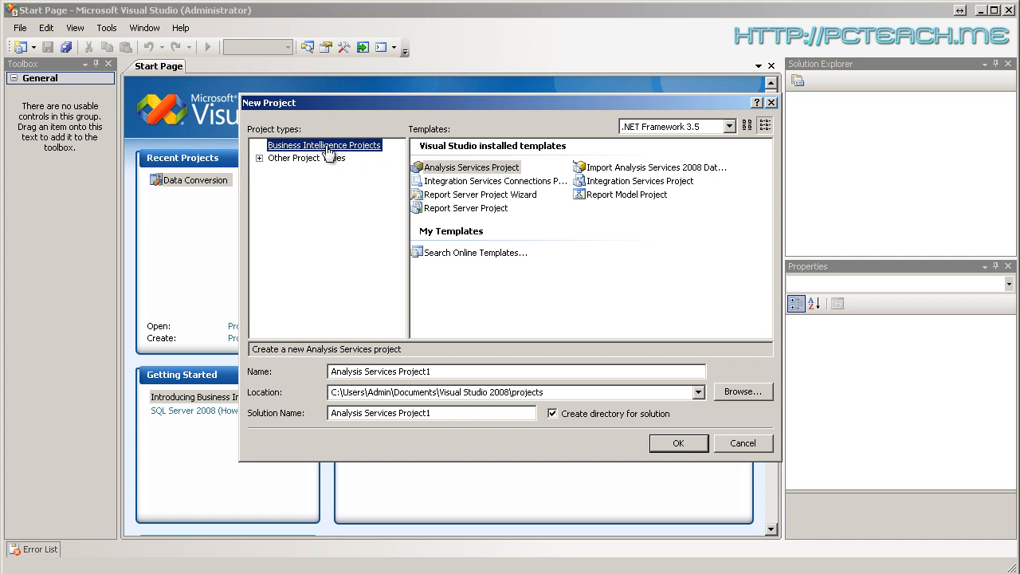
{"action": "mouse_move", "coordinate": [470, 216]}
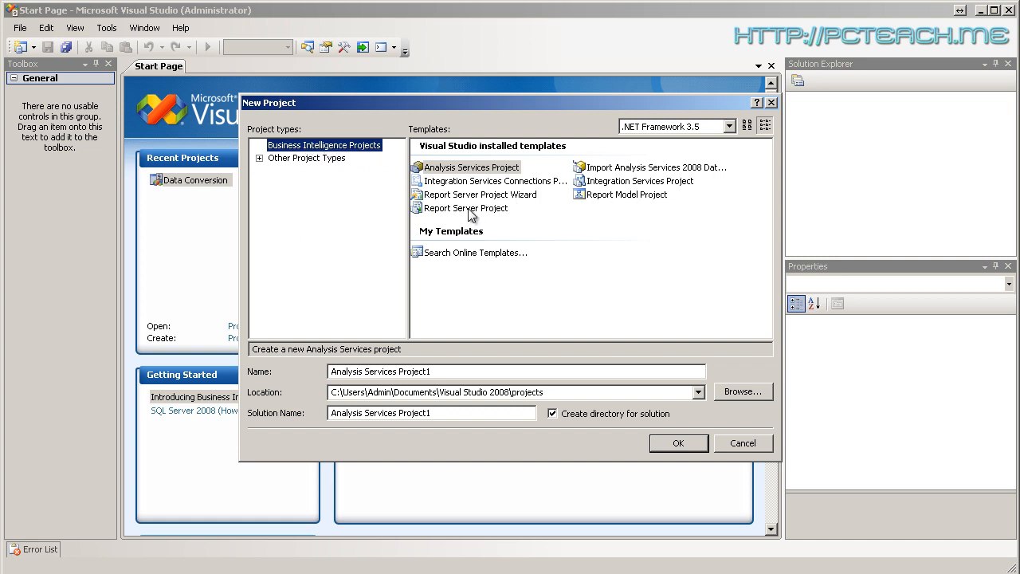
{"action": "left_click", "coordinate": [481, 195]}
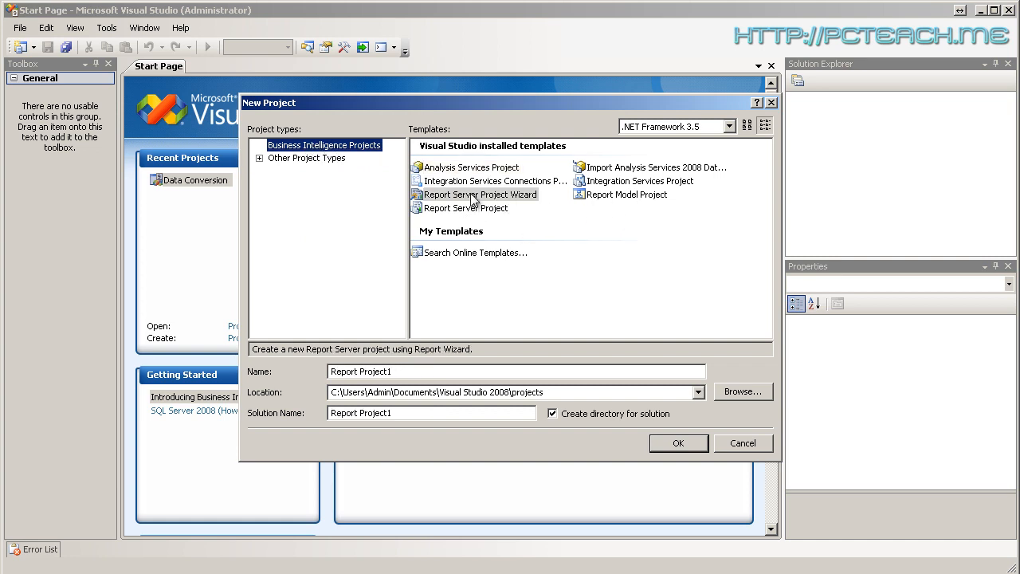
{"action": "left_click", "coordinate": [628, 195]}
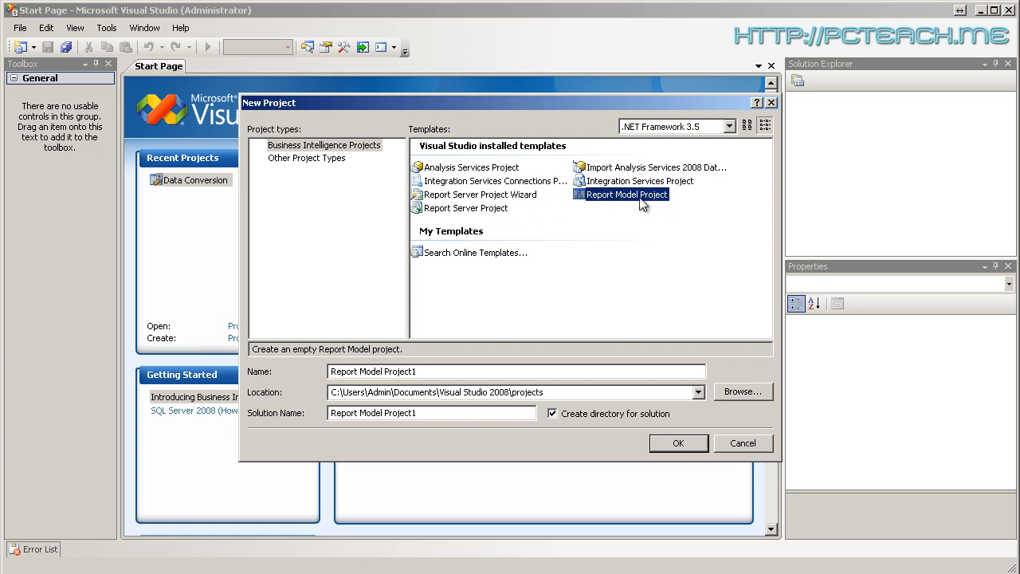
{"action": "mouse_move", "coordinate": [534, 204]}
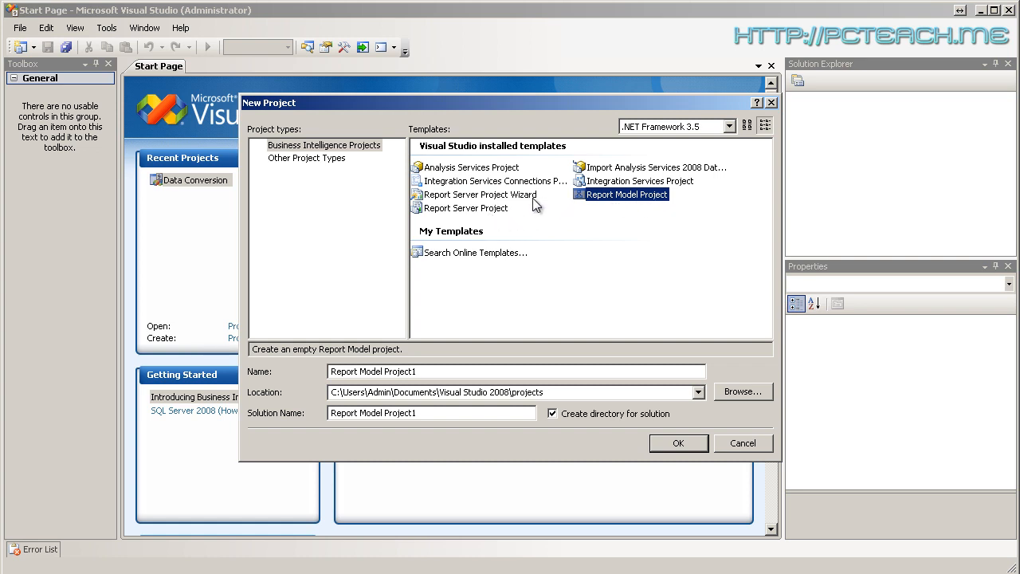
{"action": "mouse_move", "coordinate": [484, 215]}
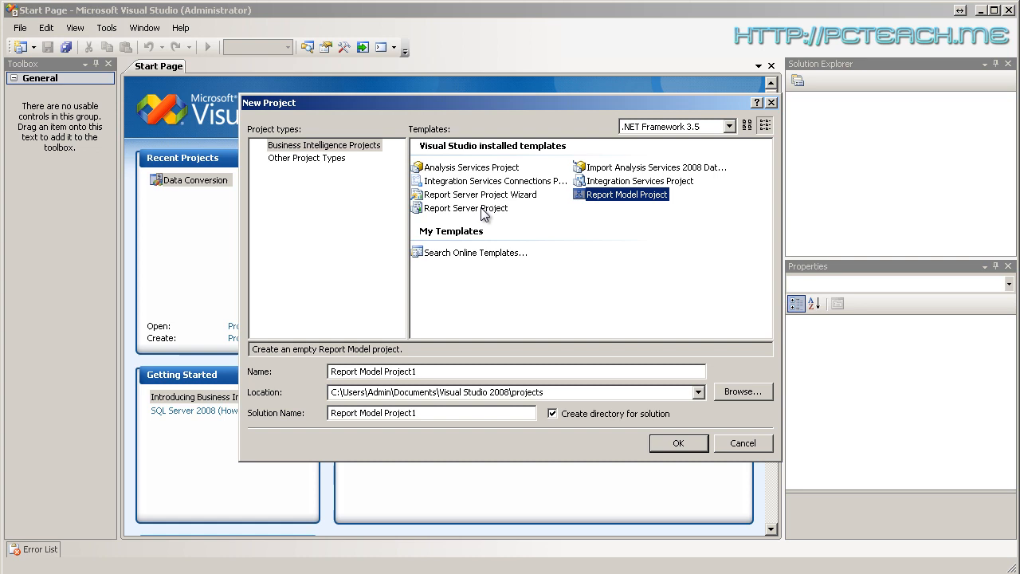
{"action": "left_click", "coordinate": [466, 207]}
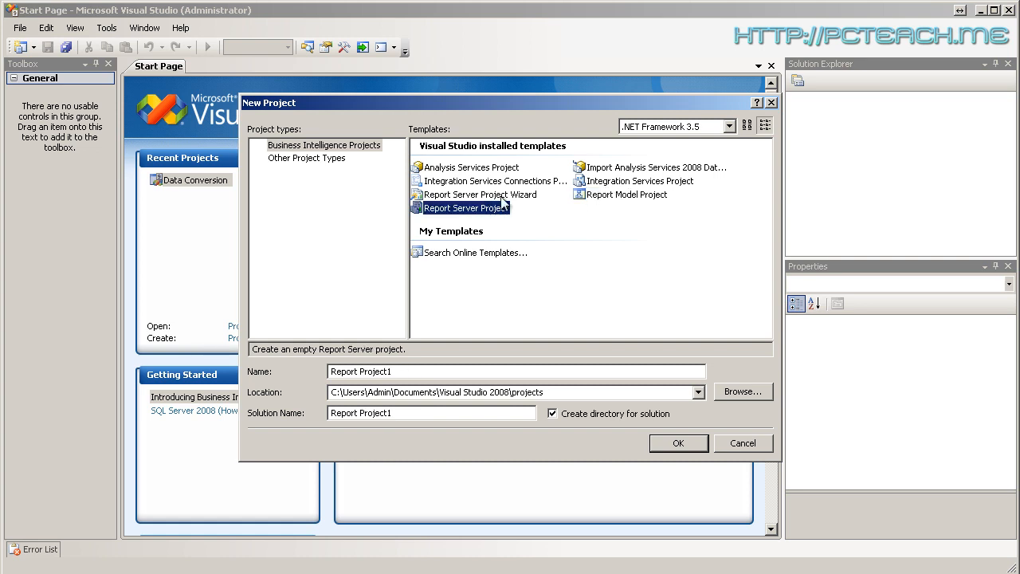
{"action": "mouse_move", "coordinate": [497, 239]}
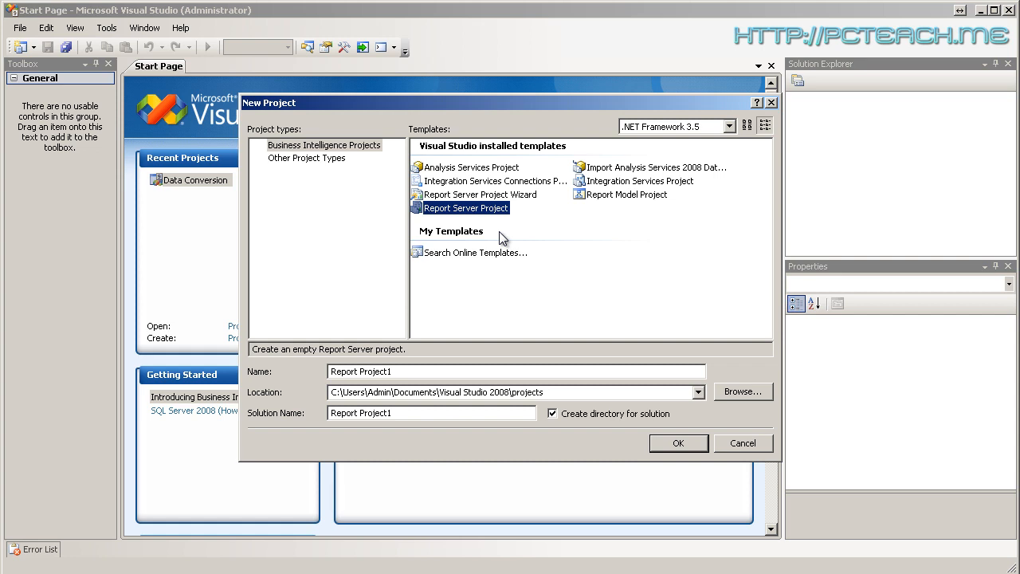
{"action": "mouse_move", "coordinate": [424, 371]}
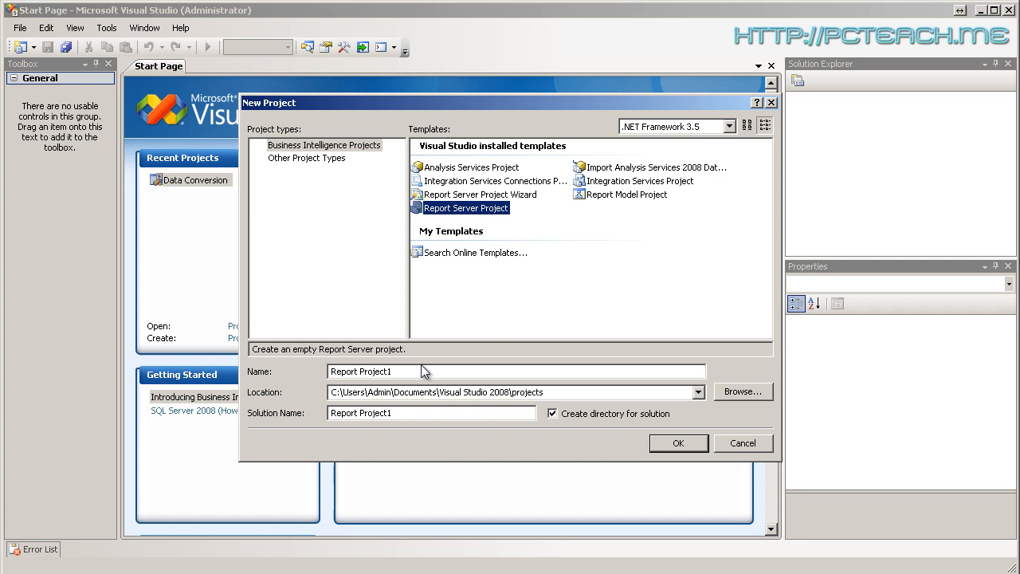
Name the project HR Reports and create it
{"action": "type", "text": "HR"}
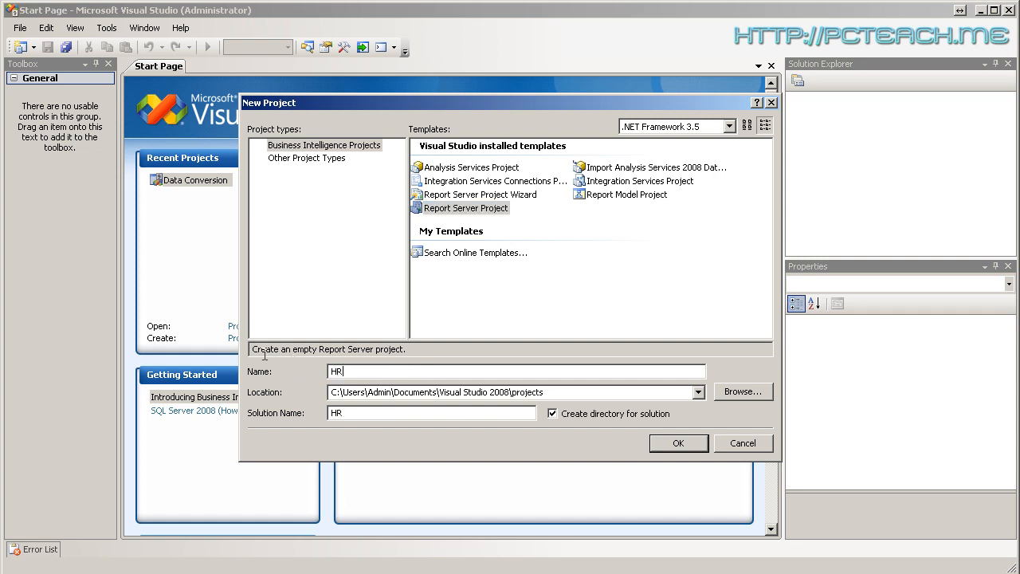
{"action": "type", "text": "Reports"}
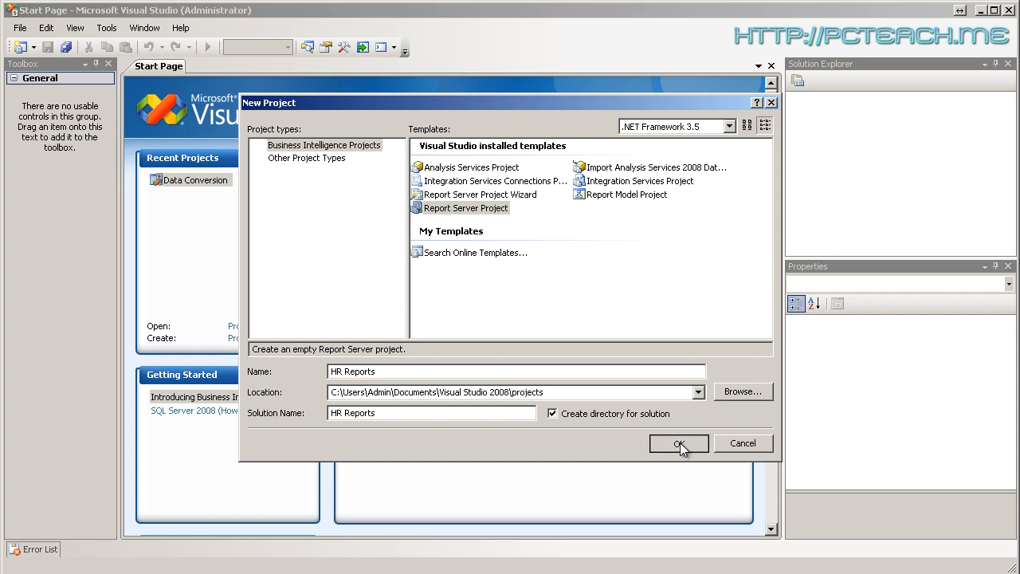
{"action": "left_click", "coordinate": [678, 443]}
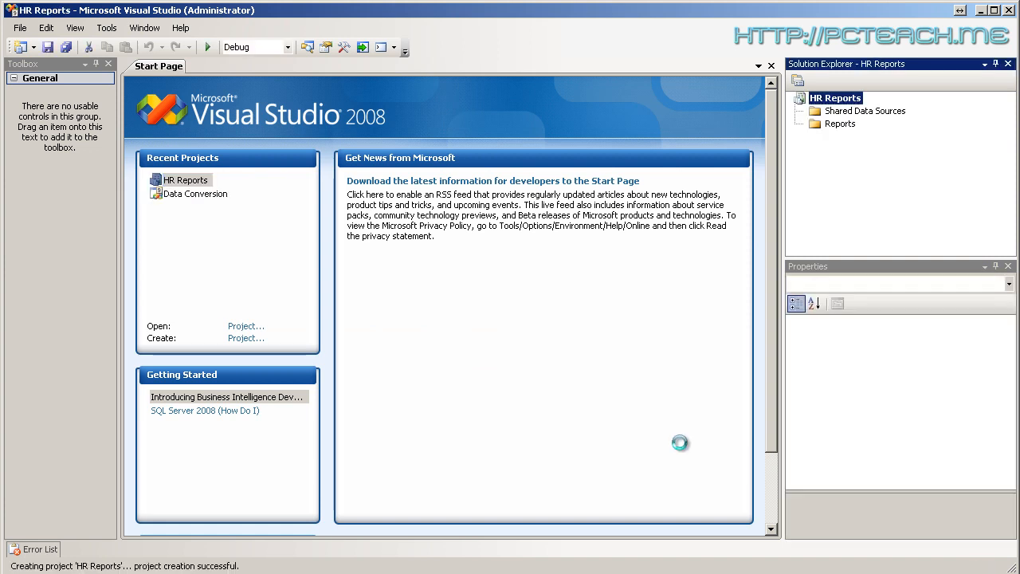
Browse the HR Reports project in Solution Explorer, looking at its Shared Data Sources and Reports folders
{"action": "left_click", "coordinate": [836, 97]}
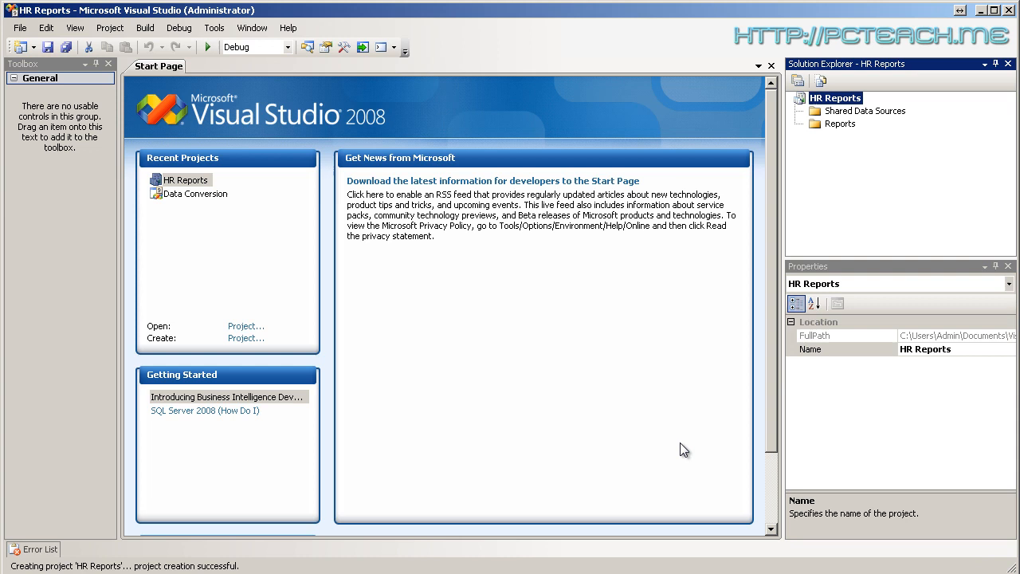
{"action": "left_click", "coordinate": [835, 98]}
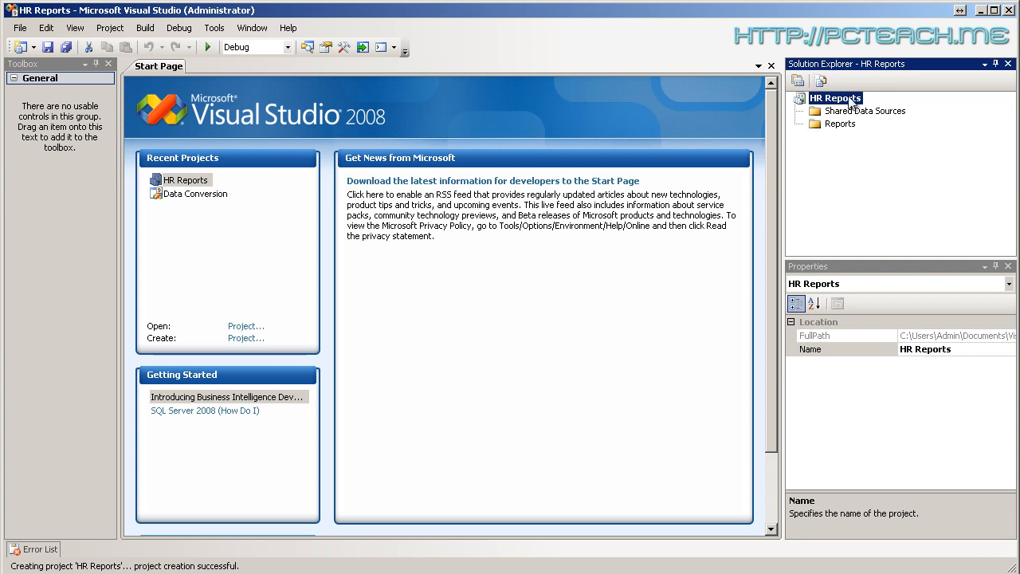
{"action": "mouse_move", "coordinate": [867, 135]}
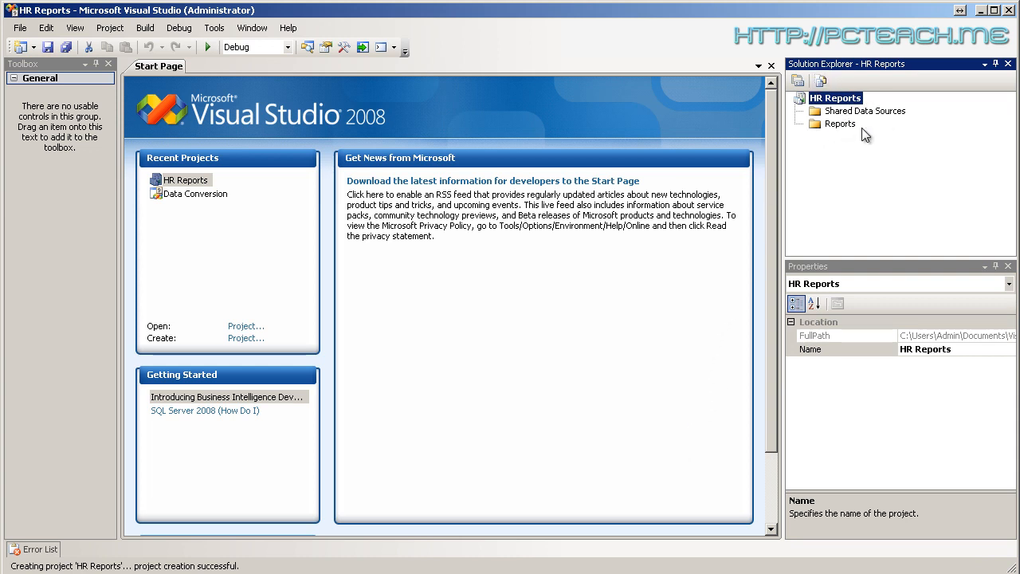
{"action": "mouse_move", "coordinate": [110, 27]}
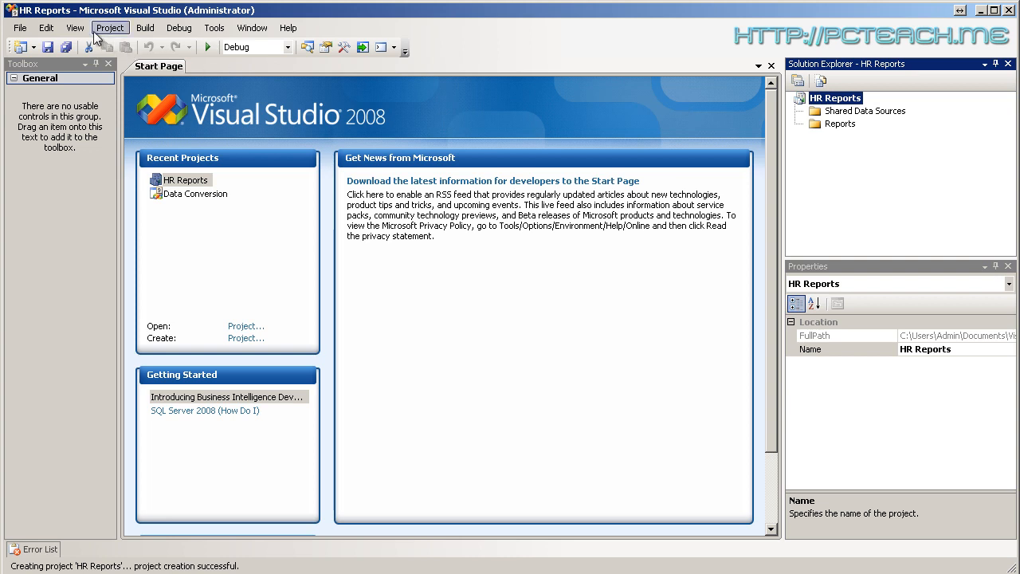
{"action": "left_click", "coordinate": [74, 27]}
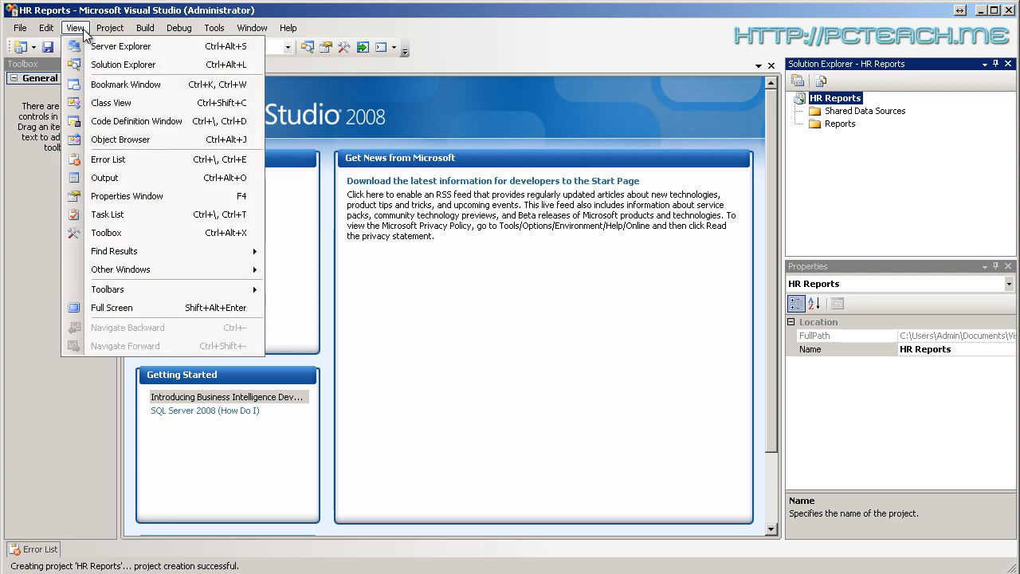
{"action": "mouse_move", "coordinate": [128, 194]}
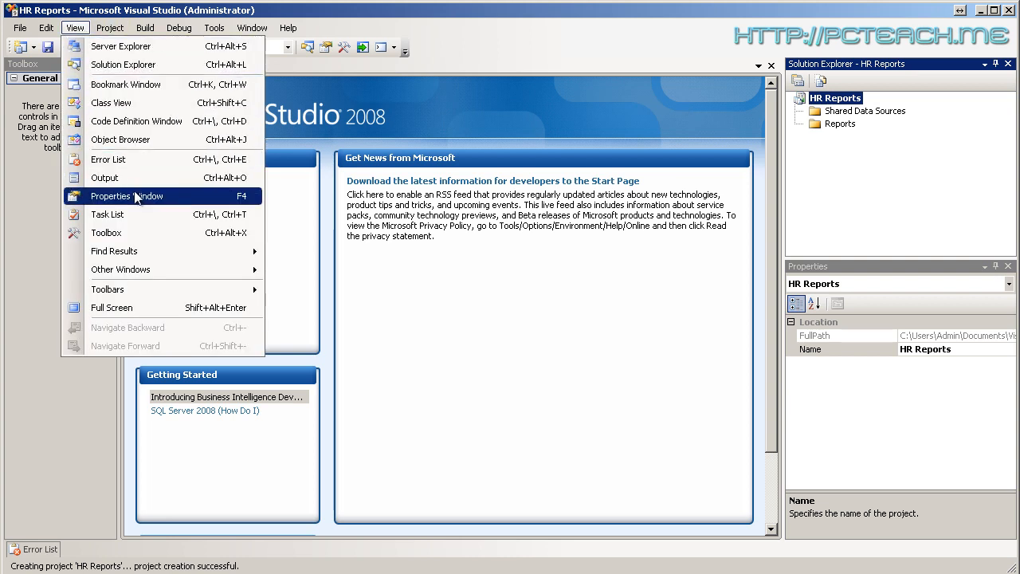
{"action": "mouse_move", "coordinate": [123, 64]}
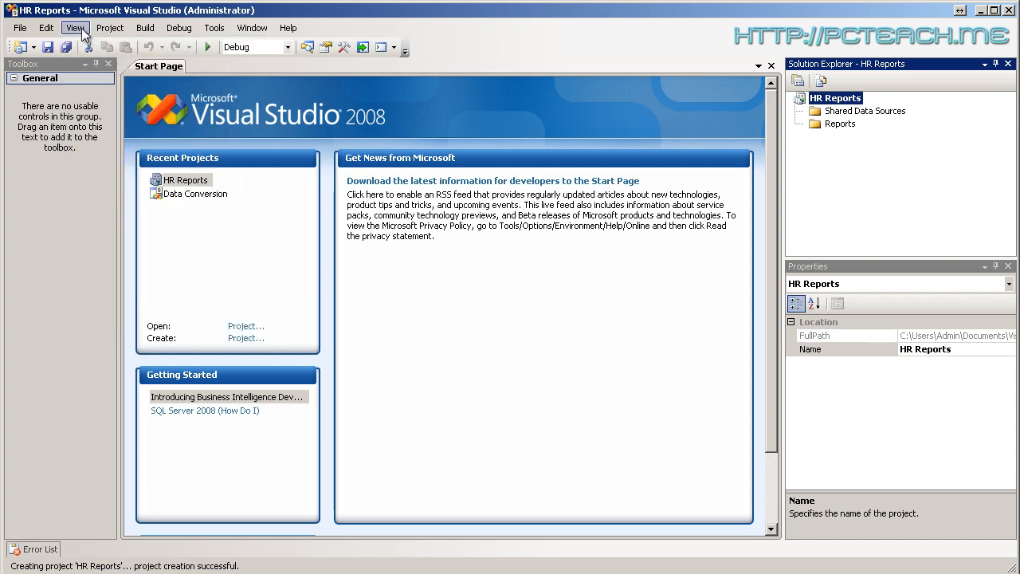
{"action": "left_click", "coordinate": [73, 27]}
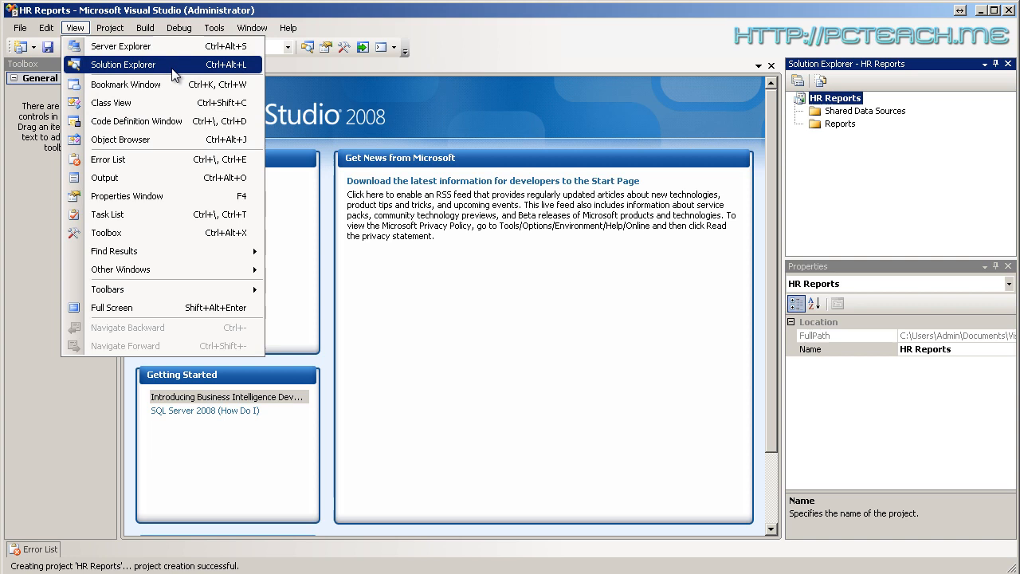
{"action": "mouse_move", "coordinate": [227, 79]}
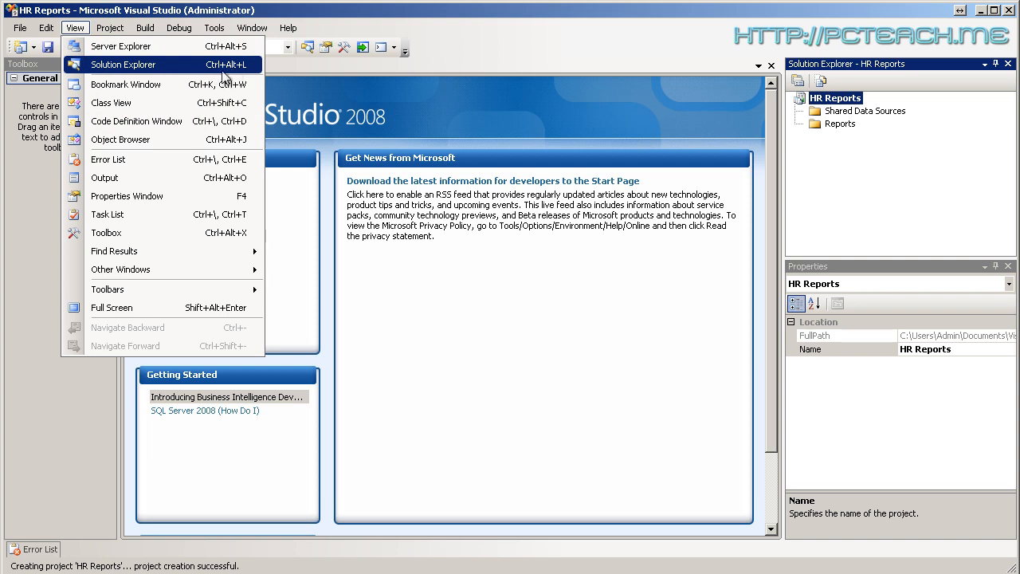
{"action": "mouse_move", "coordinate": [584, 30]}
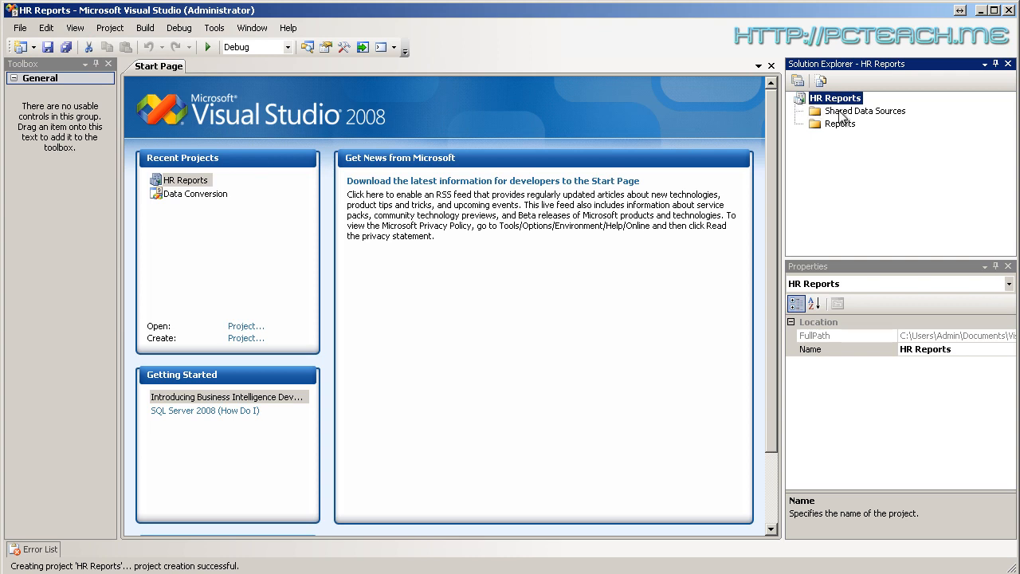
{"action": "left_click", "coordinate": [865, 111]}
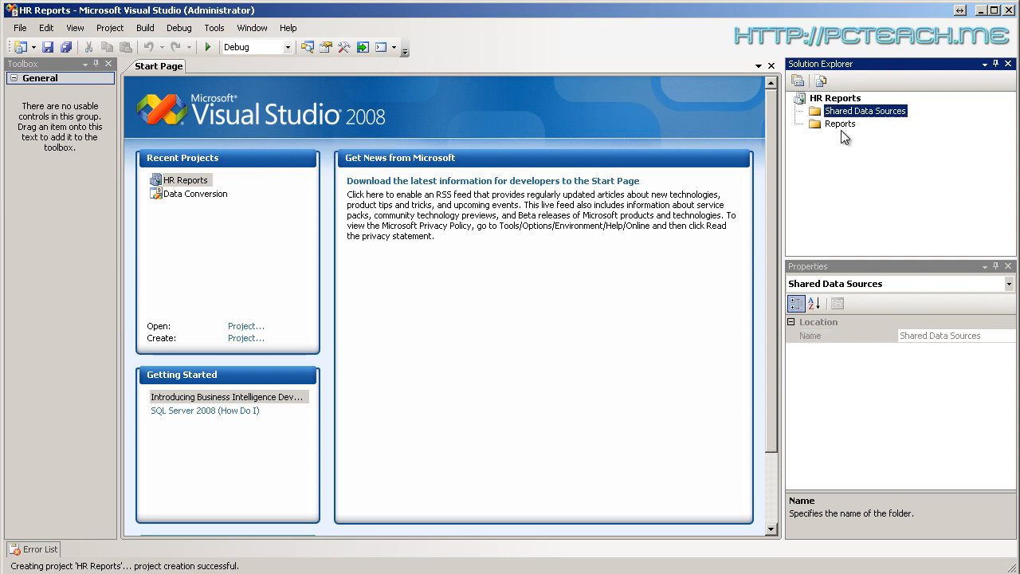
{"action": "left_click", "coordinate": [839, 125]}
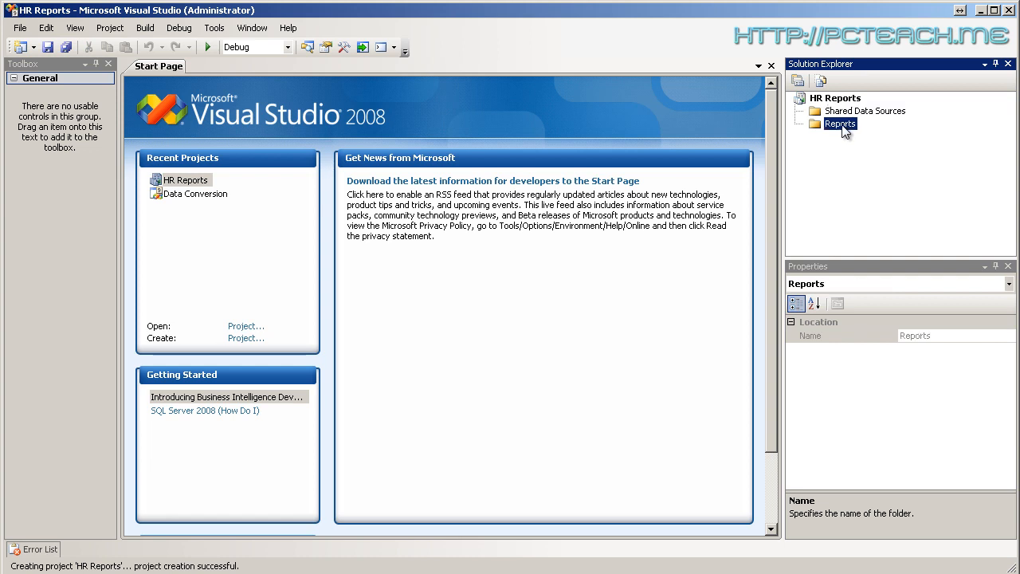
{"action": "mouse_move", "coordinate": [821, 131]}
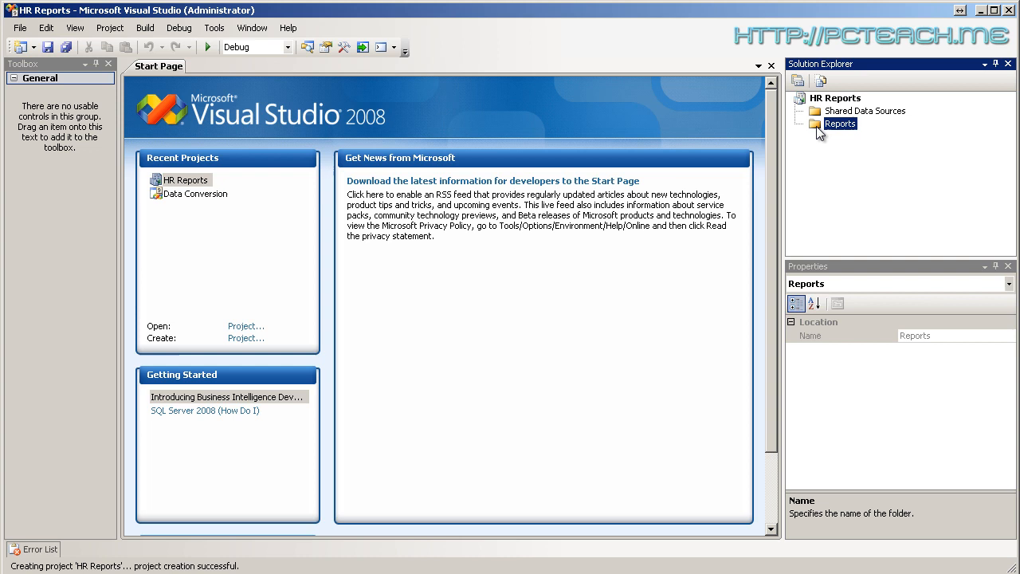
{"action": "mouse_move", "coordinate": [832, 134]}
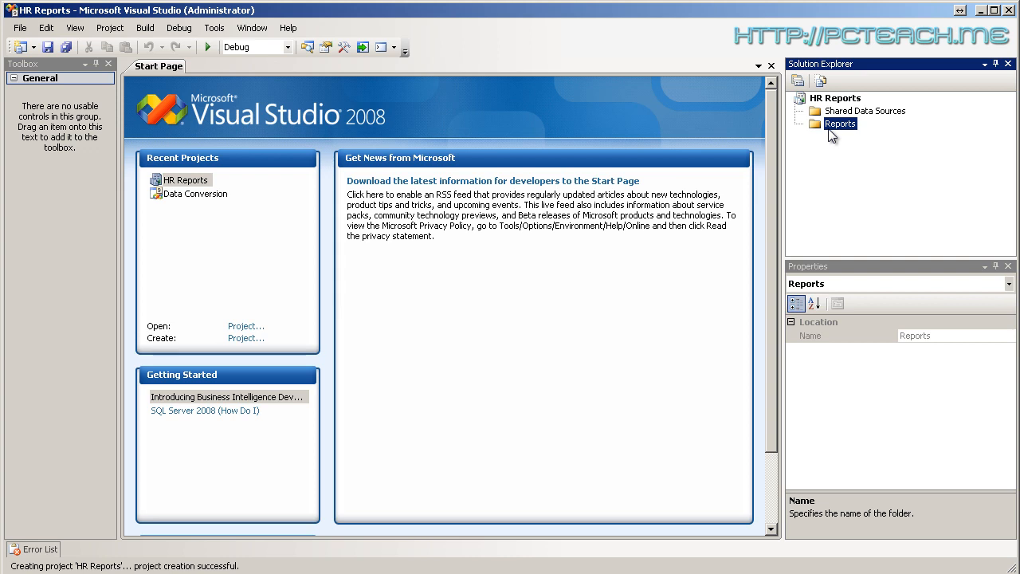
Add a new report to the Reports folder, launching the Report Wizard
{"action": "right_click", "coordinate": [865, 112]}
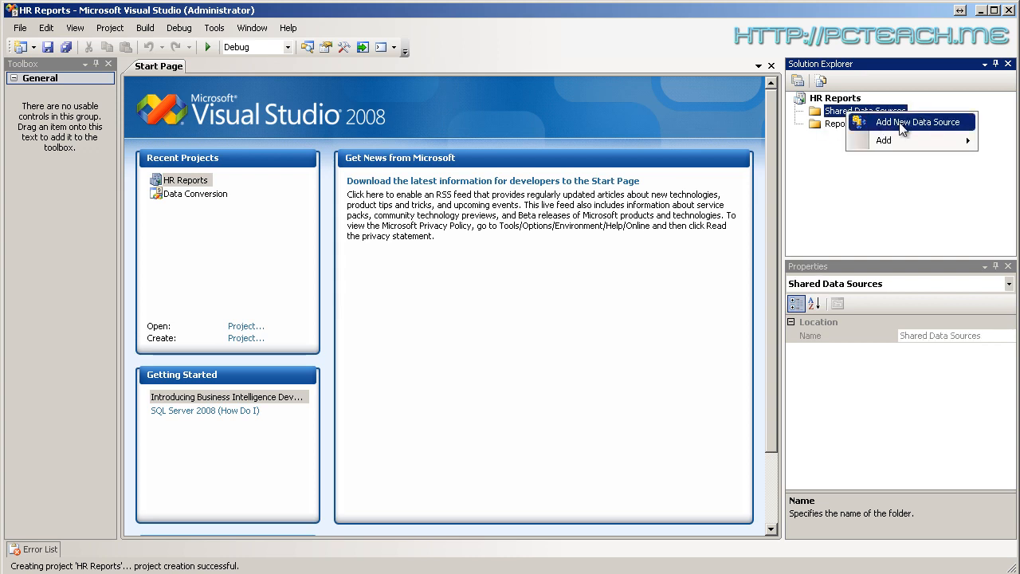
{"action": "right_click", "coordinate": [837, 124]}
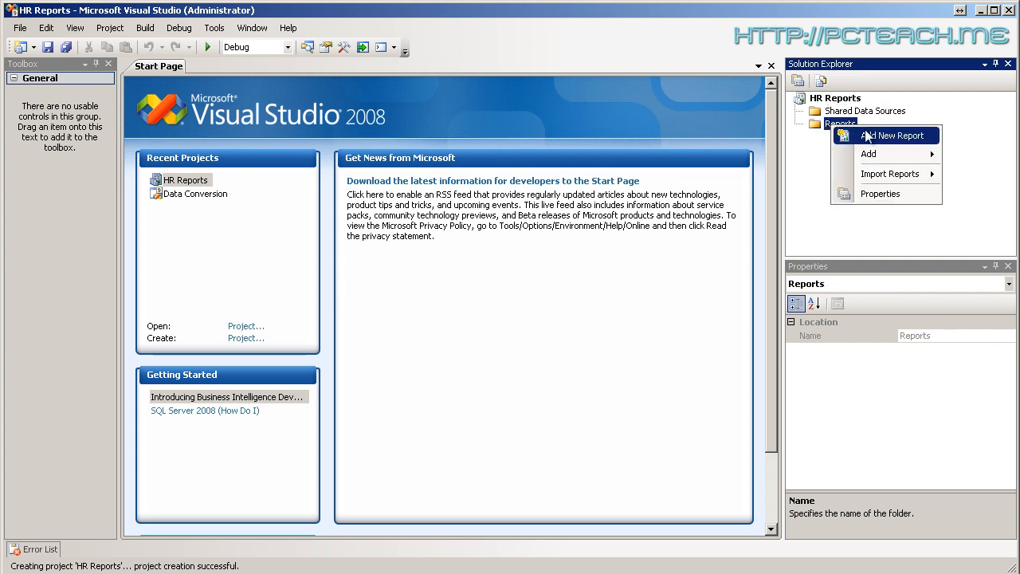
{"action": "mouse_move", "coordinate": [812, 155]}
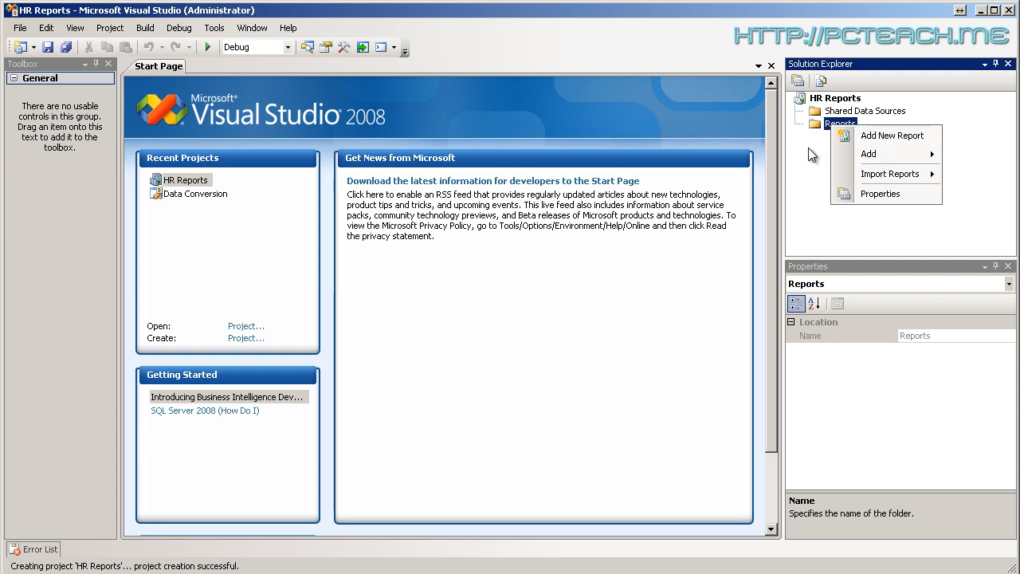
{"action": "mouse_move", "coordinate": [869, 143]}
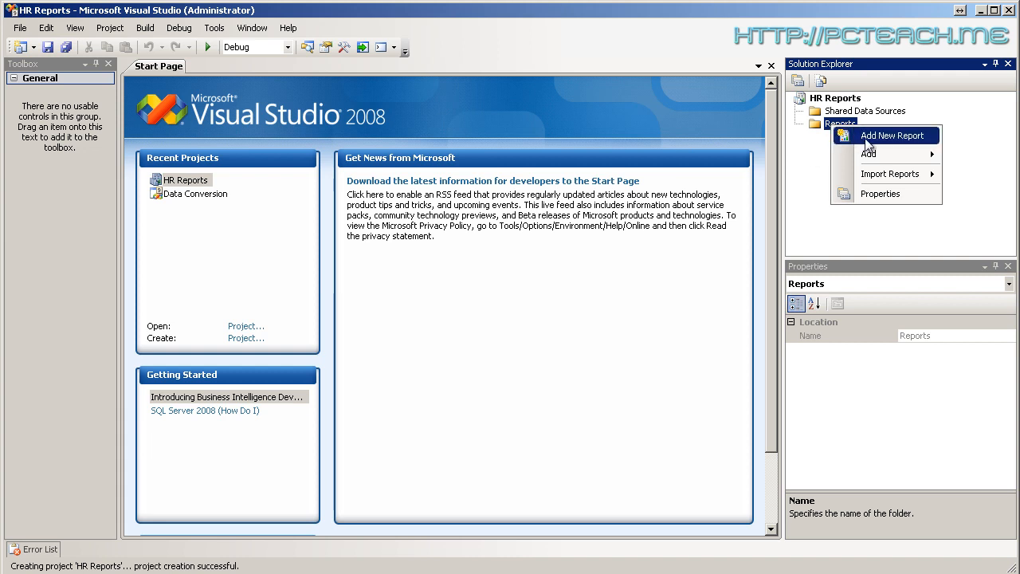
{"action": "left_click", "coordinate": [891, 134]}
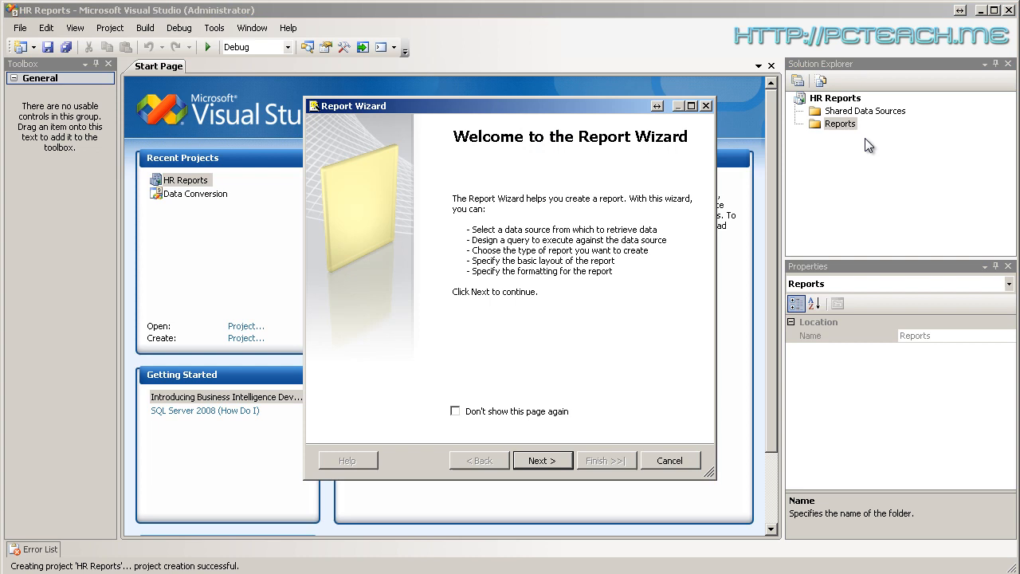
{"action": "mouse_move", "coordinate": [644, 227]}
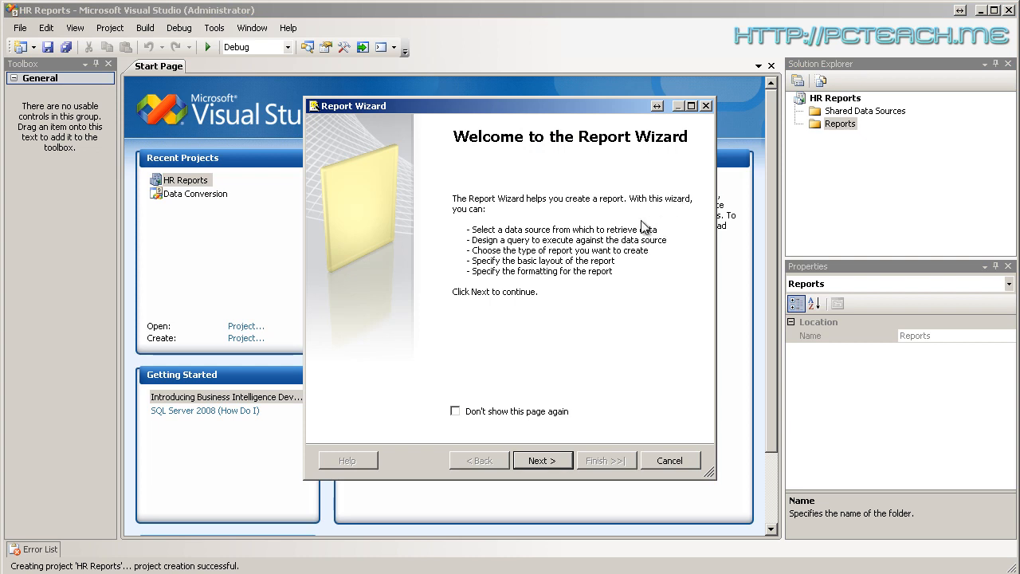
{"action": "mouse_move", "coordinate": [542, 459]}
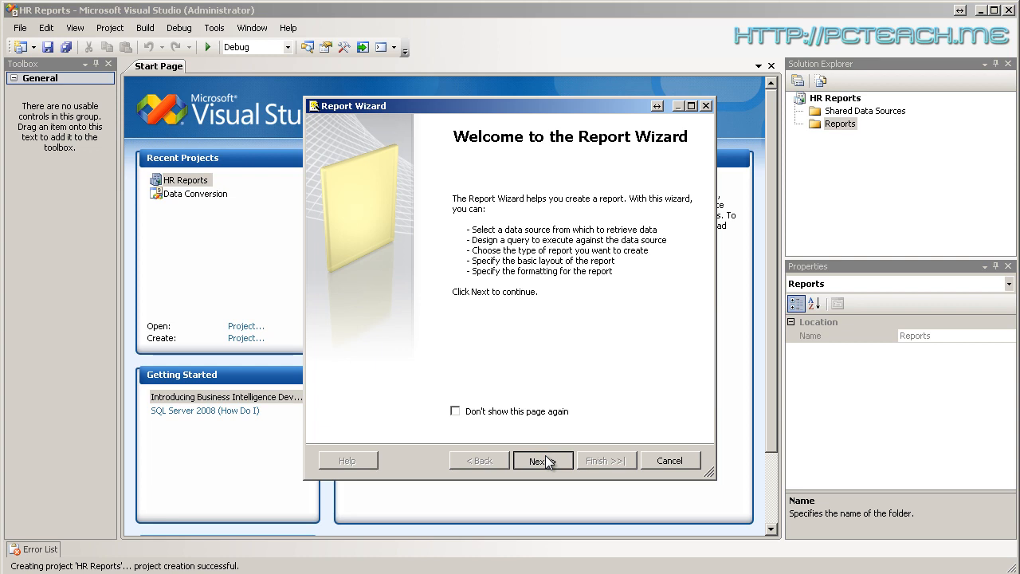
Advance to the data source step and rename DataSource1 to dsetAdventureworks
{"action": "left_click", "coordinate": [542, 459]}
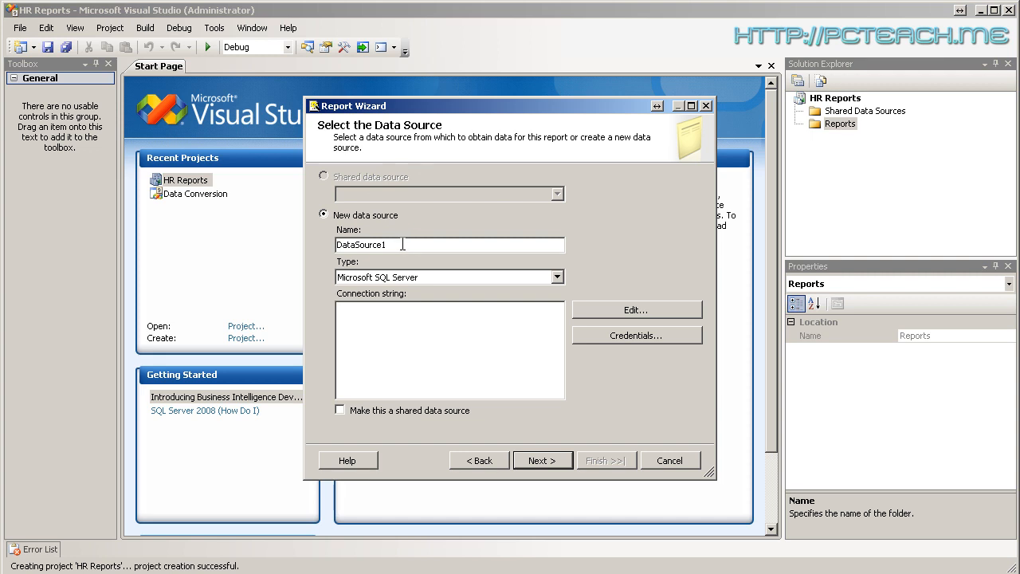
{"action": "mouse_move", "coordinate": [354, 185]}
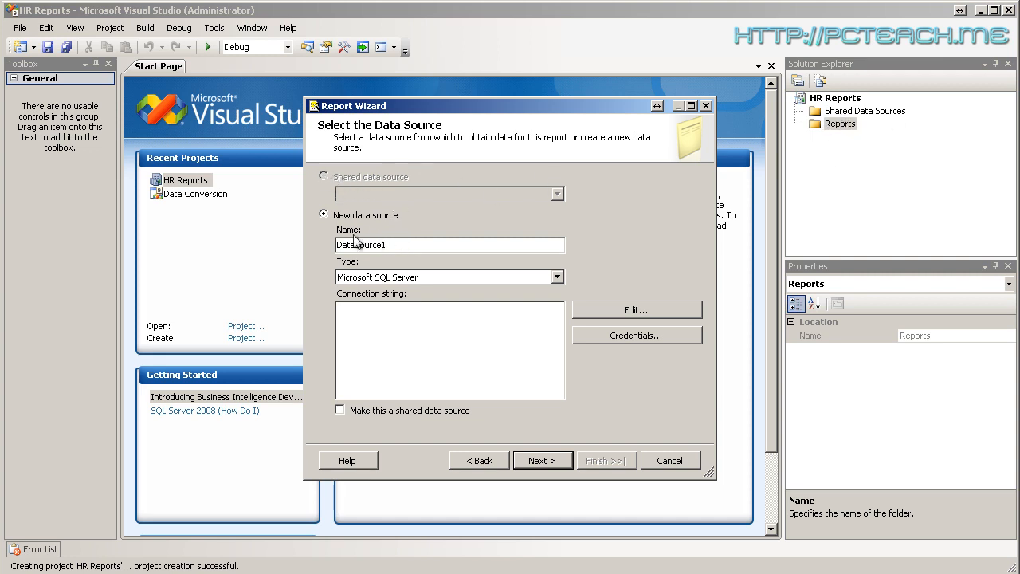
{"action": "triple_click", "coordinate": [449, 246]}
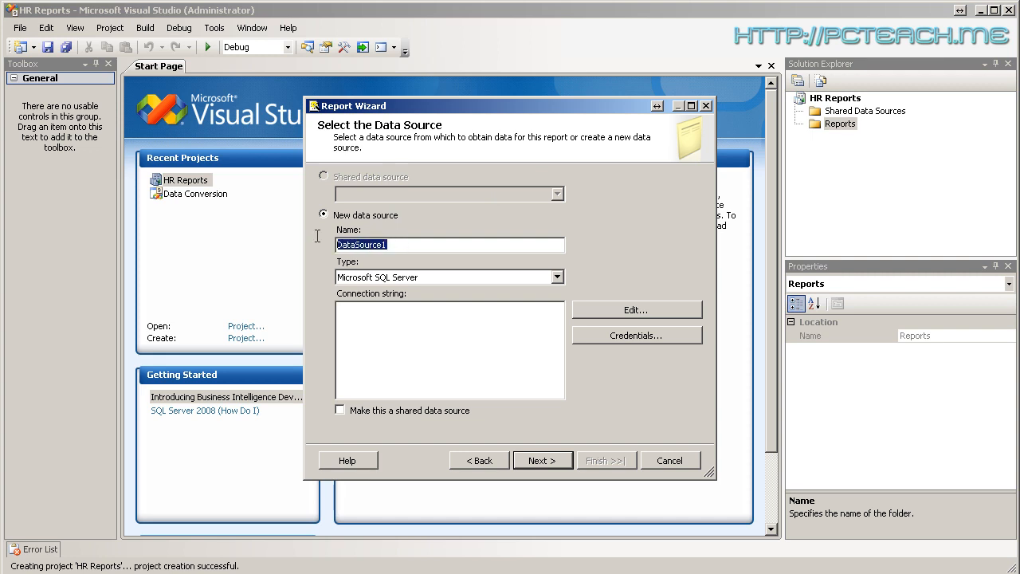
{"action": "mouse_move", "coordinate": [322, 245]}
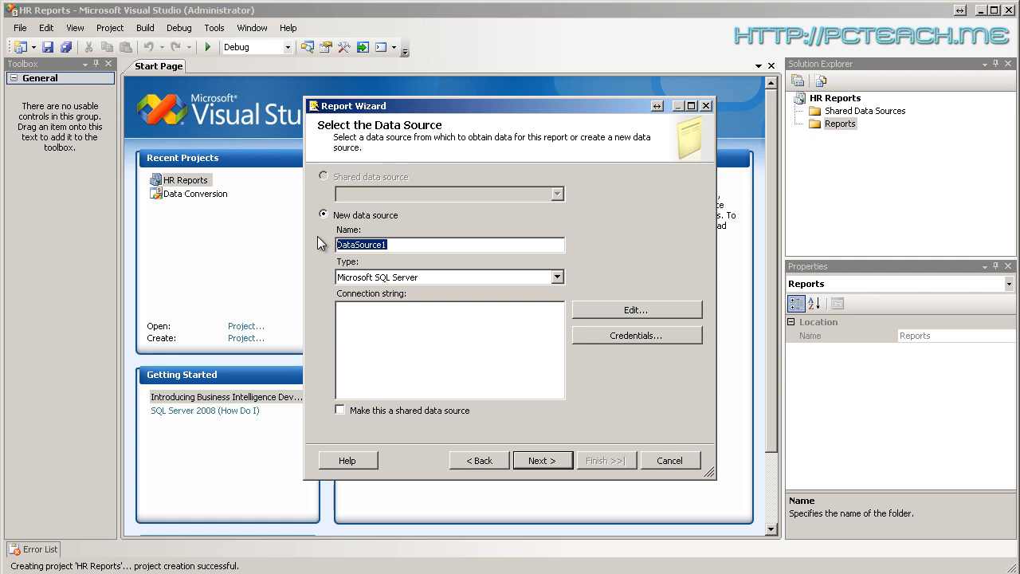
{"action": "type", "text": "dset"}
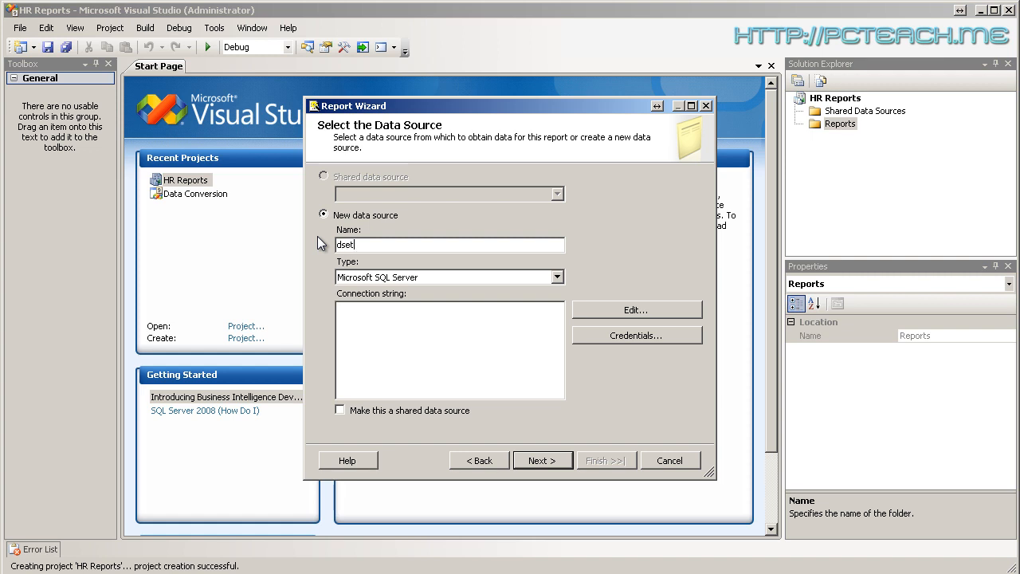
{"action": "type", "text": "Employee"}
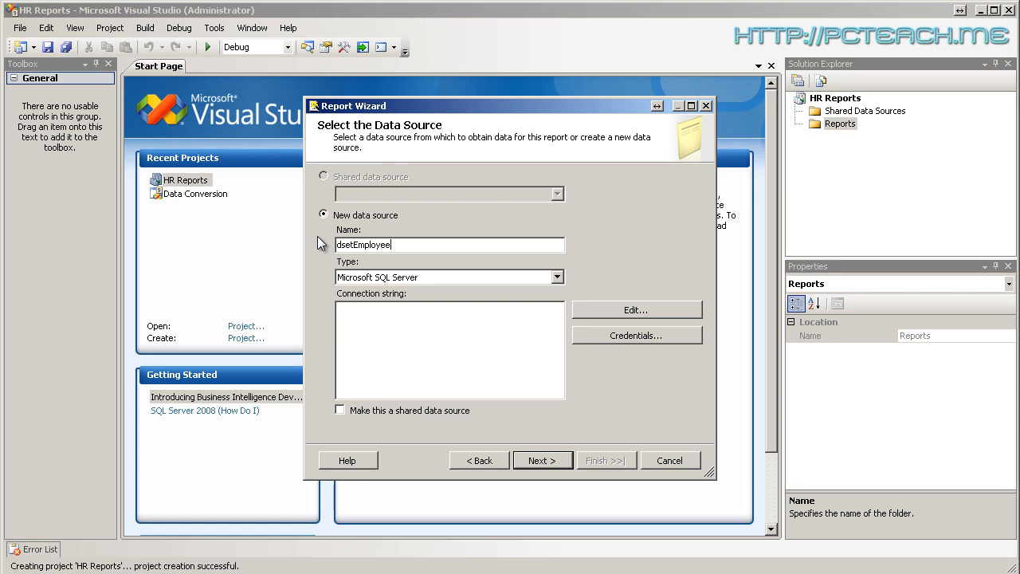
{"action": "type", "text": "setAdventur"}
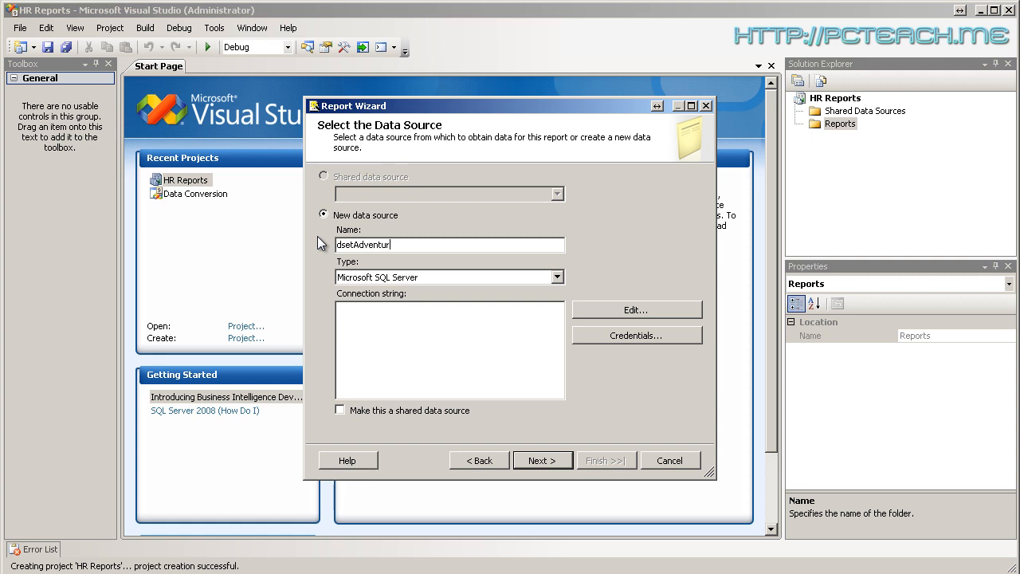
{"action": "type", "text": "eworks"}
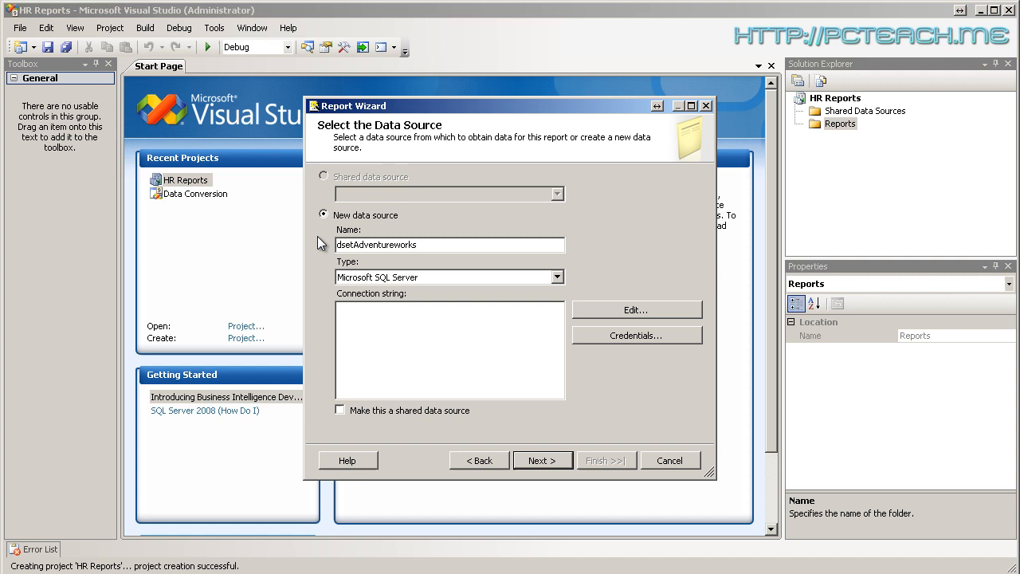
{"action": "mouse_move", "coordinate": [322, 338]}
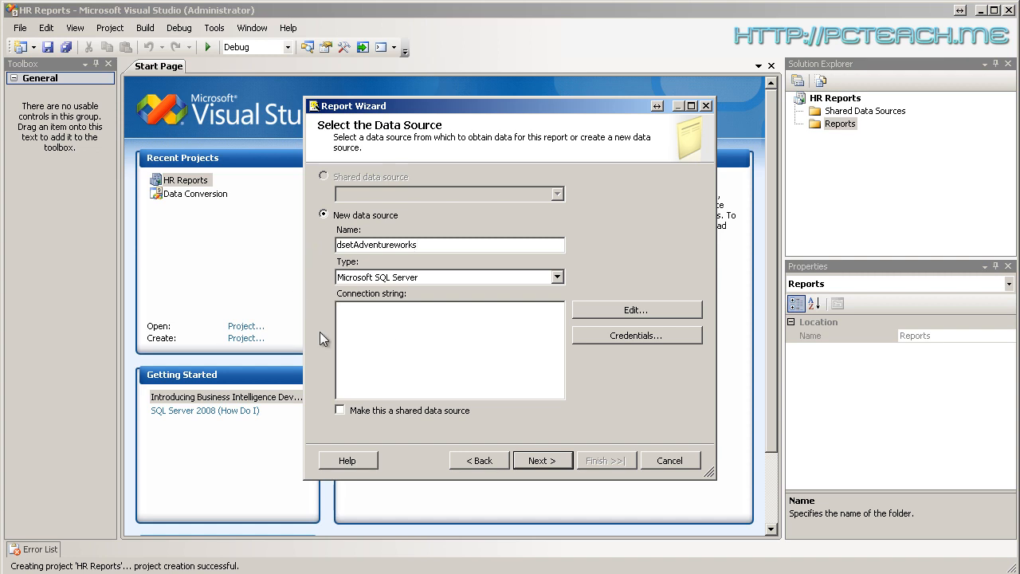
Bring up the Connection Properties dialog to edit the connection string
{"action": "left_click", "coordinate": [383, 322]}
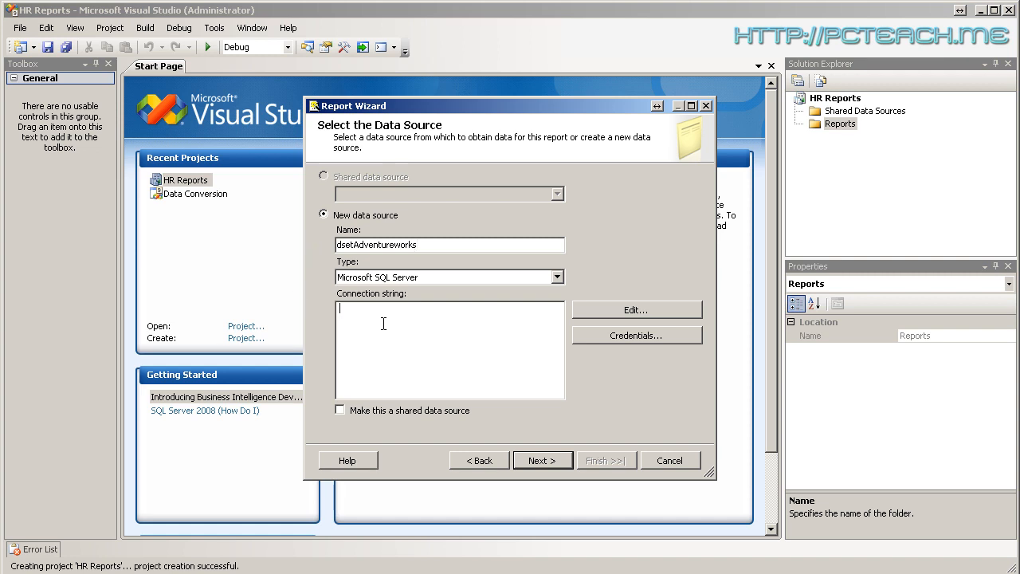
{"action": "mouse_move", "coordinate": [660, 310]}
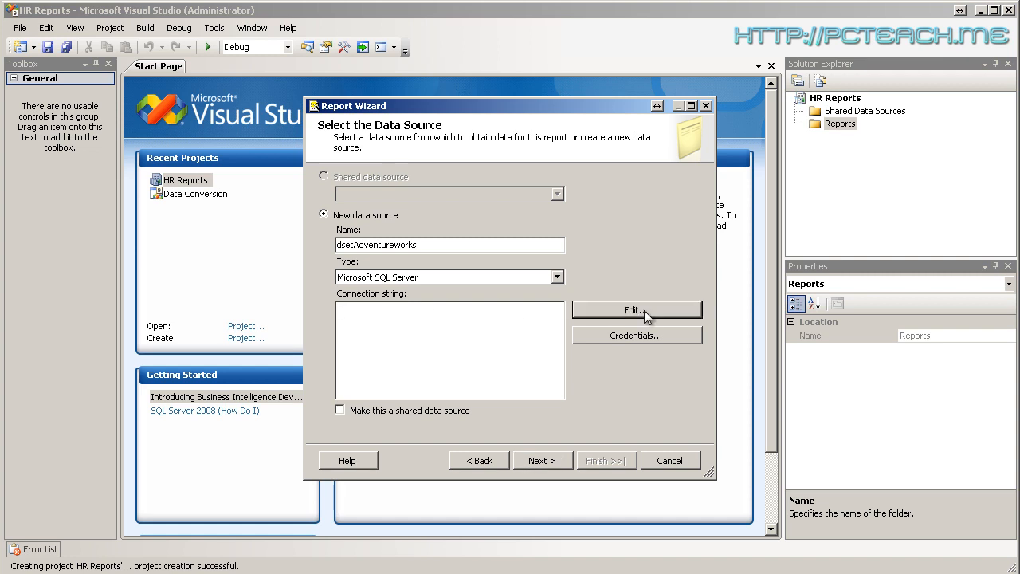
{"action": "left_click", "coordinate": [636, 309]}
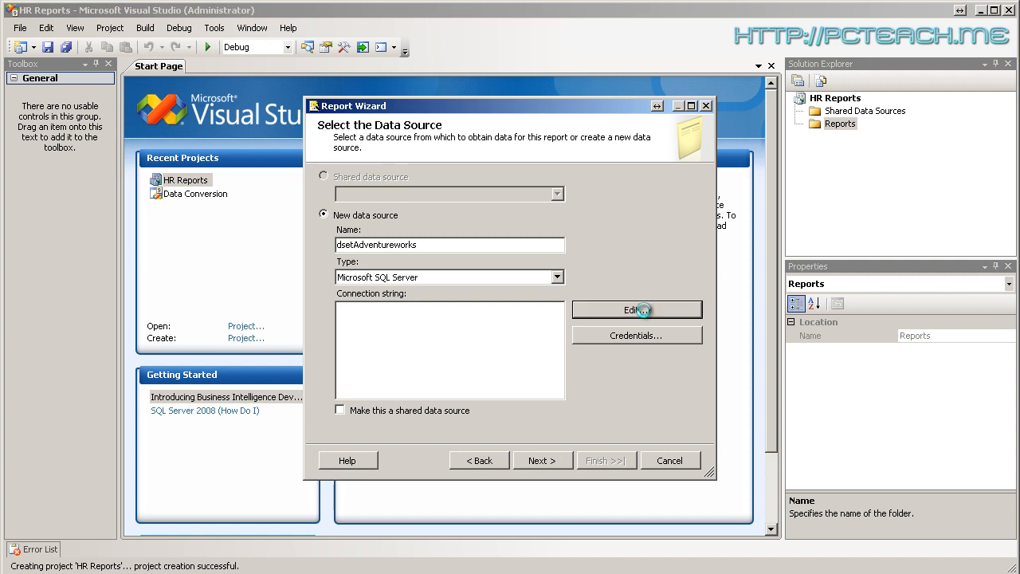
{"action": "left_click", "coordinate": [636, 309]}
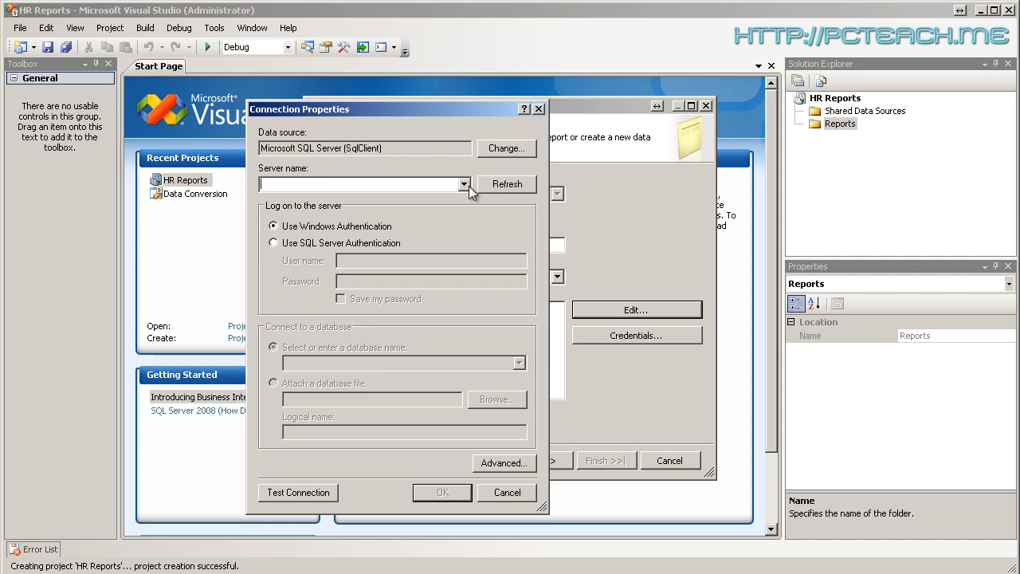
{"action": "mouse_move", "coordinate": [471, 191]}
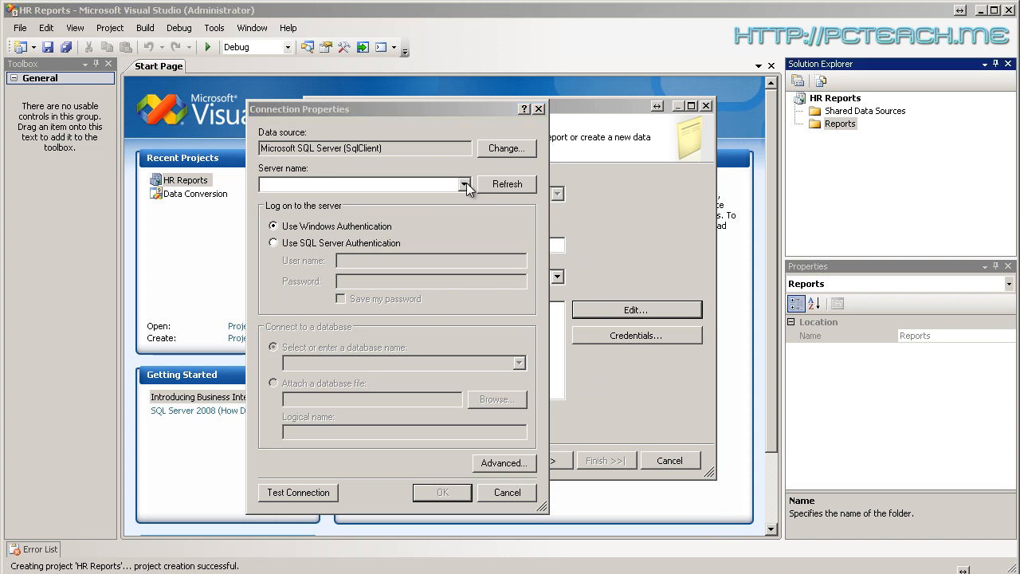
Choose server MEDIA-SERVER with Windows Authentication and the AdventureWorks database
{"action": "left_click", "coordinate": [464, 185]}
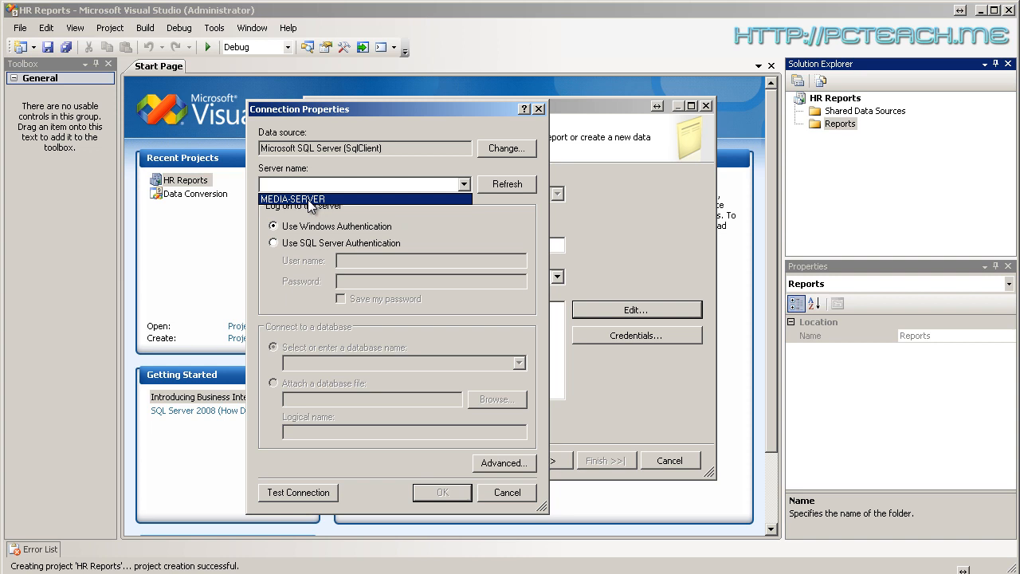
{"action": "mouse_move", "coordinate": [301, 211]}
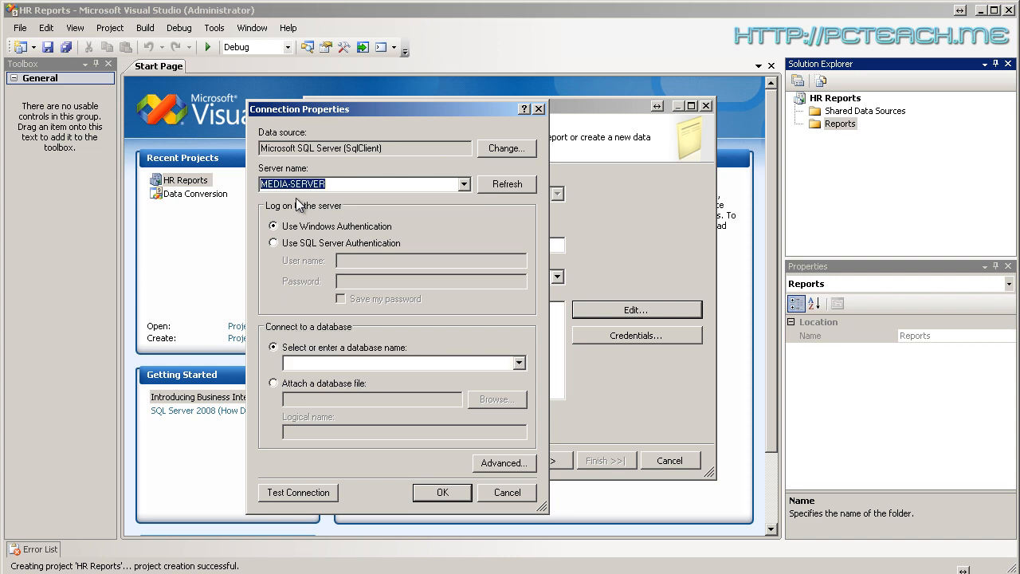
{"action": "mouse_move", "coordinate": [269, 234]}
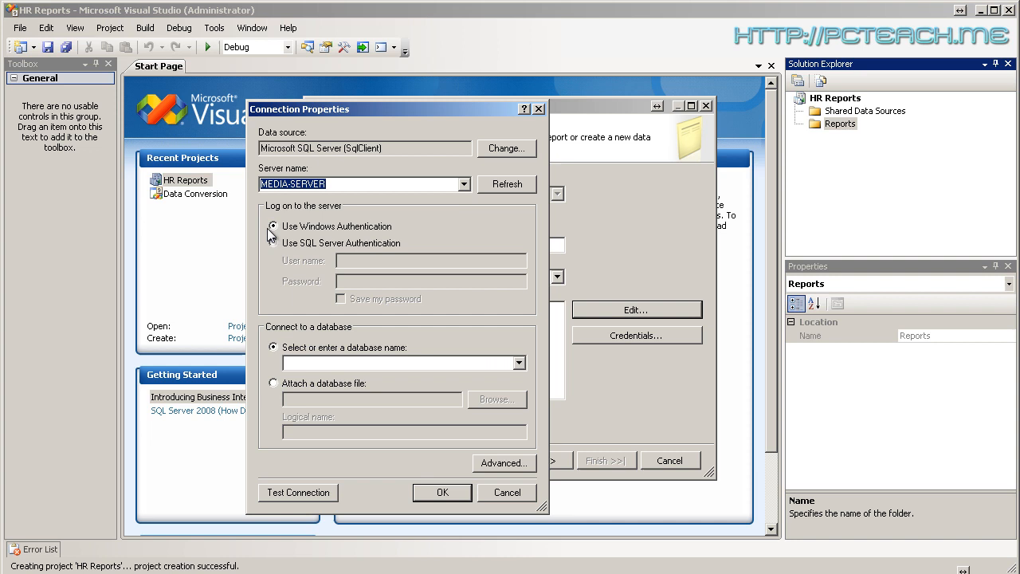
{"action": "mouse_move", "coordinate": [395, 244]}
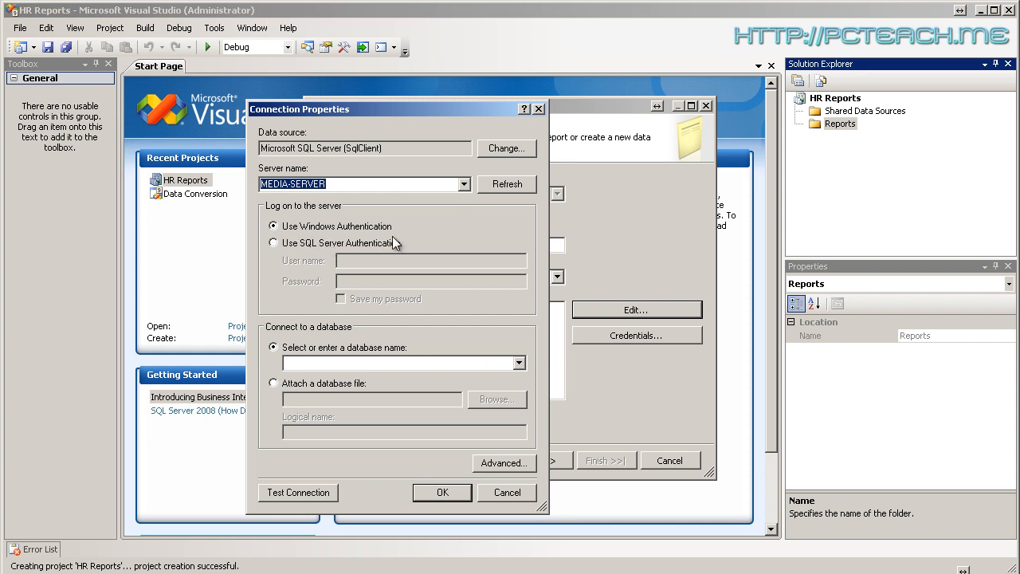
{"action": "mouse_move", "coordinate": [389, 233]}
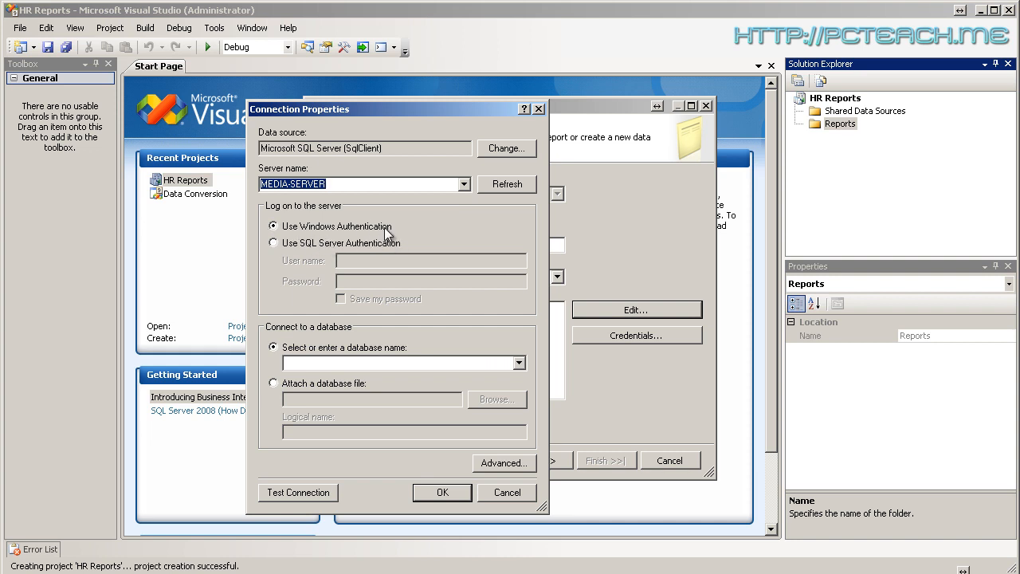
{"action": "left_click", "coordinate": [274, 242]}
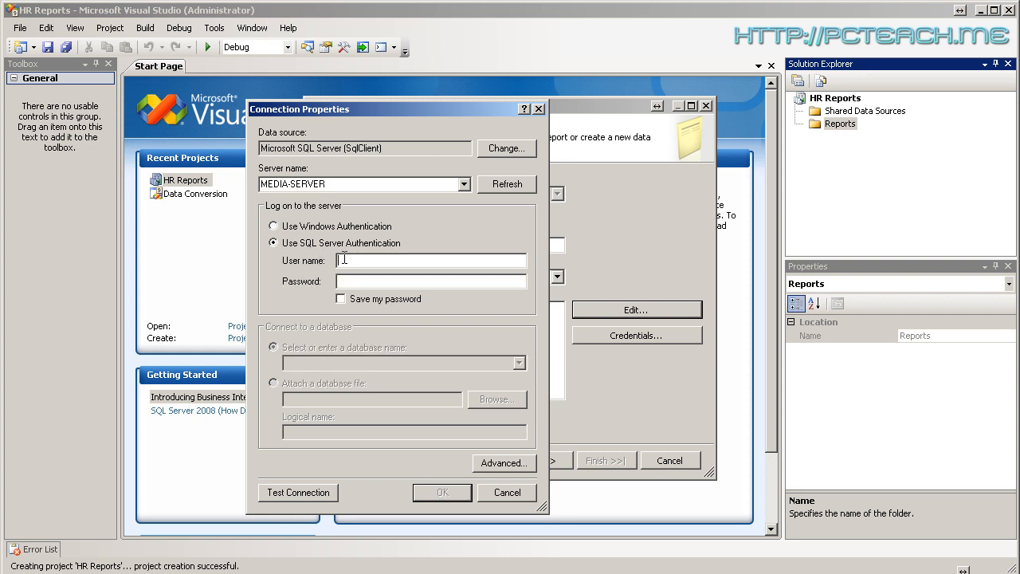
{"action": "mouse_move", "coordinate": [315, 251]}
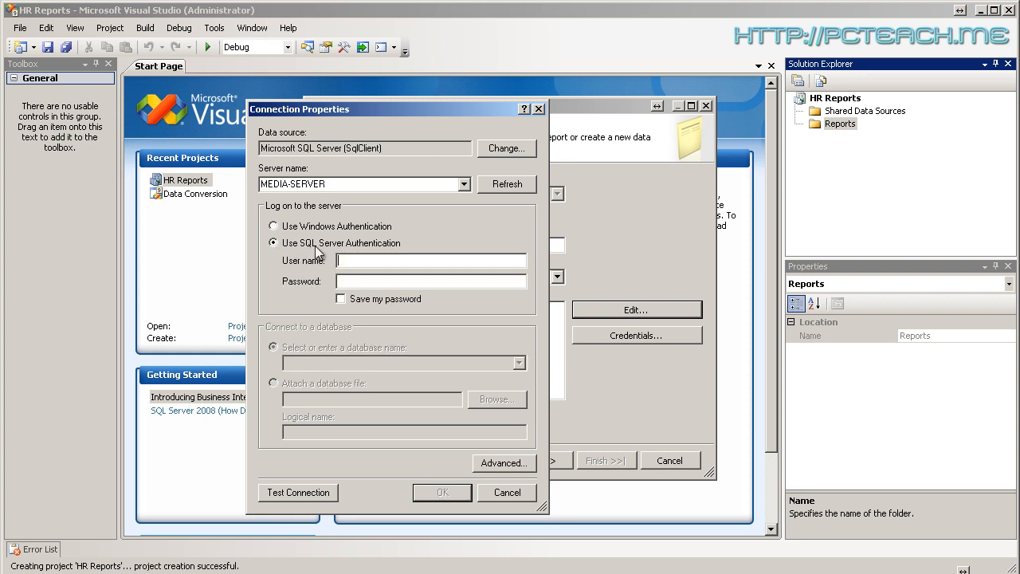
{"action": "mouse_move", "coordinate": [386, 254]}
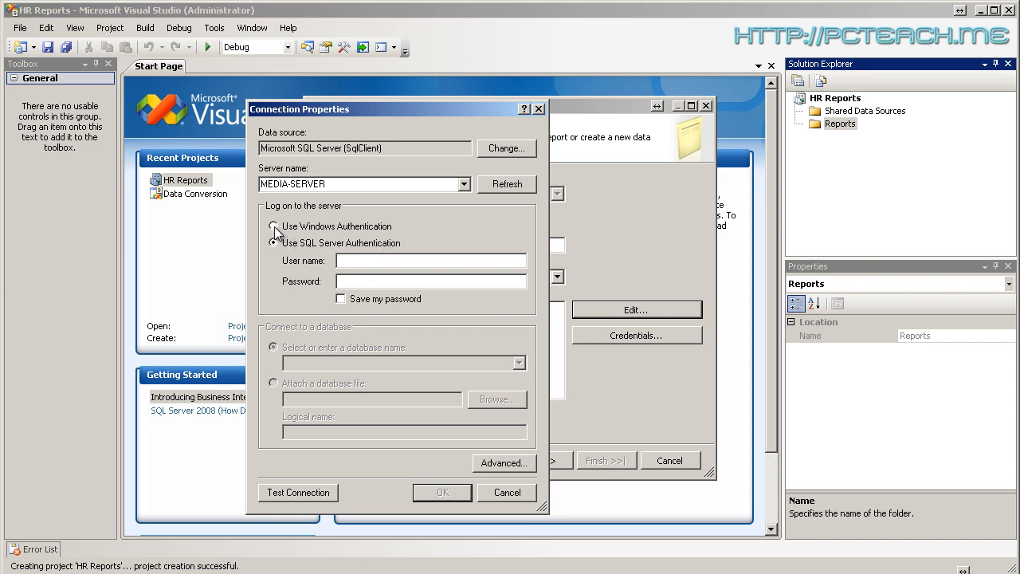
{"action": "left_click", "coordinate": [274, 226]}
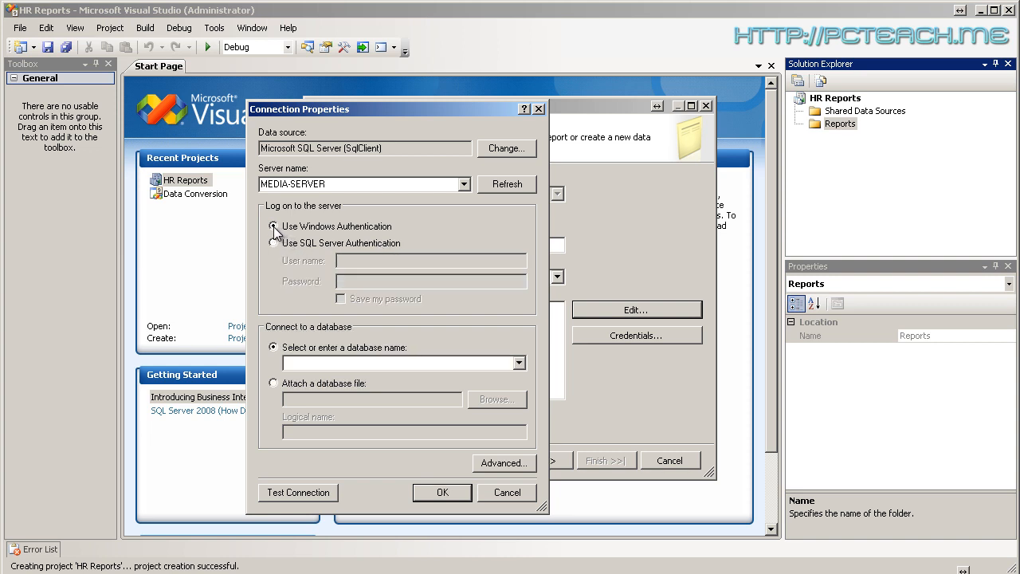
{"action": "left_click", "coordinate": [518, 363]}
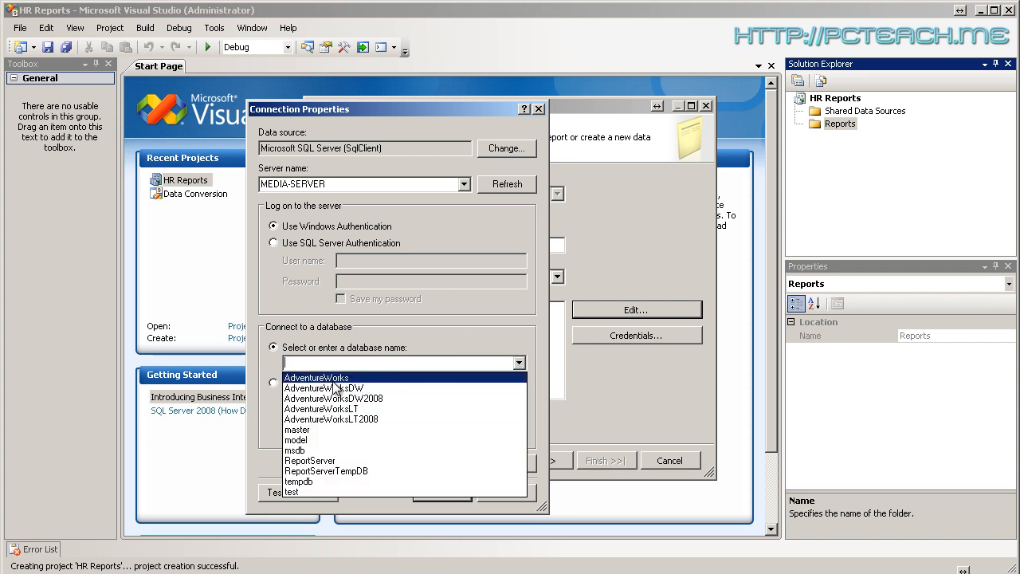
{"action": "left_click", "coordinate": [315, 376]}
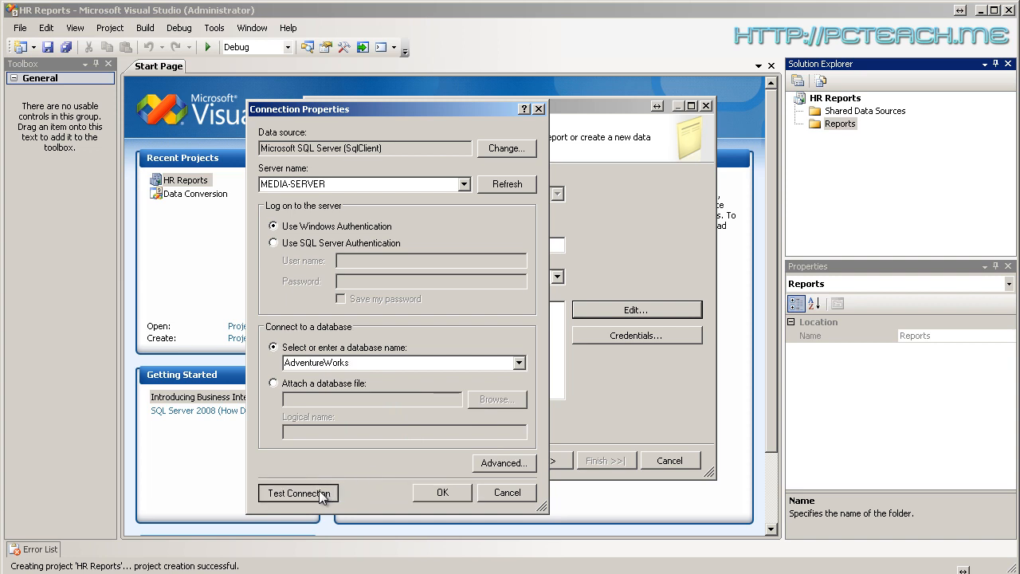
{"action": "mouse_move", "coordinate": [306, 501]}
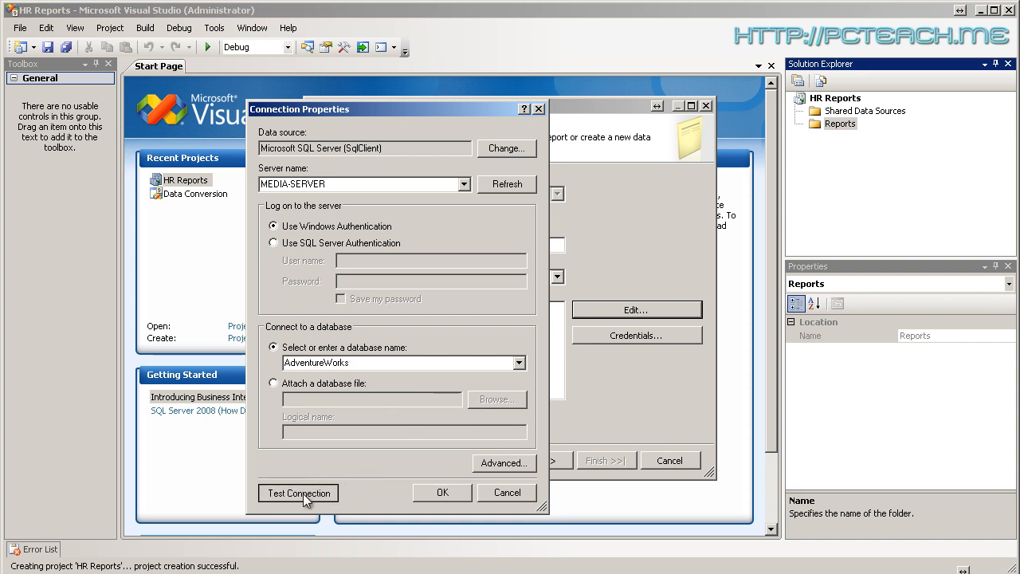
Test the AdventureWorks connection and confirm it succeeds
{"action": "left_click", "coordinate": [399, 363]}
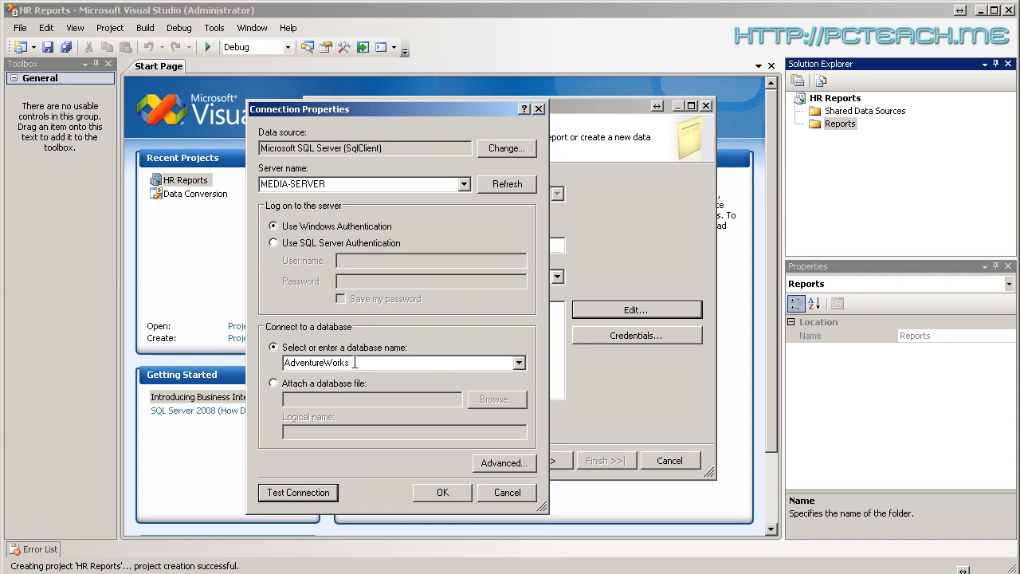
{"action": "triple_click", "coordinate": [398, 362]}
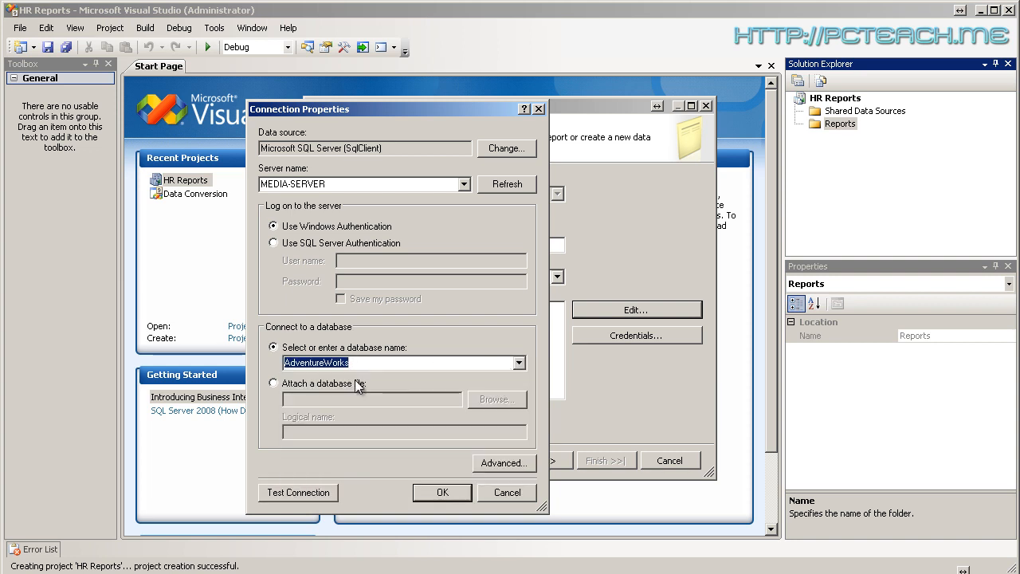
{"action": "left_click", "coordinate": [297, 491]}
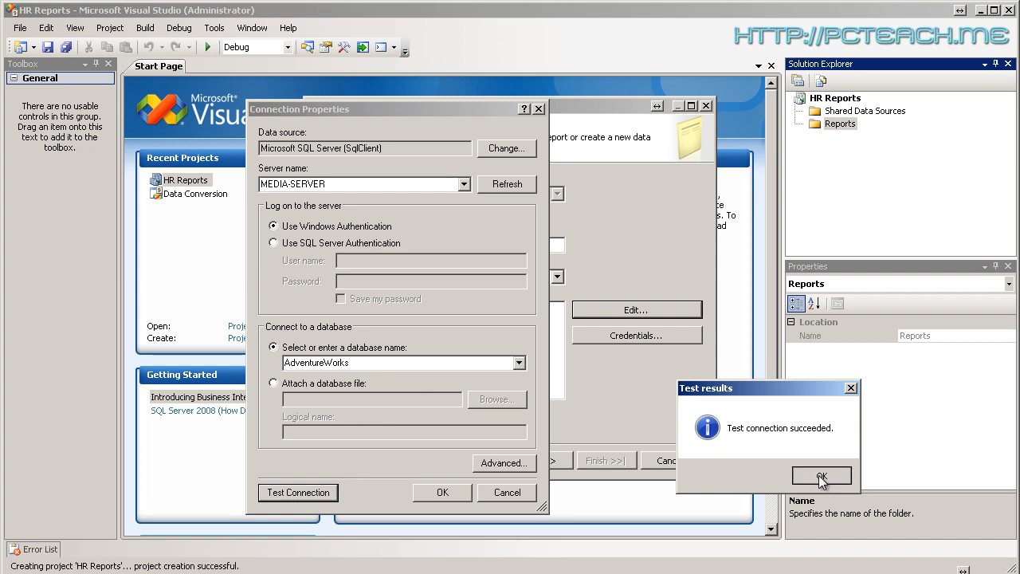
{"action": "left_click", "coordinate": [823, 475]}
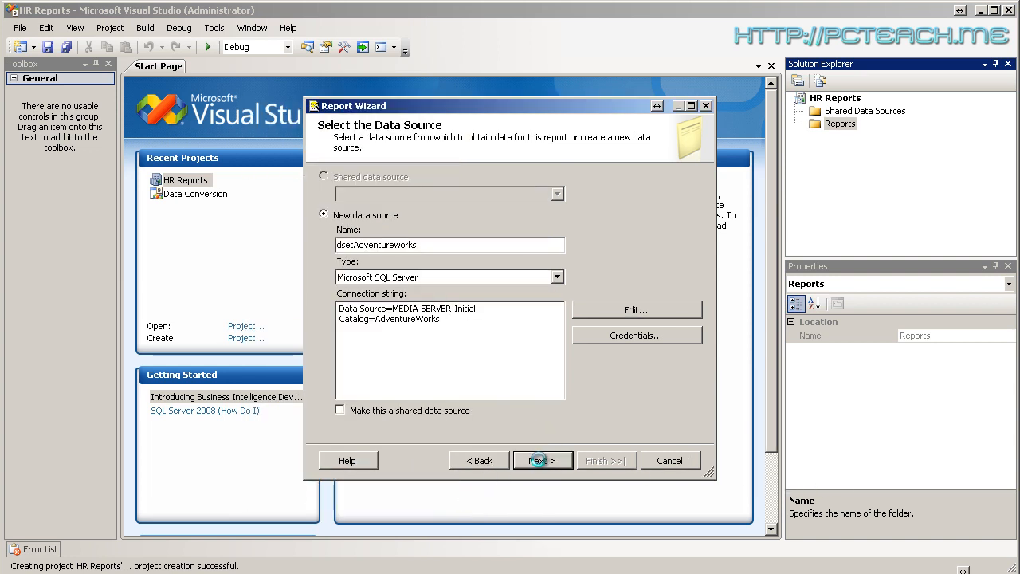
Advance to the Design the Query page and launch the Query Builder
{"action": "left_click", "coordinate": [542, 459]}
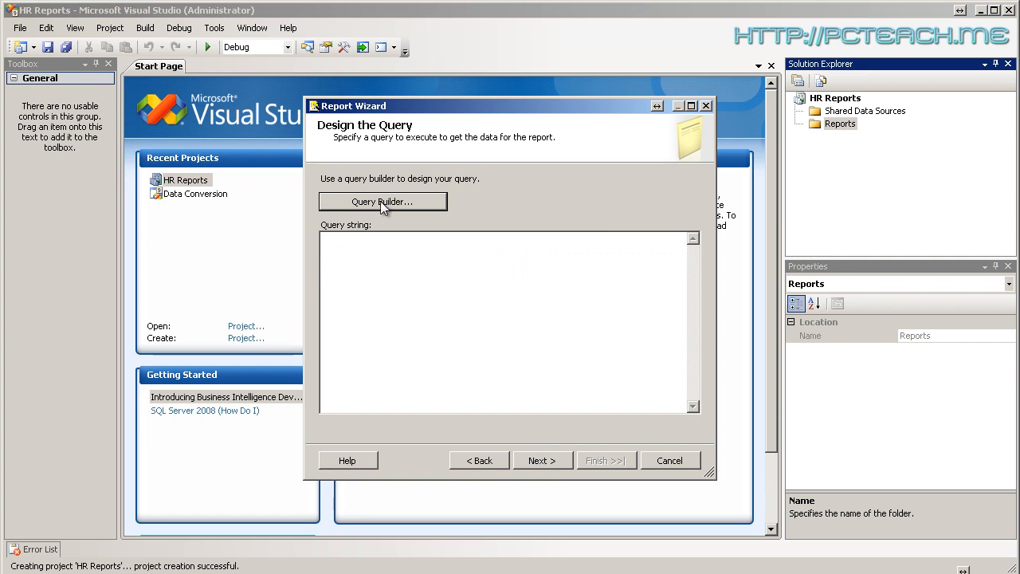
{"action": "left_click", "coordinate": [382, 201]}
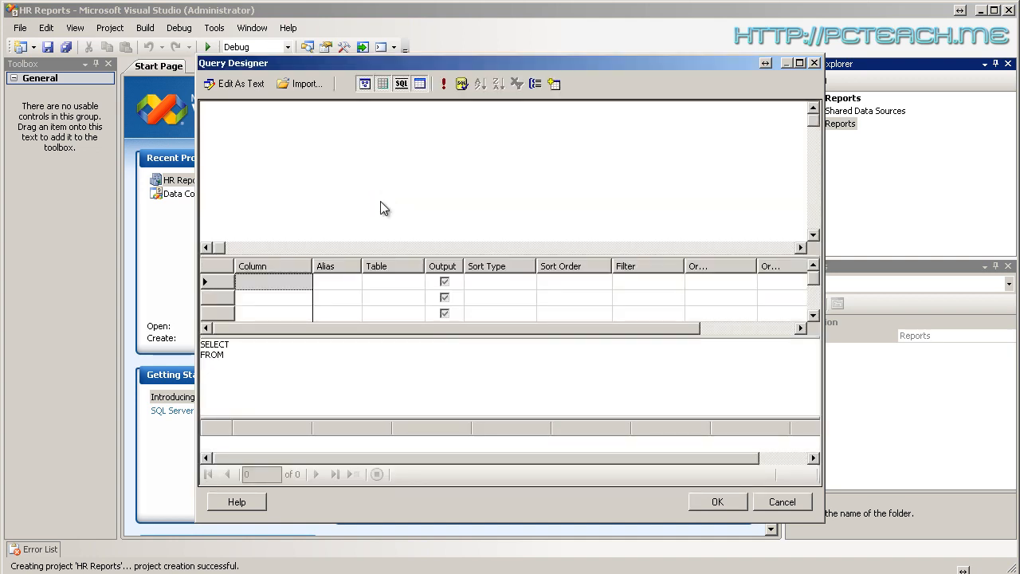
{"action": "mouse_move", "coordinate": [309, 344]}
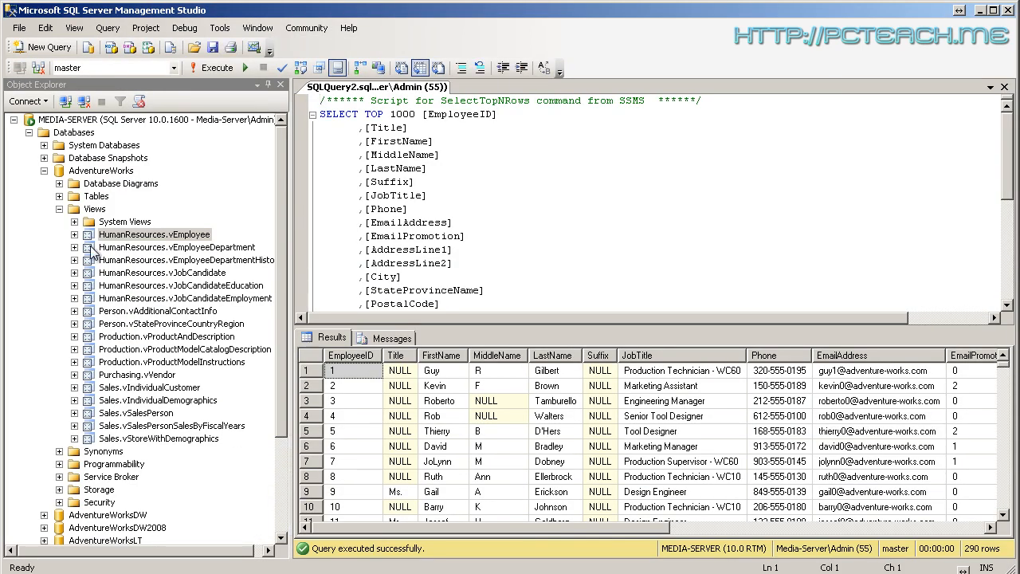
{"action": "mouse_move", "coordinate": [125, 239]}
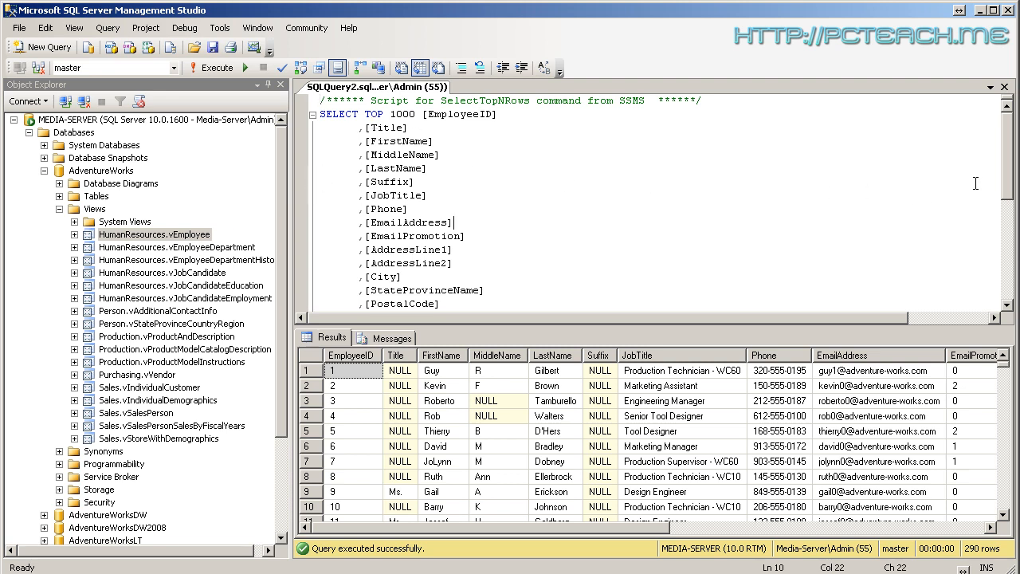
Review the Select Top 1000 Rows script for vEmployee in SSMS
{"action": "scroll", "scroll_direction": "down", "scroll_amount": 3}
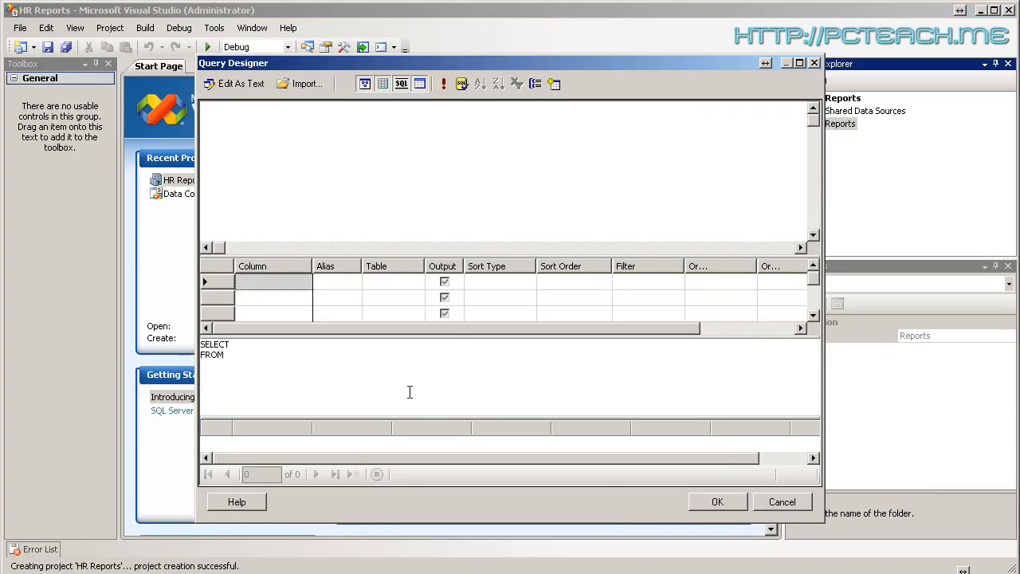
Paste the vEmployee SELECT script as the report query, accept it and continue to the report type step
{"action": "double_click", "coordinate": [215, 349]}
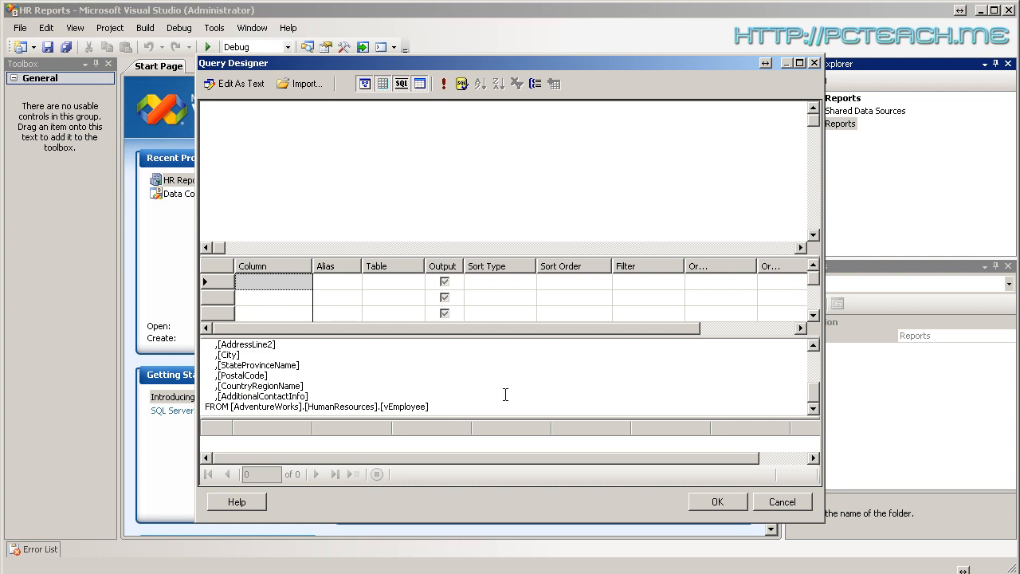
{"action": "scroll", "scroll_direction": "up", "scroll_amount": 3}
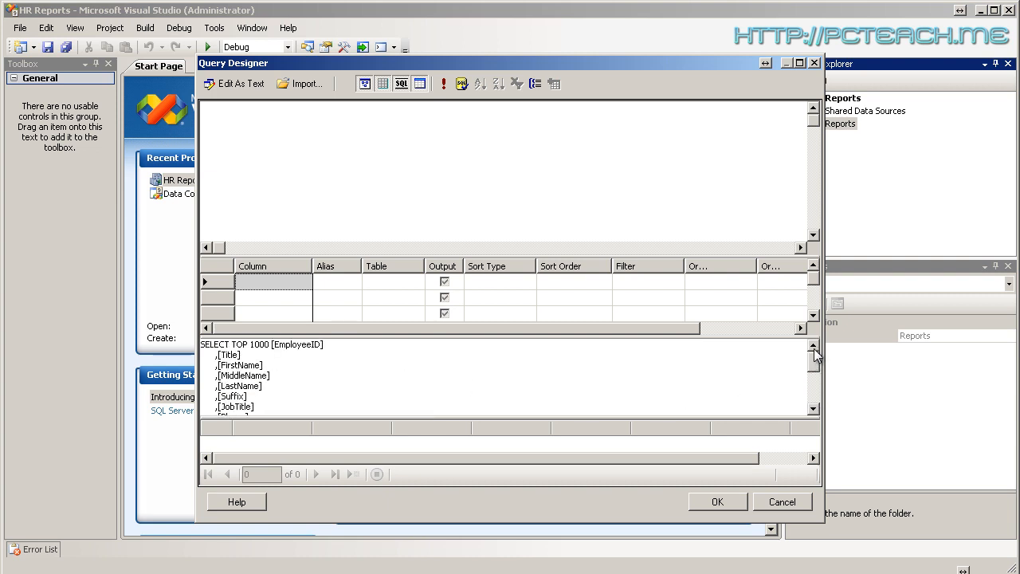
{"action": "double_click", "coordinate": [248, 344]}
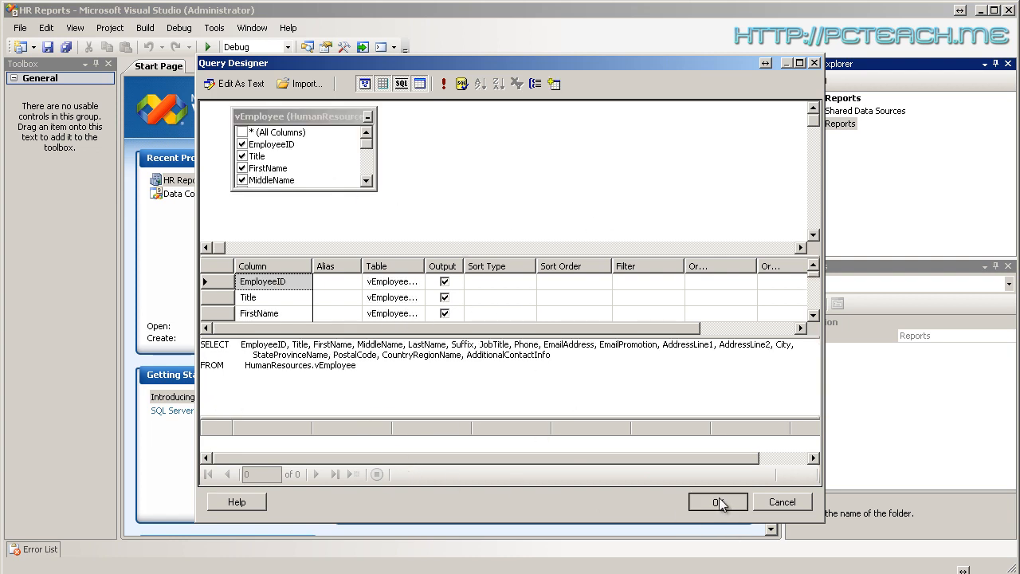
{"action": "left_click", "coordinate": [717, 501]}
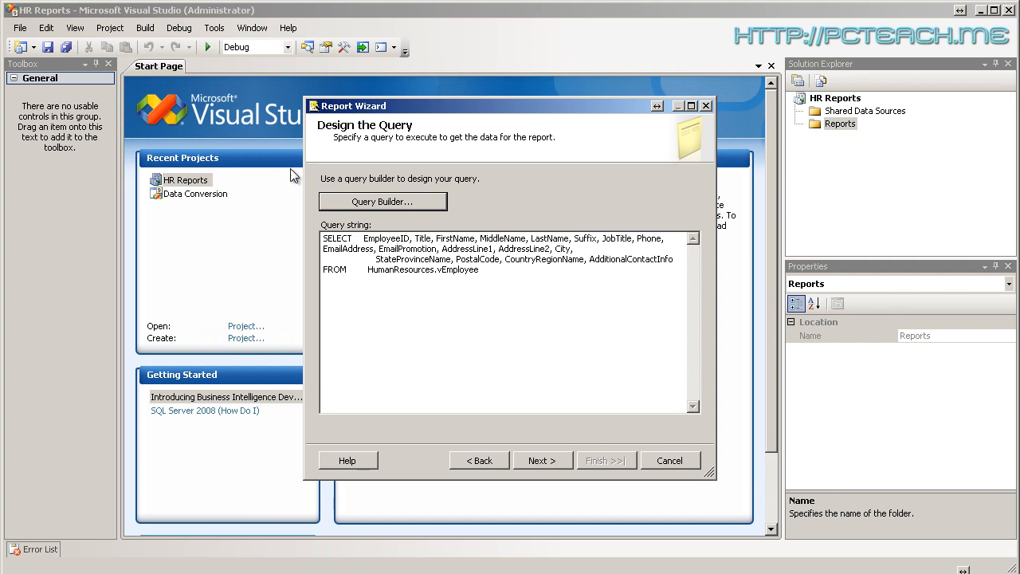
{"action": "triple_click", "coordinate": [494, 253]}
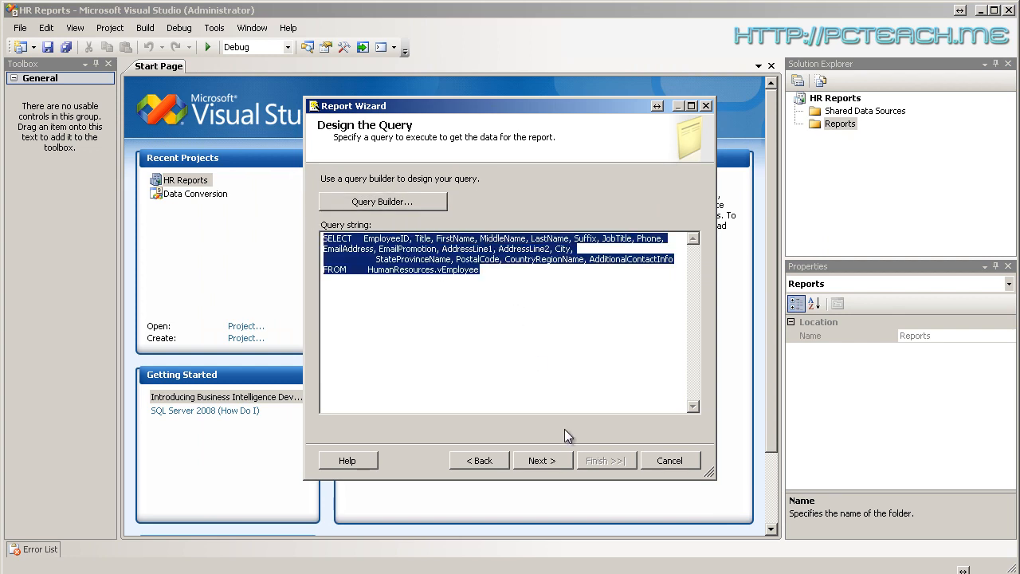
{"action": "left_click", "coordinate": [539, 459]}
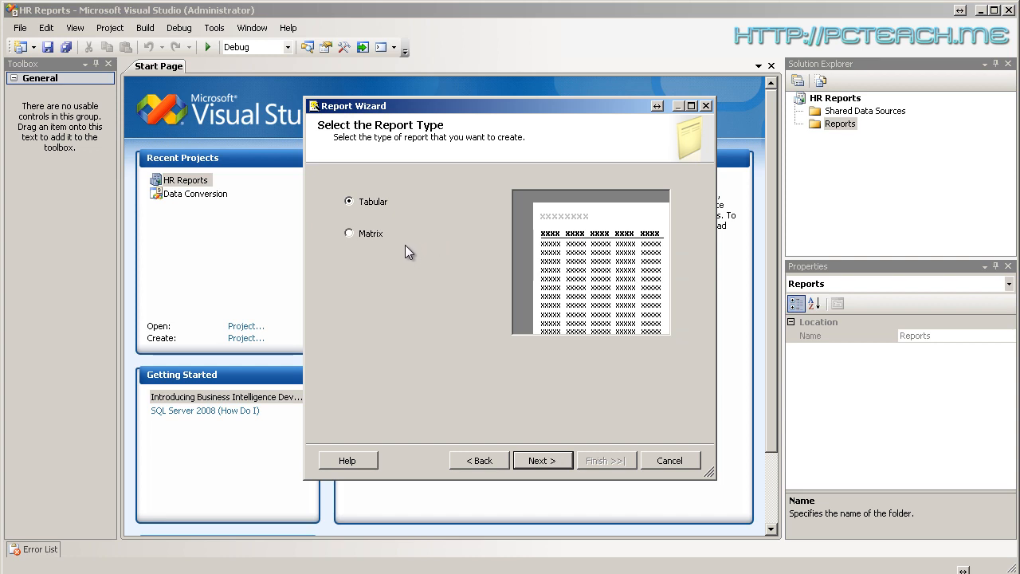
Choose Tabular as the report type and continue to Design the Table
{"action": "left_click", "coordinate": [348, 233]}
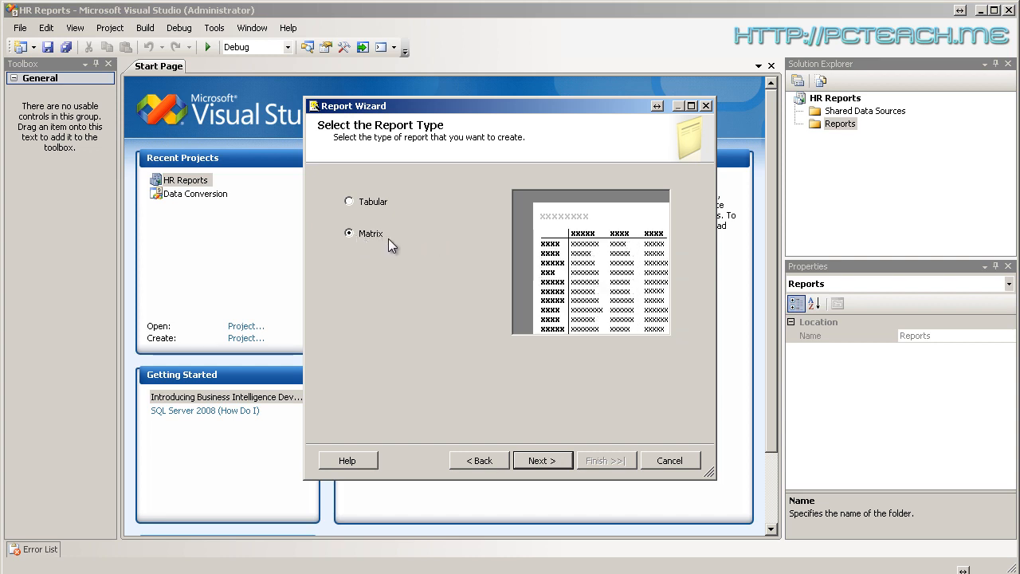
{"action": "mouse_move", "coordinate": [357, 205]}
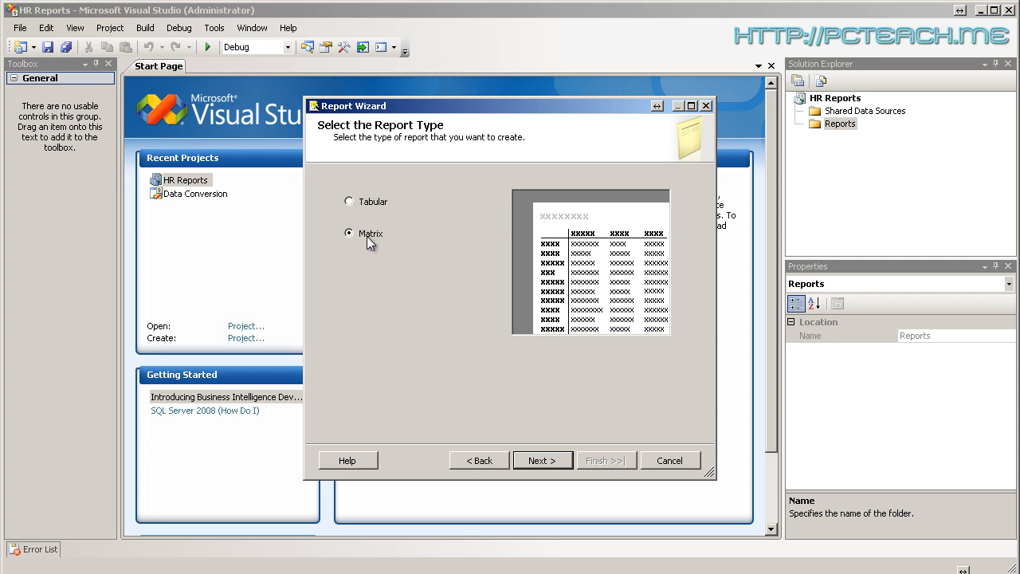
{"action": "mouse_move", "coordinate": [555, 255]}
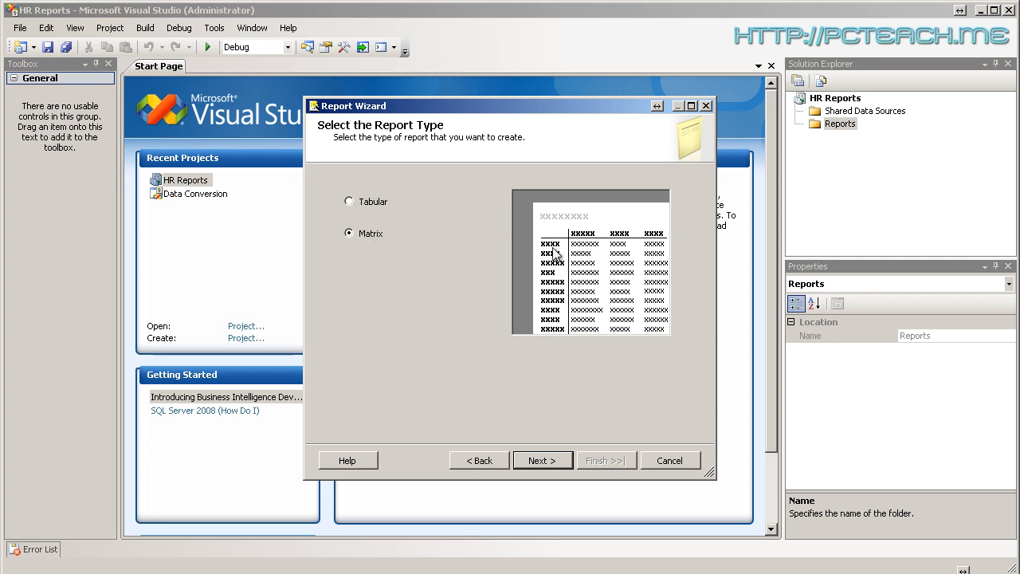
{"action": "mouse_move", "coordinate": [593, 249]}
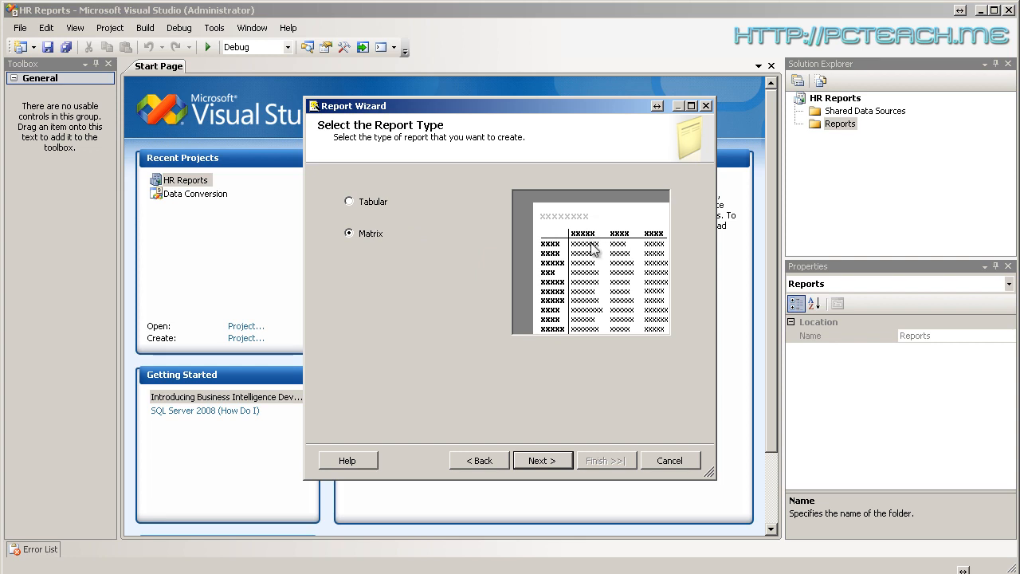
{"action": "mouse_move", "coordinate": [587, 242]}
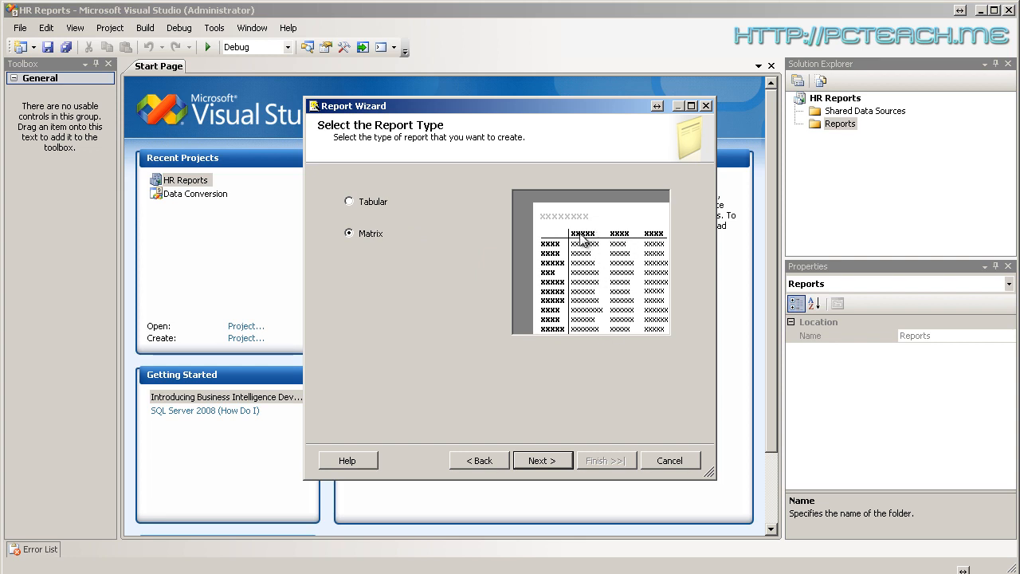
{"action": "mouse_move", "coordinate": [667, 241]}
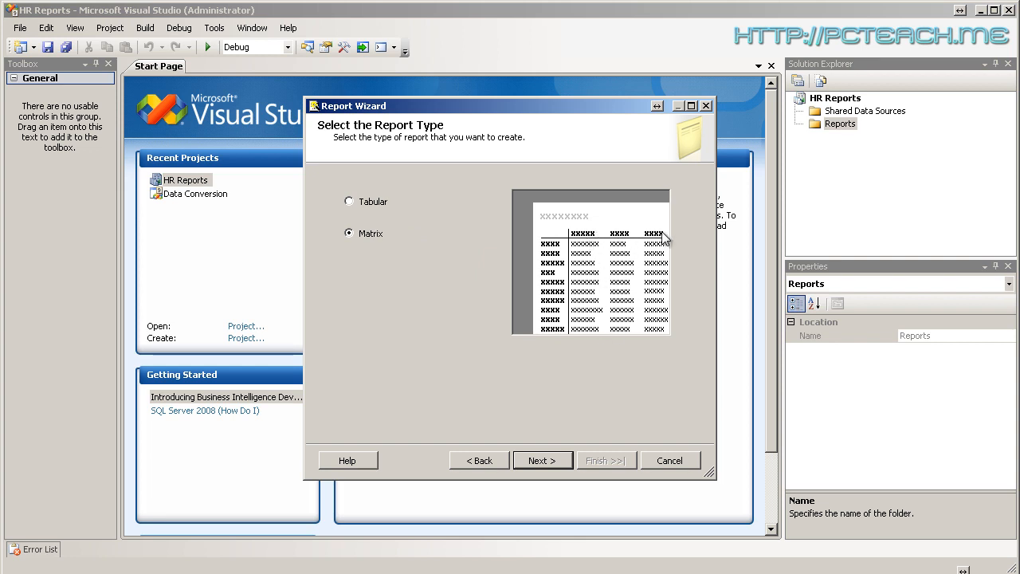
{"action": "left_click", "coordinate": [349, 201]}
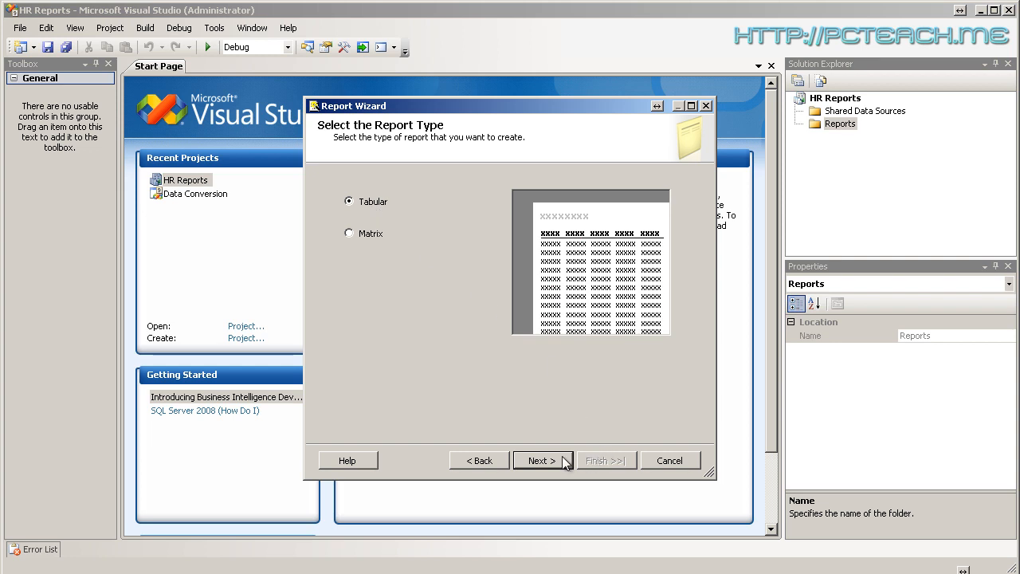
{"action": "left_click", "coordinate": [542, 459]}
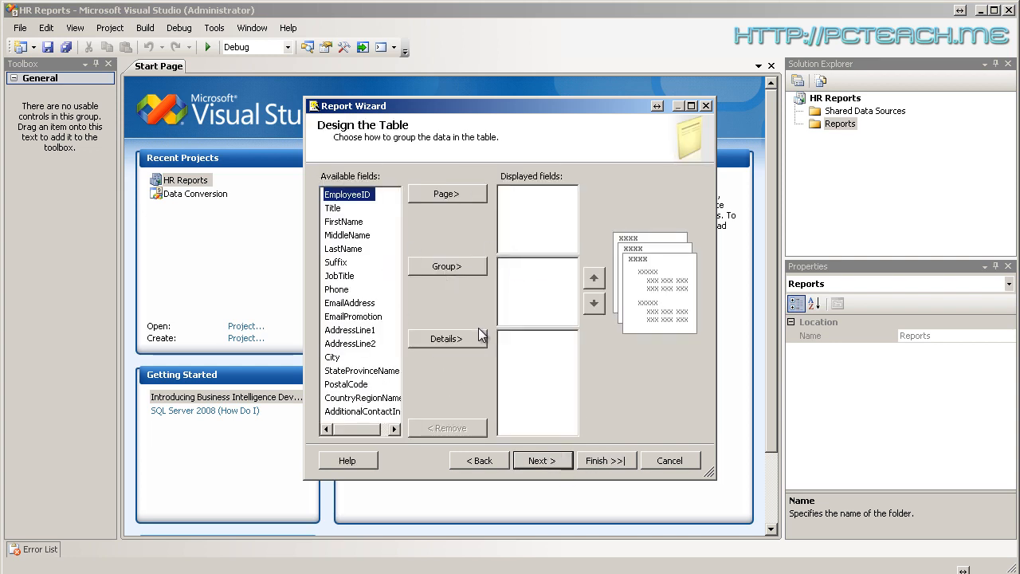
{"action": "mouse_move", "coordinate": [414, 343]}
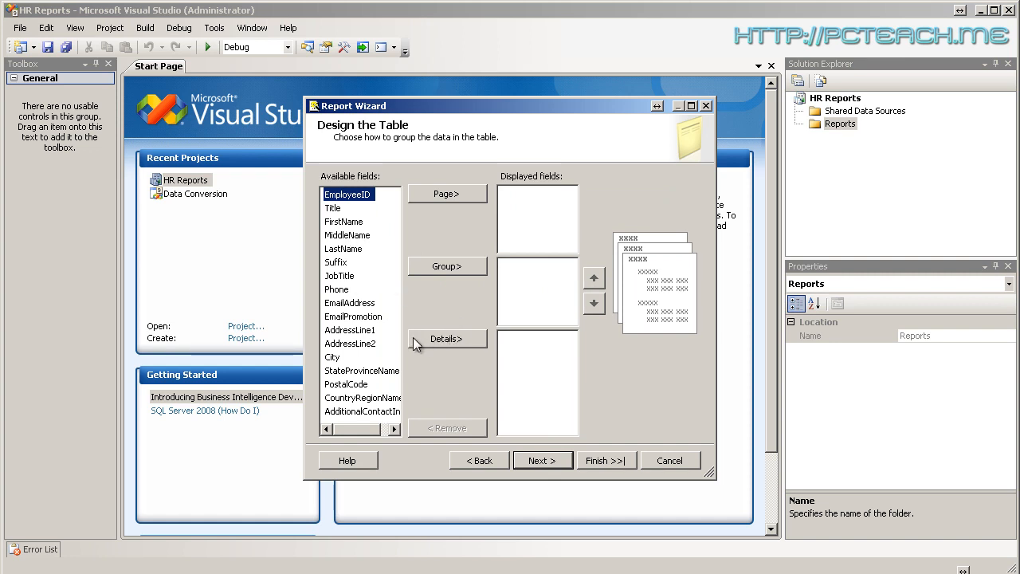
{"action": "mouse_move", "coordinate": [452, 274]}
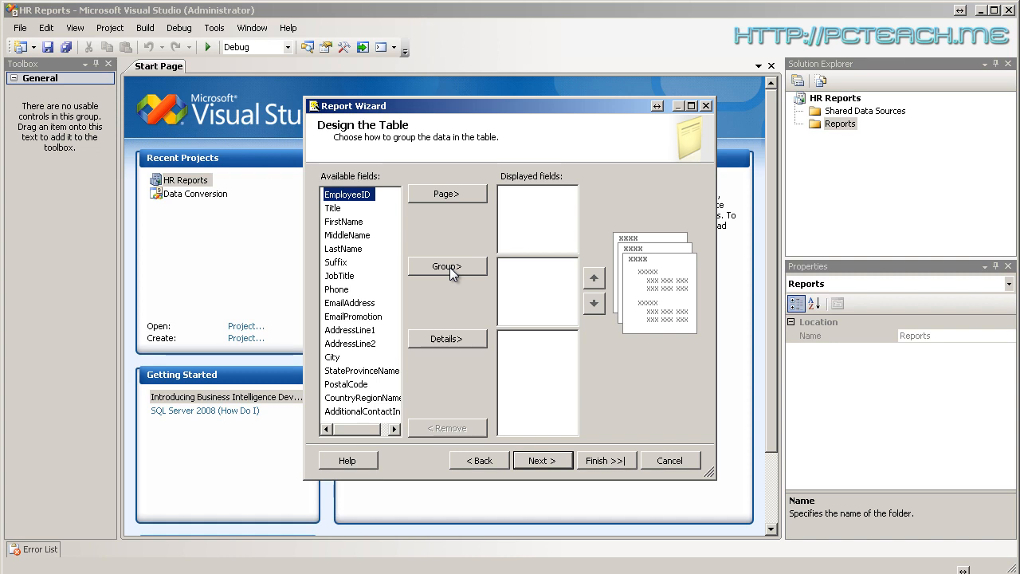
{"action": "mouse_move", "coordinate": [422, 325]}
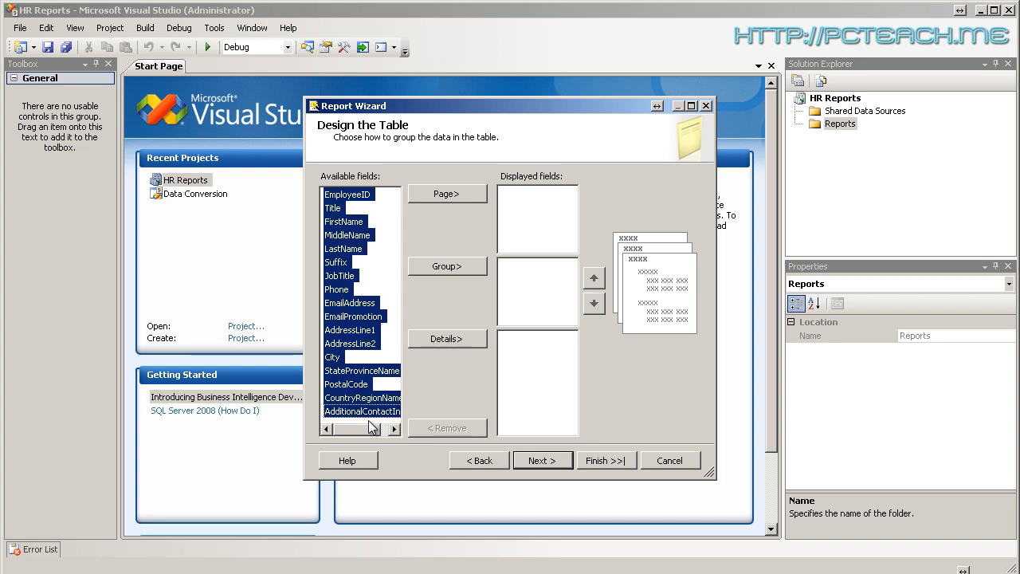
Move all vEmployee fields into the Details list
{"action": "left_click", "coordinate": [446, 338]}
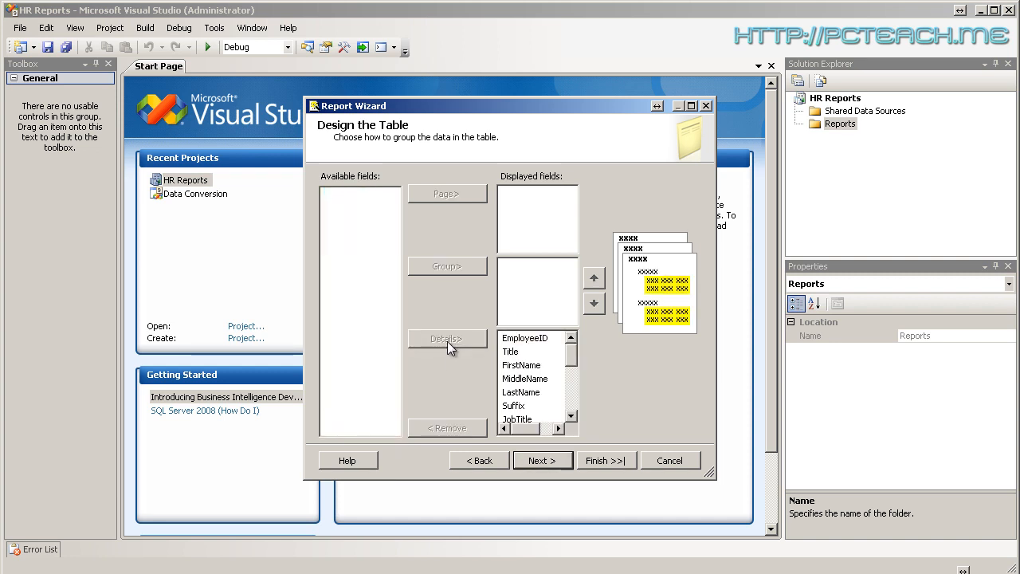
{"action": "mouse_move", "coordinate": [629, 454]}
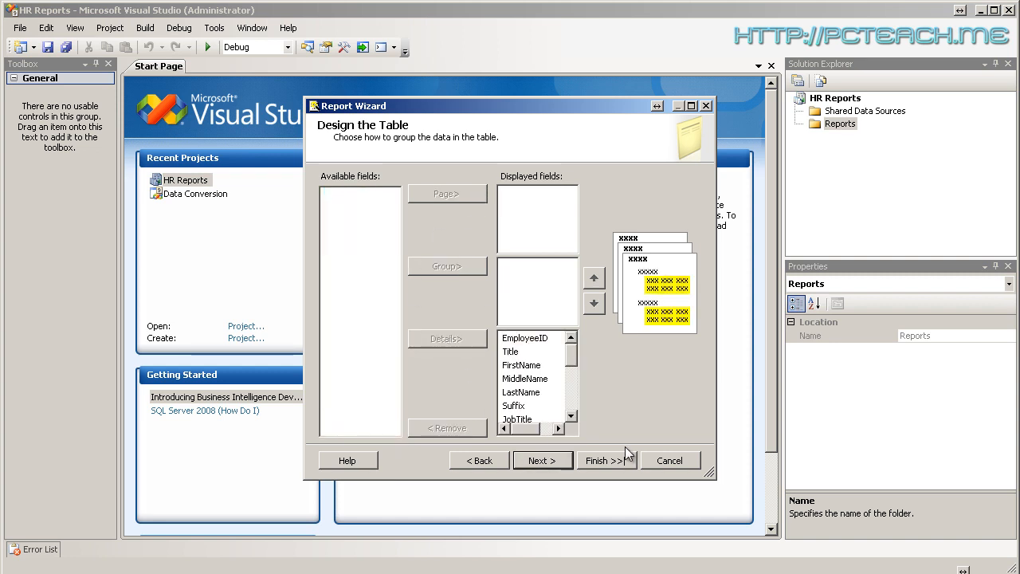
{"action": "mouse_move", "coordinate": [542, 460]}
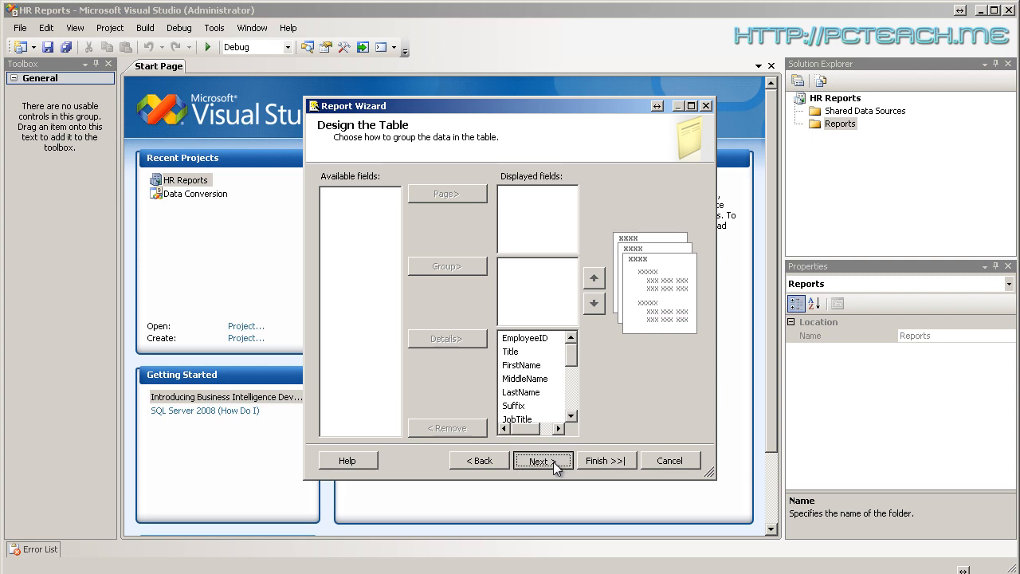
Try the Bold and Generic table styles, settle on Ocean, and advance to the summary page
{"action": "left_click", "coordinate": [542, 459]}
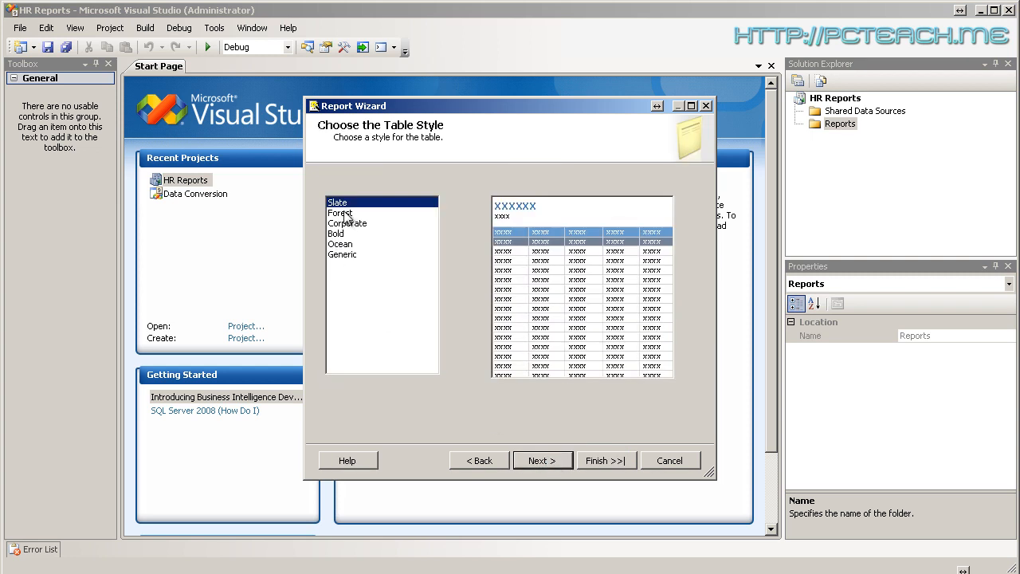
{"action": "left_click", "coordinate": [334, 233]}
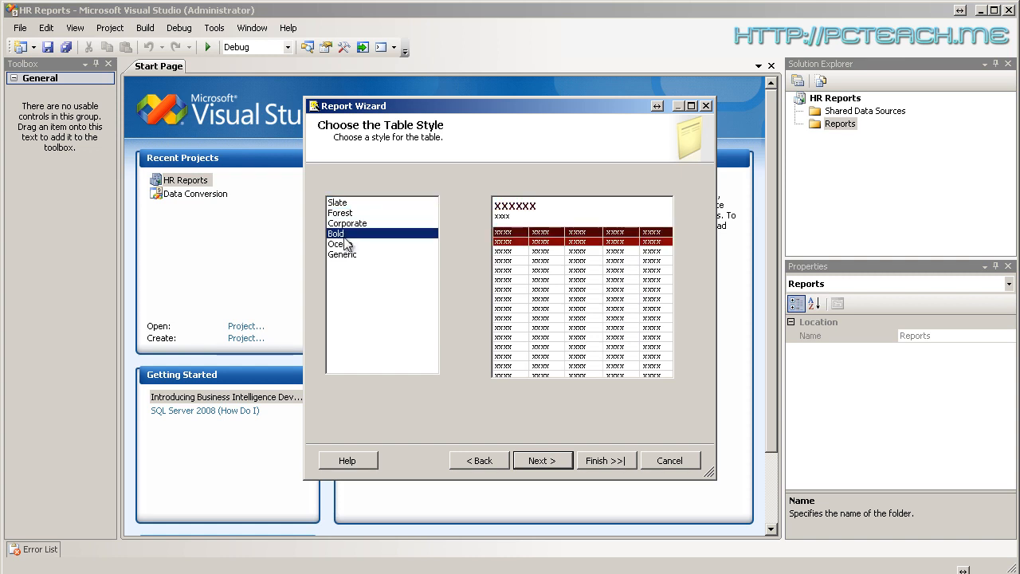
{"action": "left_click", "coordinate": [341, 254]}
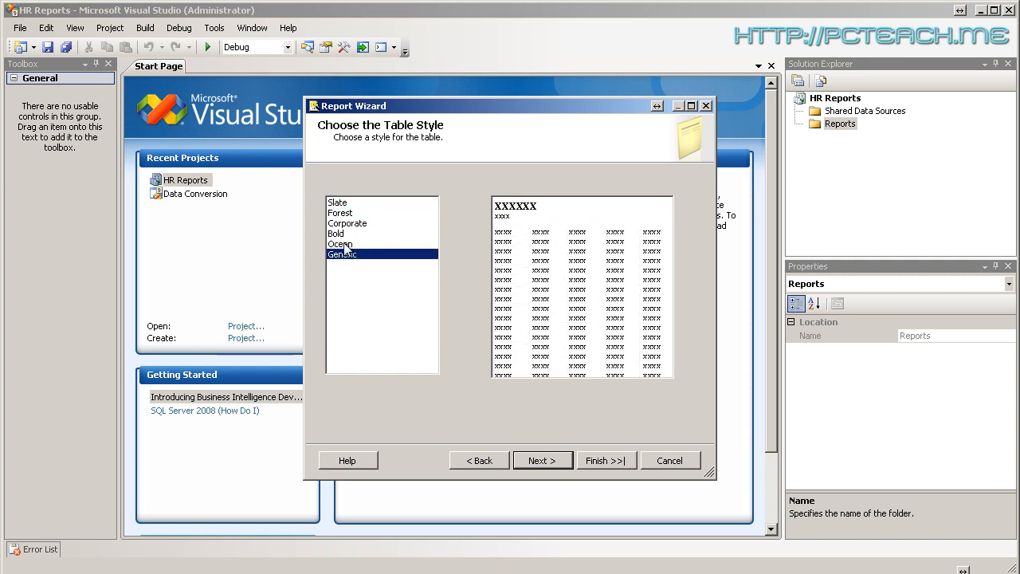
{"action": "left_click", "coordinate": [342, 242]}
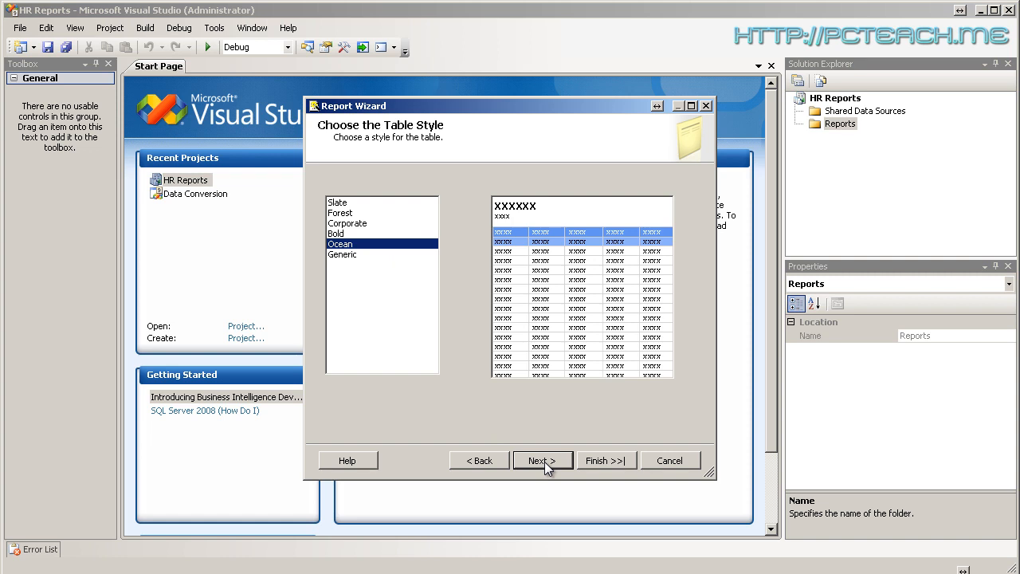
{"action": "left_click", "coordinate": [542, 461]}
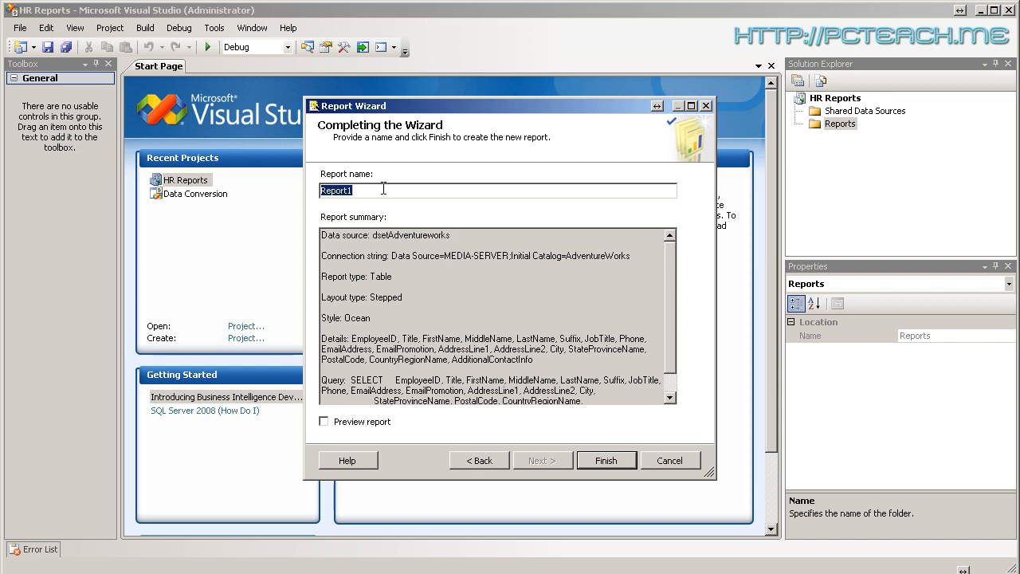
Name the report Employee List and finish the wizard, creating Employee List.rdl in Reports
{"action": "type", "text": "rpt"}
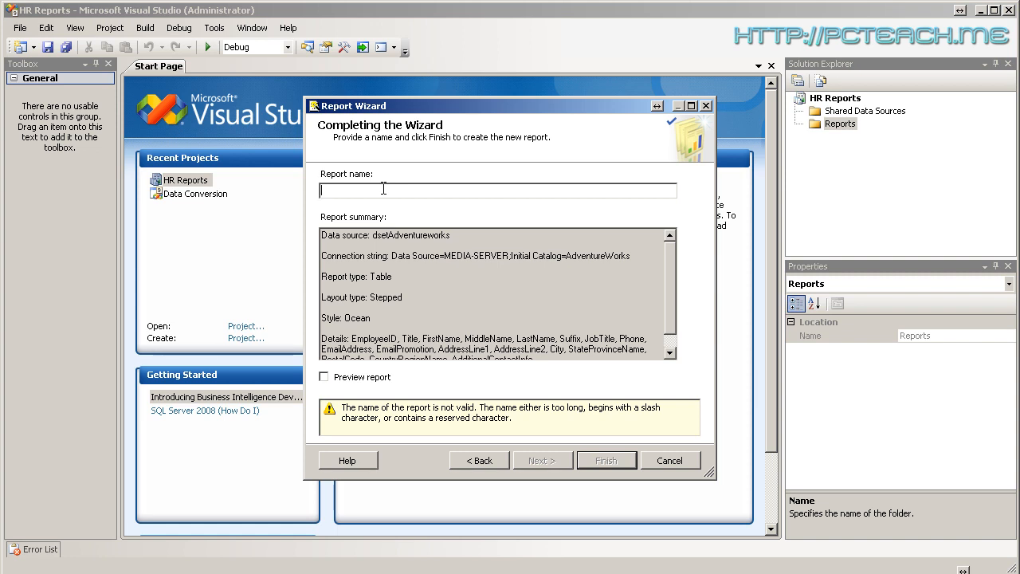
{"action": "type", "text": "Employ"}
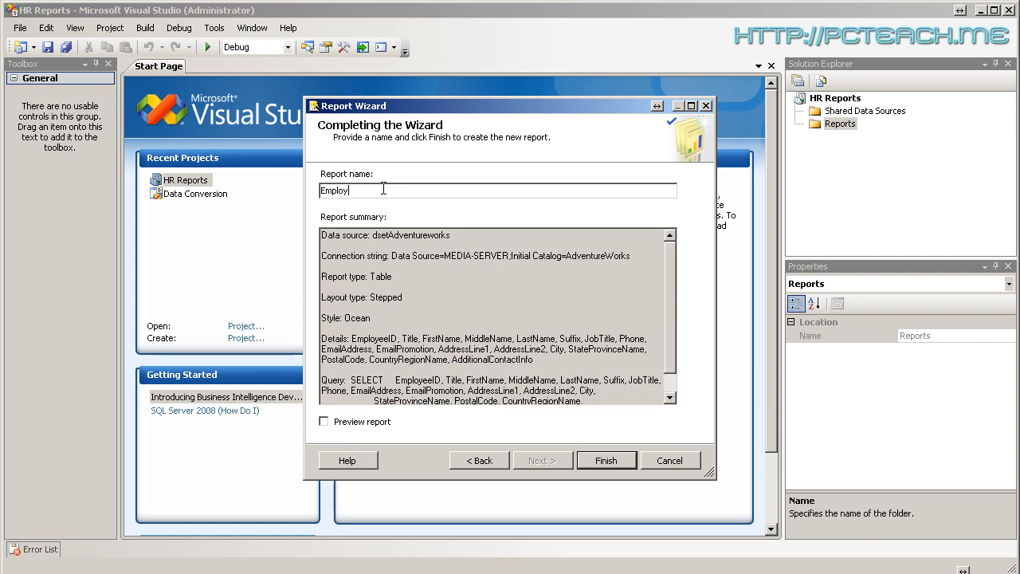
{"action": "type", "text": "ees List"}
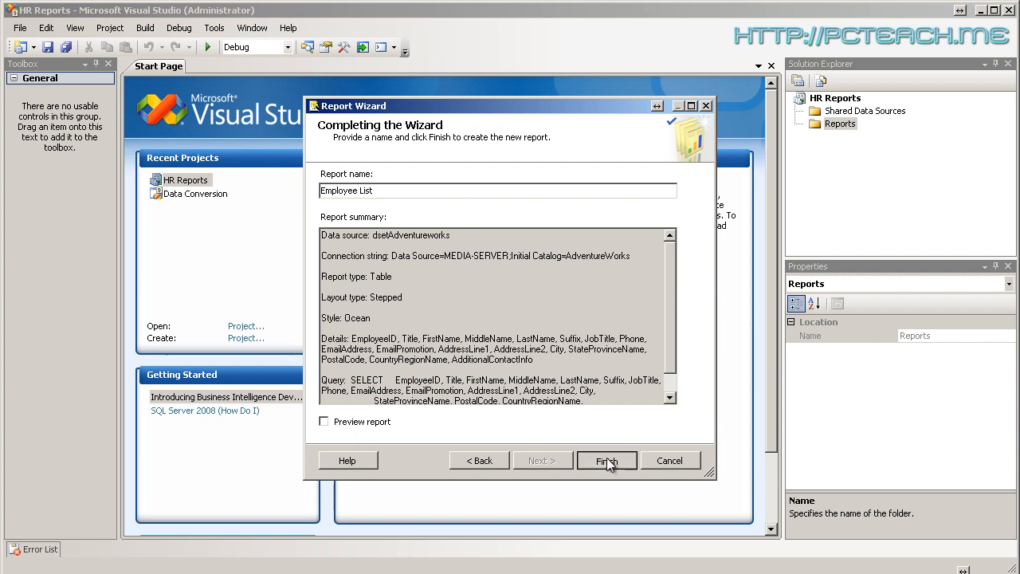
{"action": "left_click", "coordinate": [606, 459]}
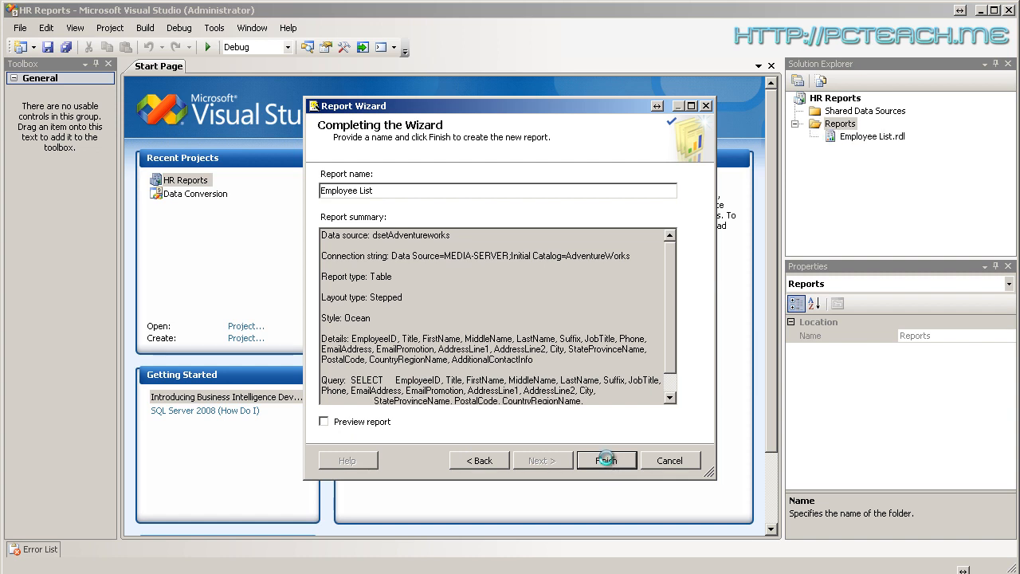
{"action": "left_click", "coordinate": [606, 459]}
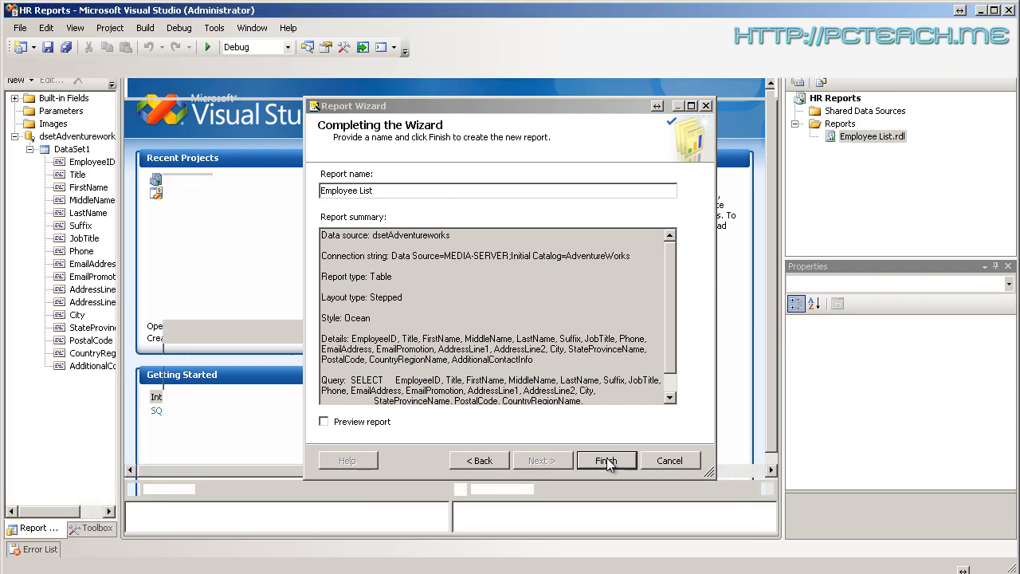
{"action": "left_click", "coordinate": [606, 459]}
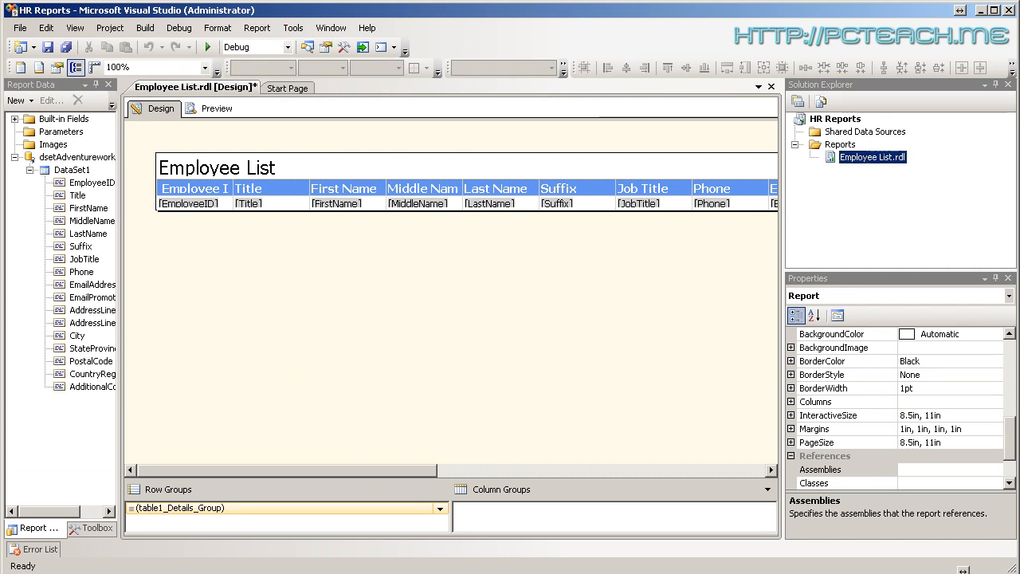
{"action": "left_click", "coordinate": [873, 156]}
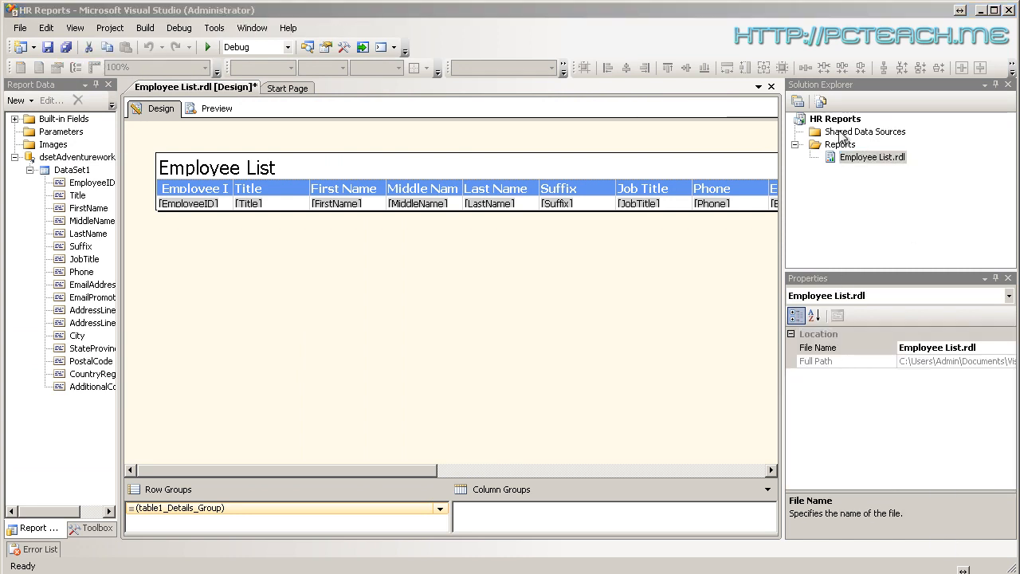
{"action": "left_click", "coordinate": [864, 131]}
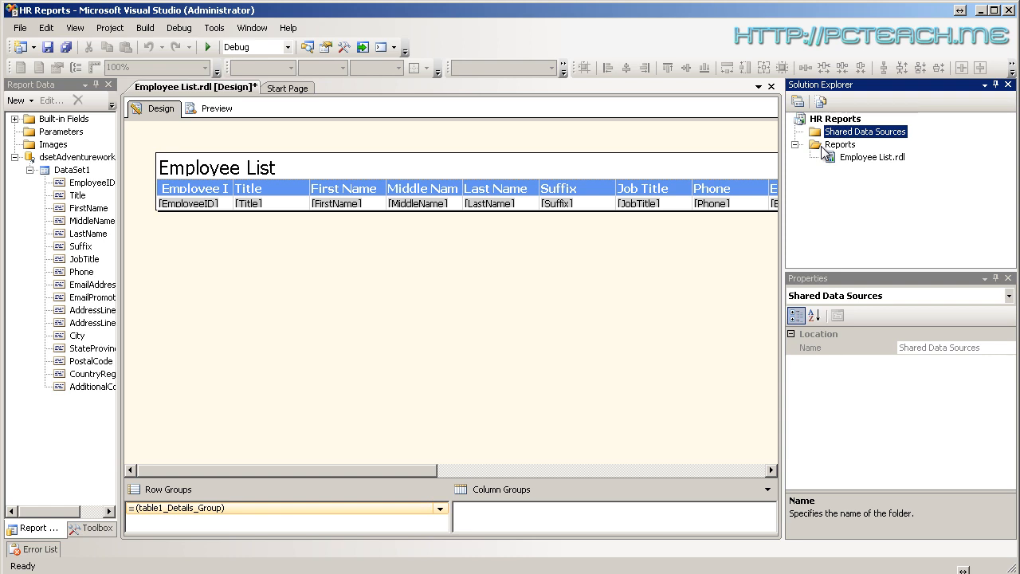
{"action": "mouse_move", "coordinate": [844, 170]}
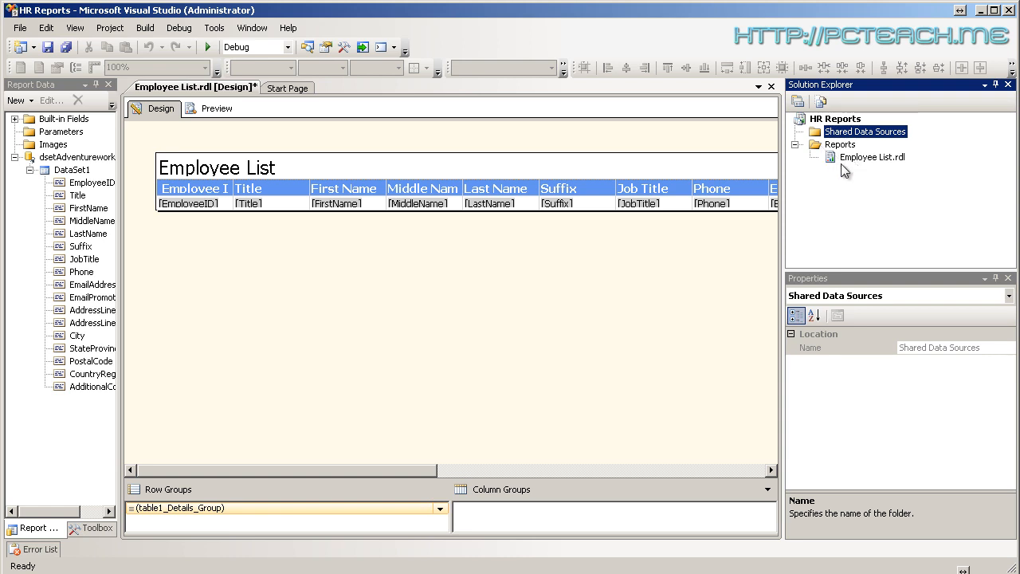
{"action": "mouse_move", "coordinate": [856, 163]}
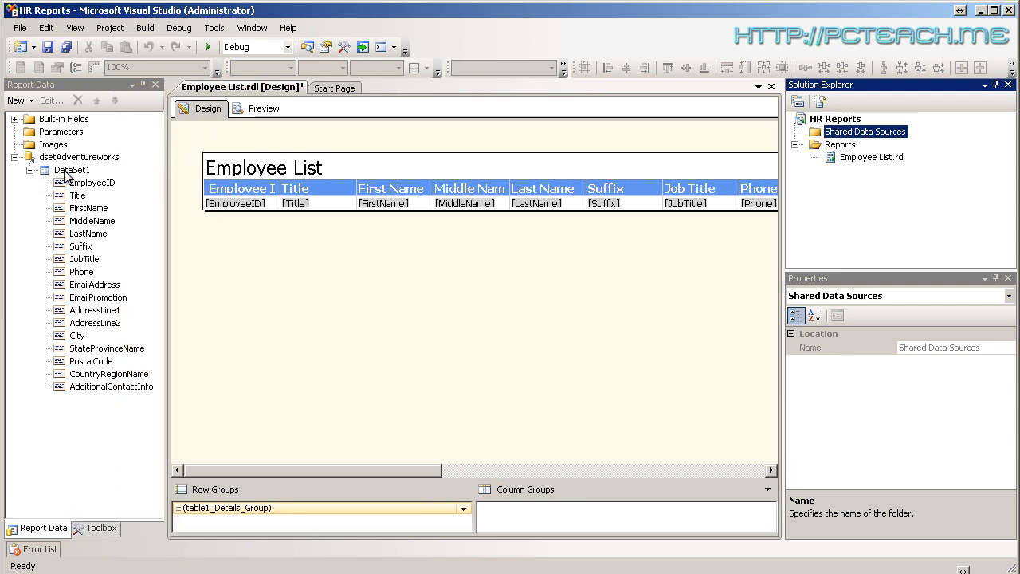
{"action": "mouse_move", "coordinate": [805, 187]}
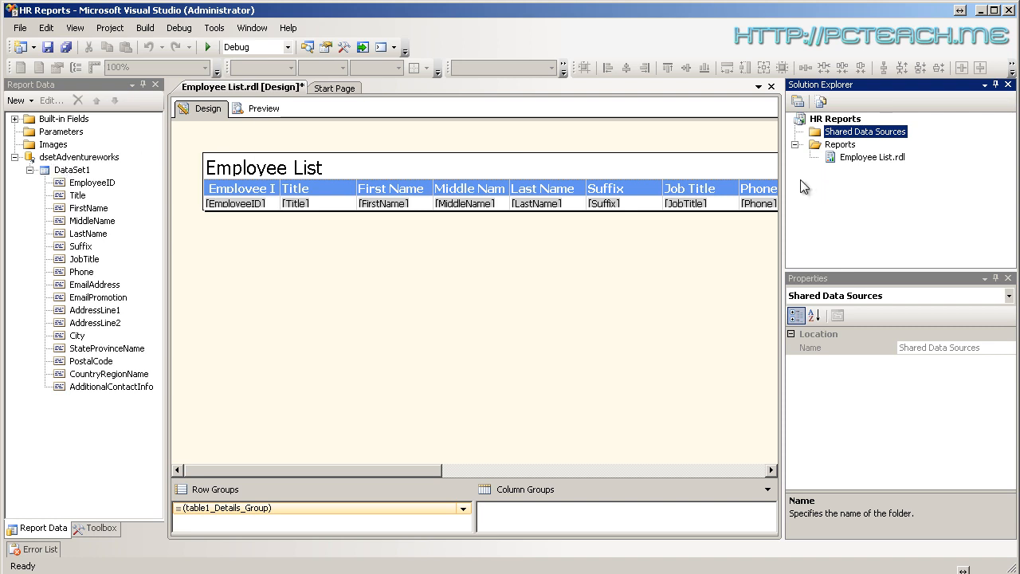
Start a new shared data source and name it dsetAdventureworks
{"action": "right_click", "coordinate": [864, 130]}
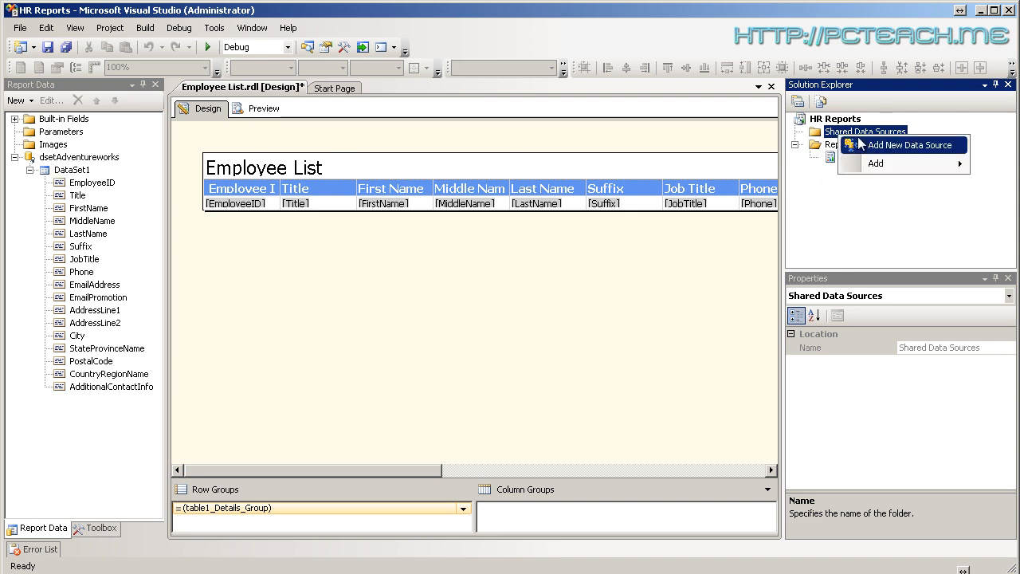
{"action": "left_click", "coordinate": [906, 144]}
{"action": "type", "text": "d"}
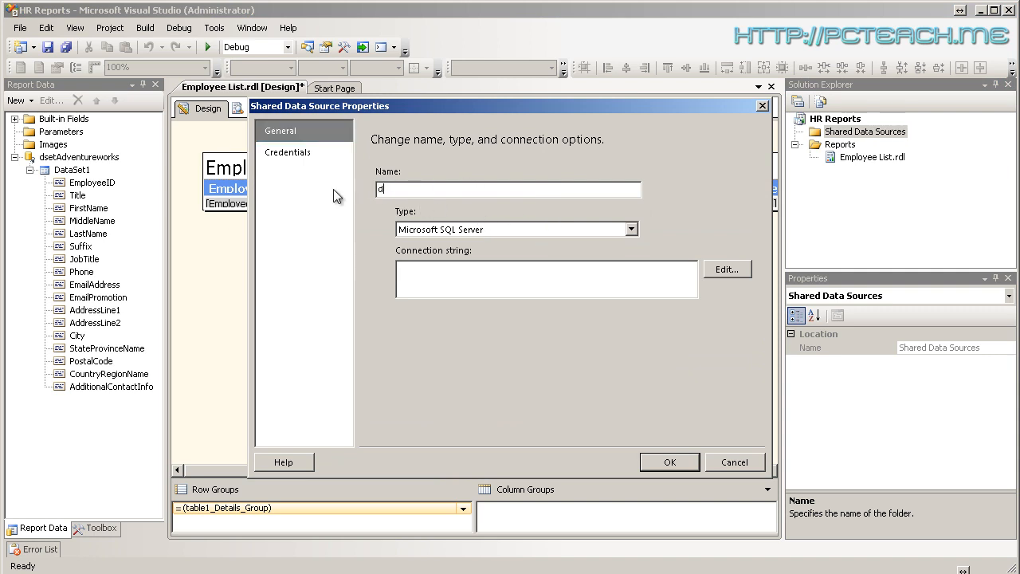
{"action": "type", "text": "set"}
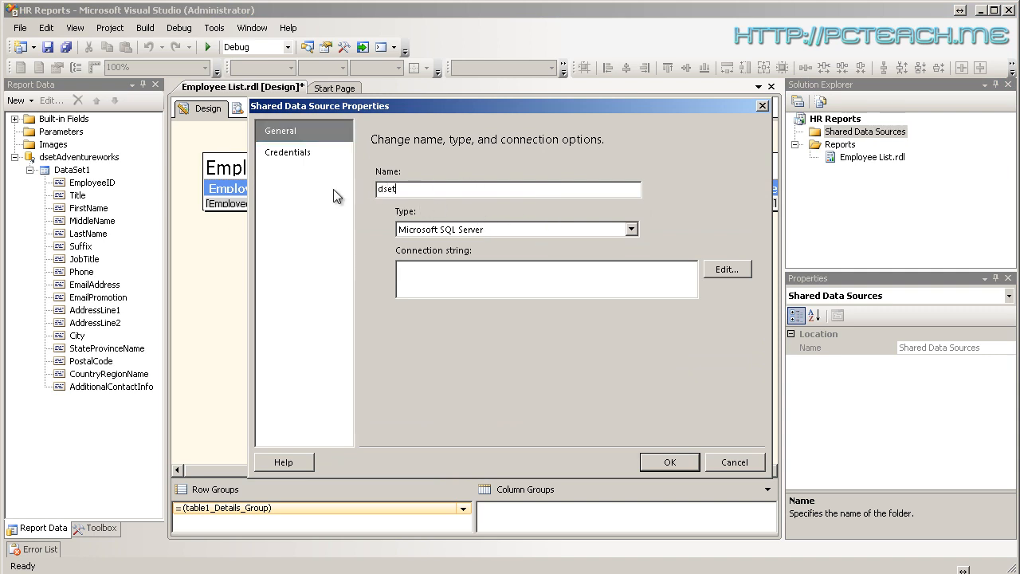
{"action": "type", "text": "Empl"}
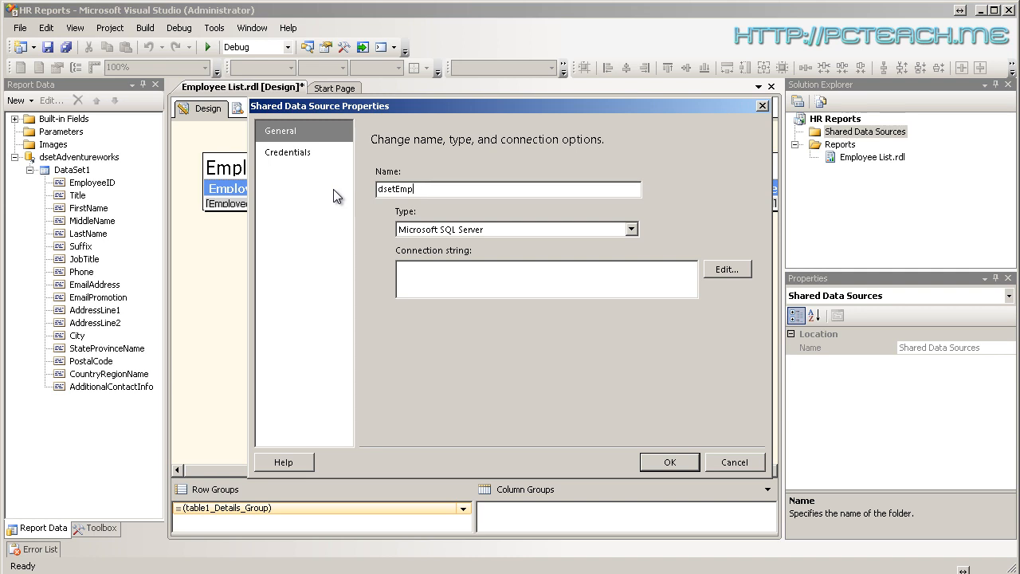
{"action": "type", "text": "dsetAdve"}
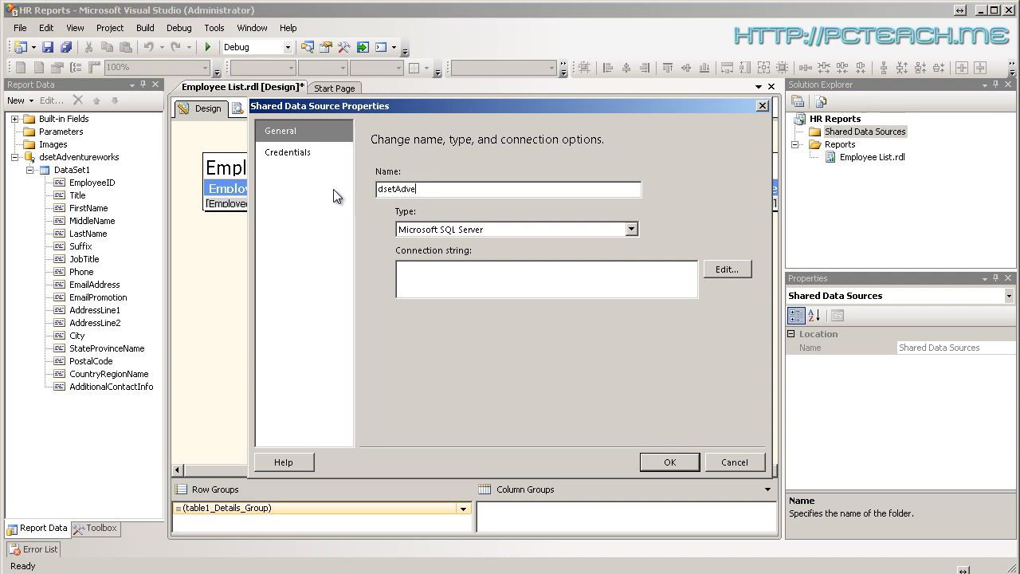
{"action": "type", "text": "ntureworks"}
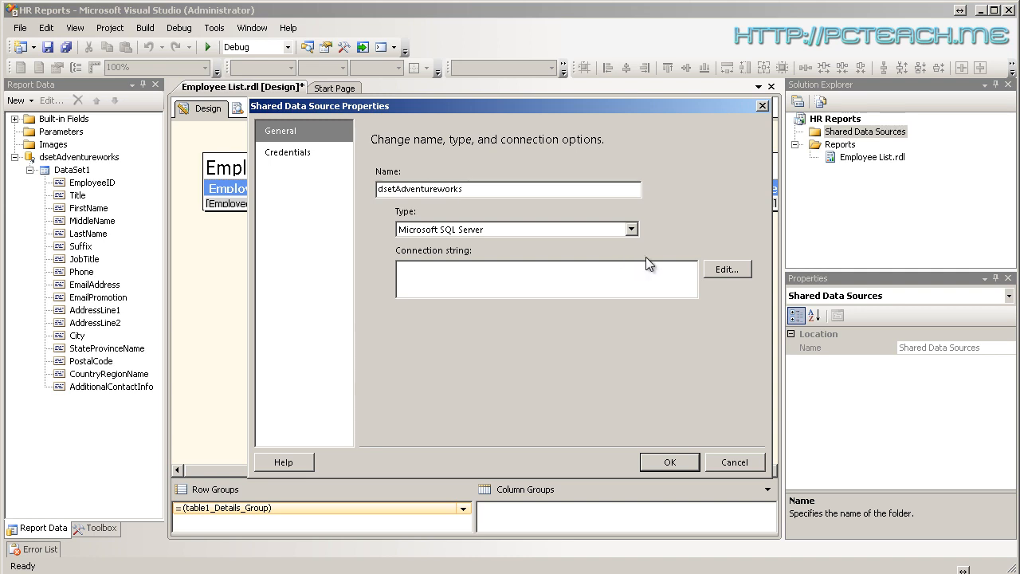
Set its connection to the AdventureWorks database on MEDIA-SERVER and save the data source
{"action": "left_click", "coordinate": [727, 268]}
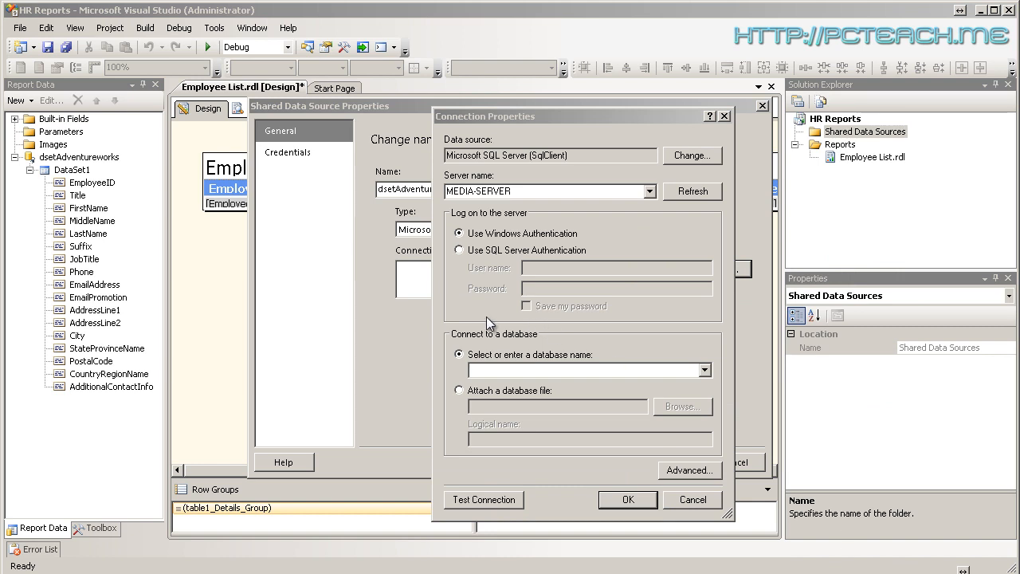
{"action": "left_click", "coordinate": [703, 370]}
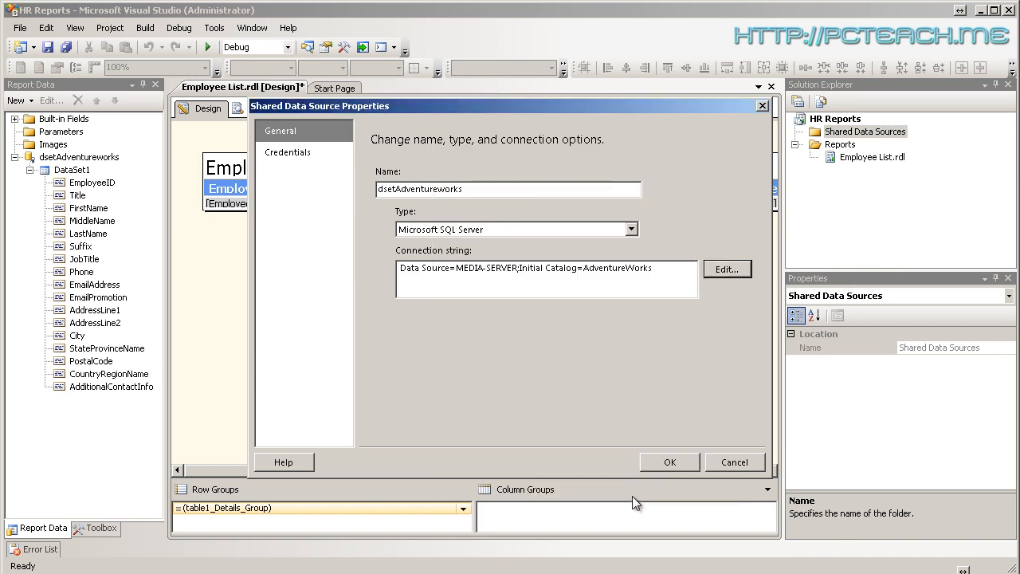
{"action": "left_click", "coordinate": [670, 463]}
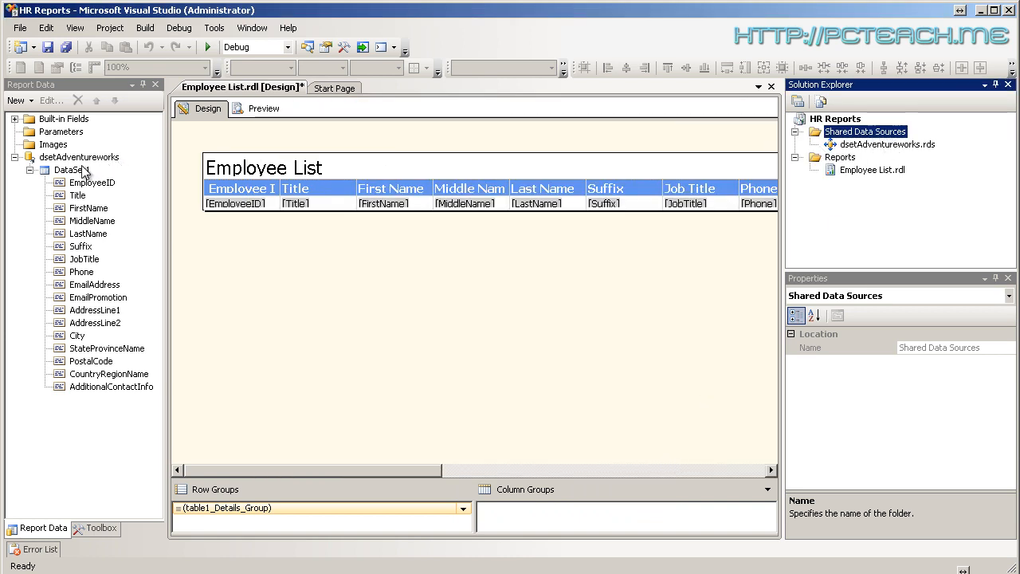
{"action": "mouse_move", "coordinate": [62, 169]}
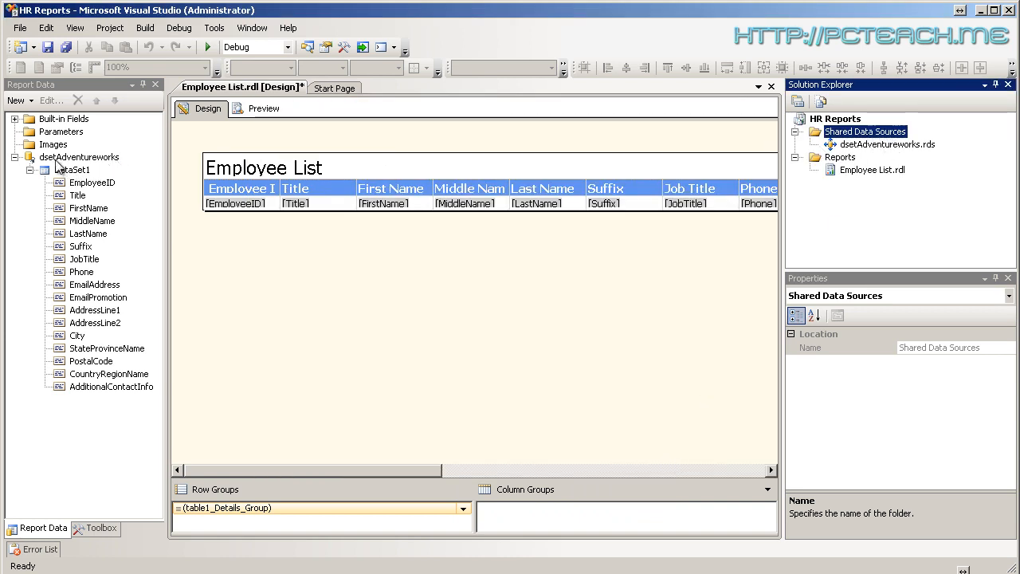
In the report data source's properties, reference the shared dsetAdventureworks data source and apply
{"action": "left_click", "coordinate": [80, 157]}
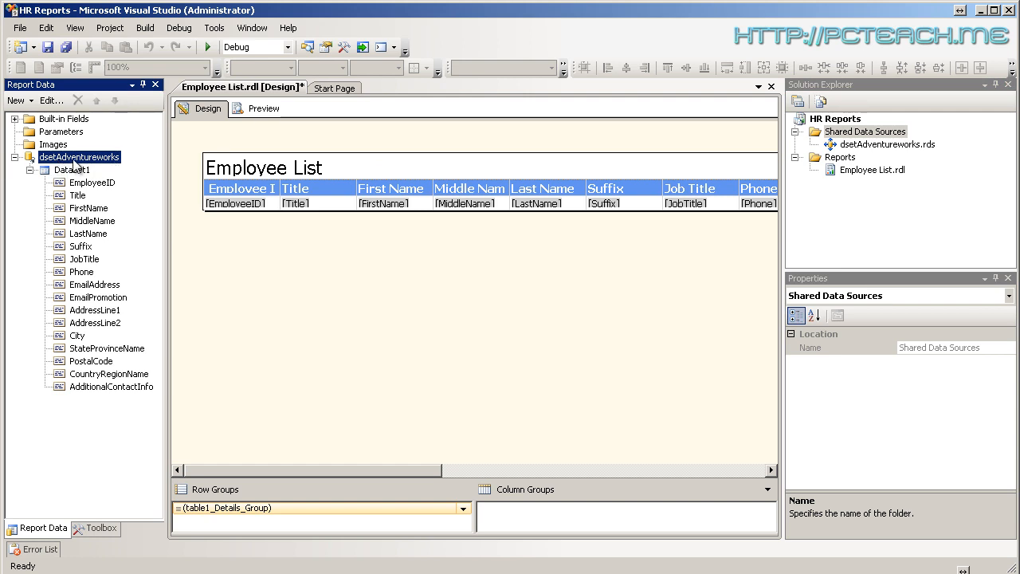
{"action": "right_click", "coordinate": [80, 158]}
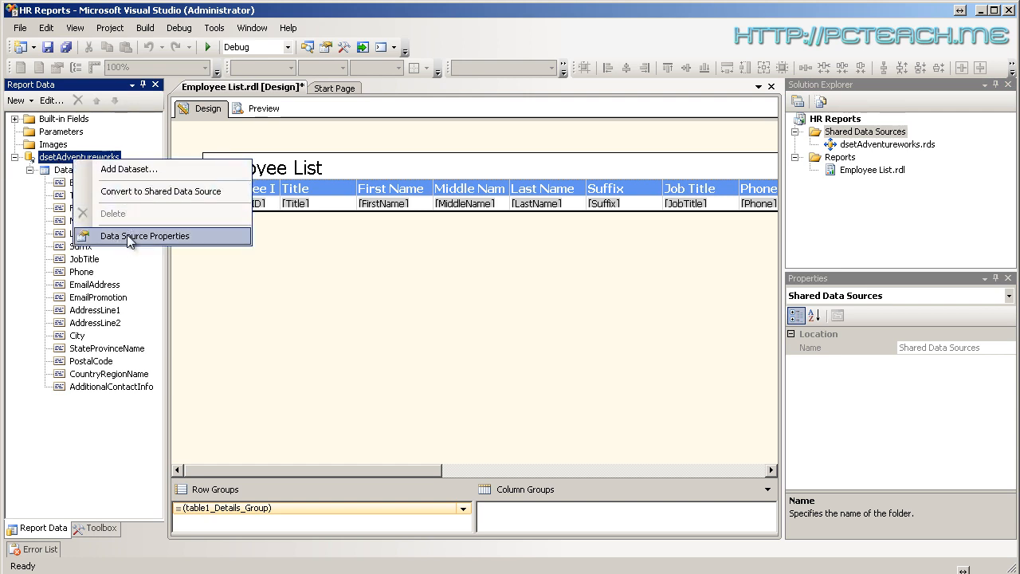
{"action": "left_click", "coordinate": [145, 236]}
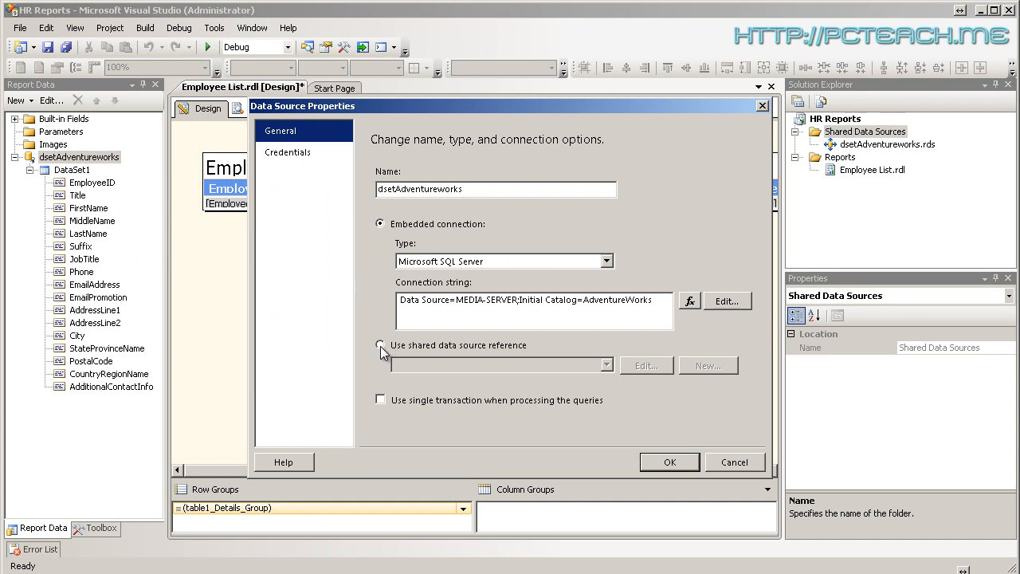
{"action": "left_click", "coordinate": [379, 345]}
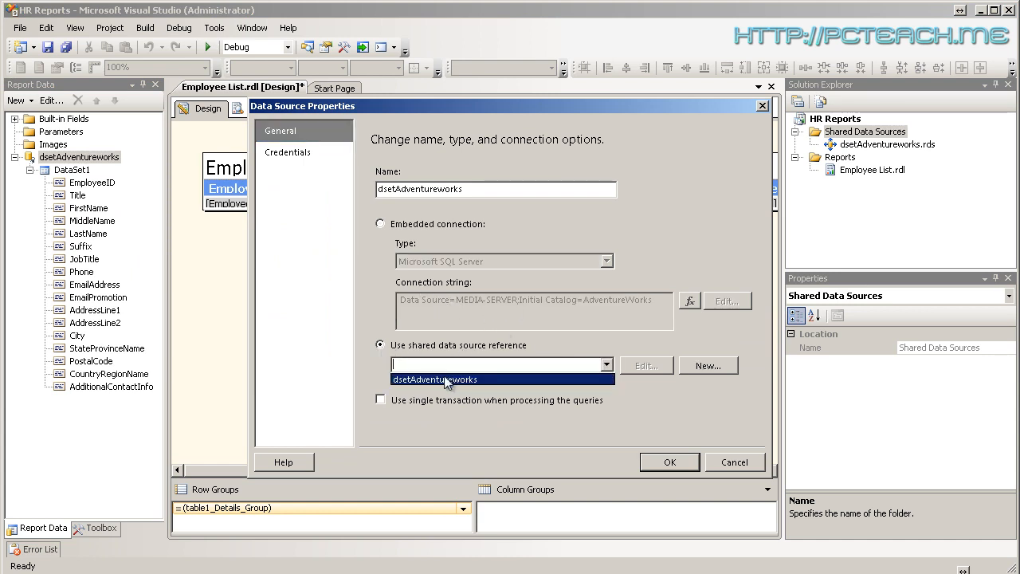
{"action": "left_click", "coordinate": [434, 379]}
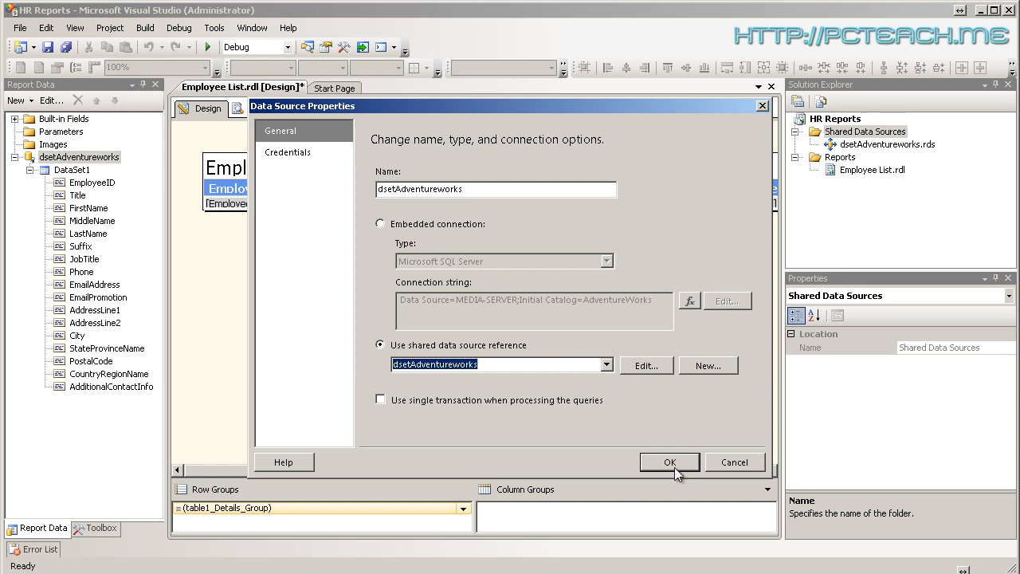
{"action": "left_click", "coordinate": [670, 462]}
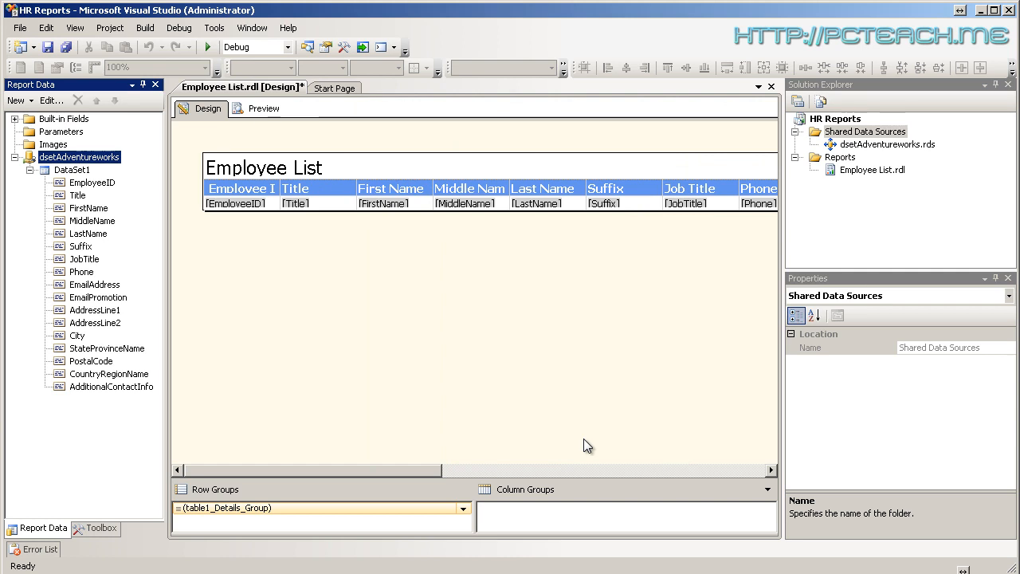
{"action": "mouse_move", "coordinate": [883, 153]}
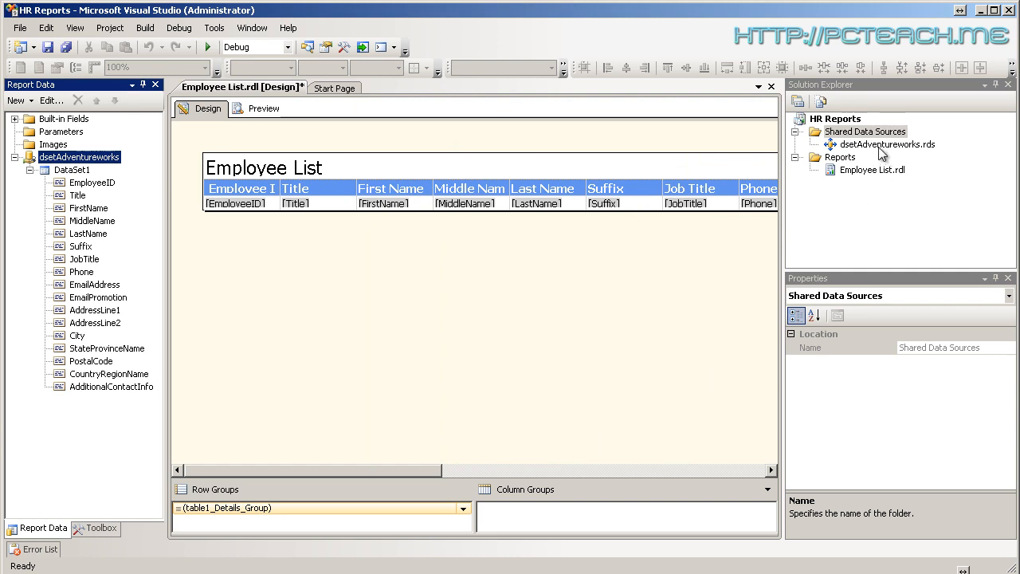
Preview Employee List and scroll through the rendered AdventureWorks employee rows
{"action": "left_click", "coordinate": [888, 143]}
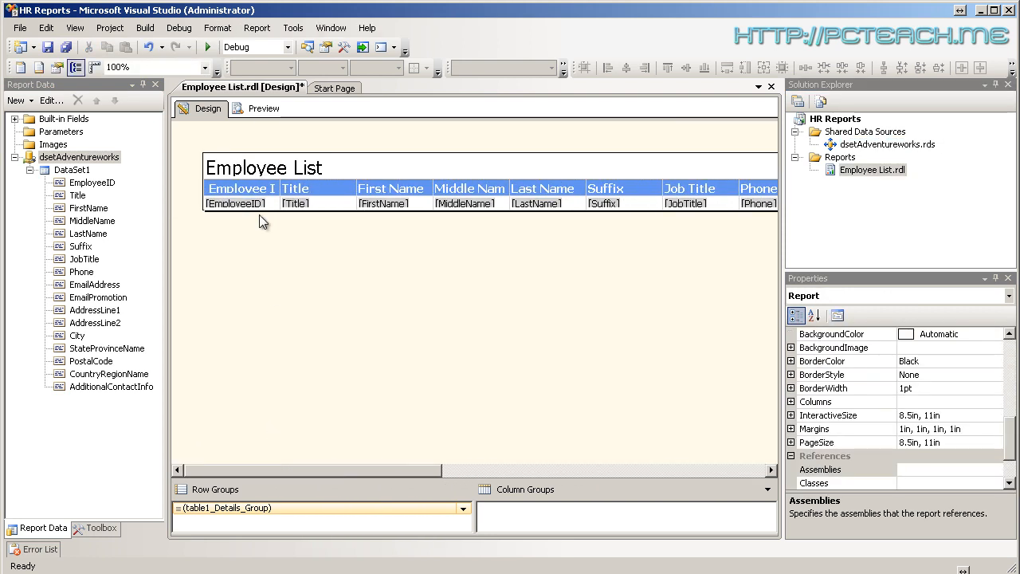
{"action": "left_click", "coordinate": [263, 109]}
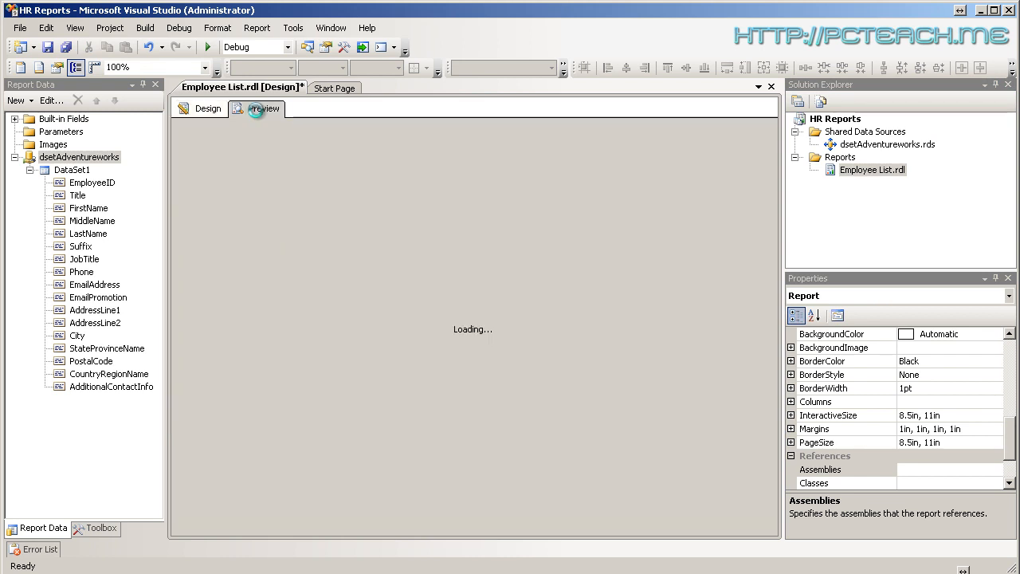
{"action": "left_click", "coordinate": [265, 109]}
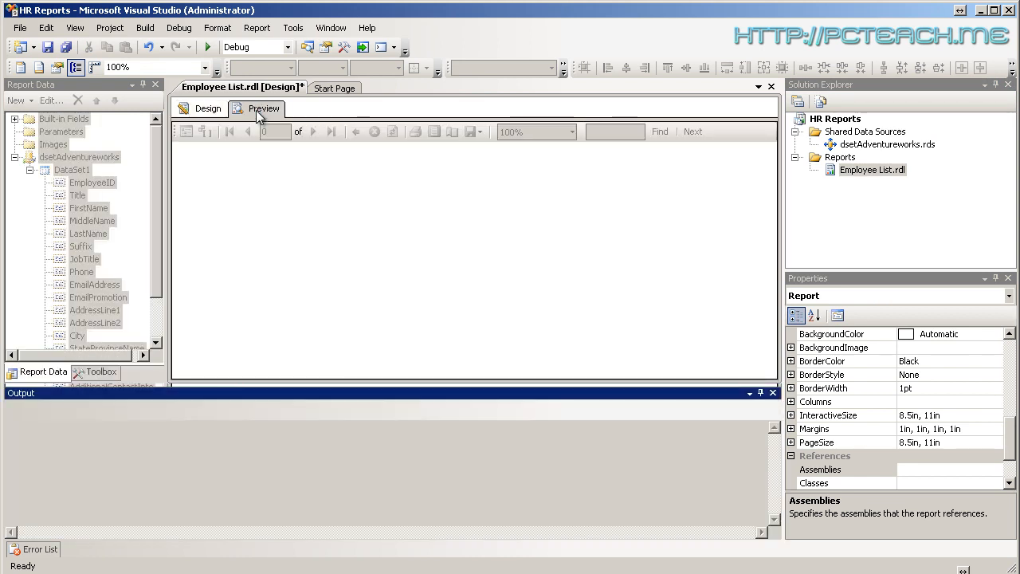
{"action": "left_click", "coordinate": [263, 109]}
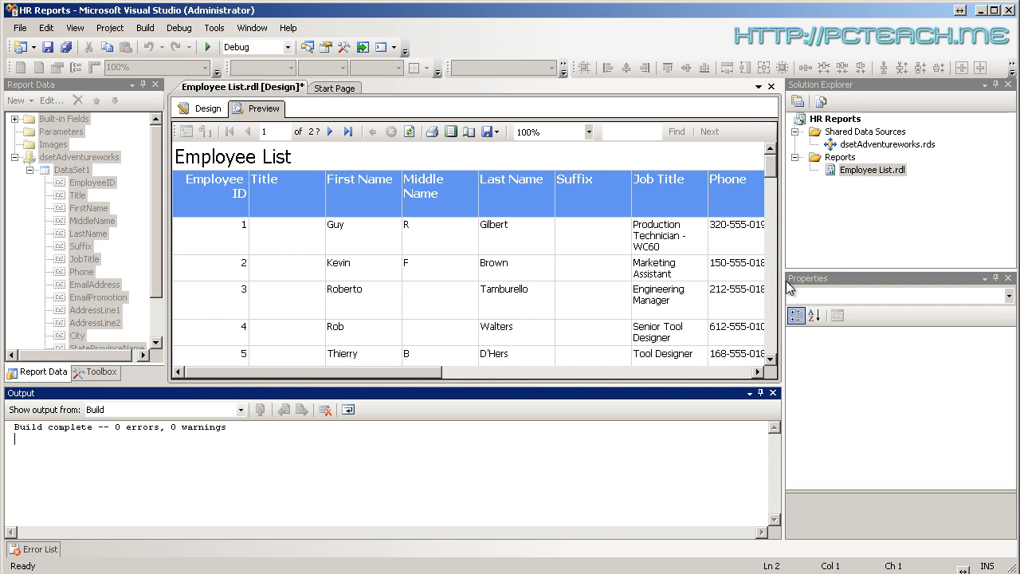
{"action": "mouse_move", "coordinate": [841, 501]}
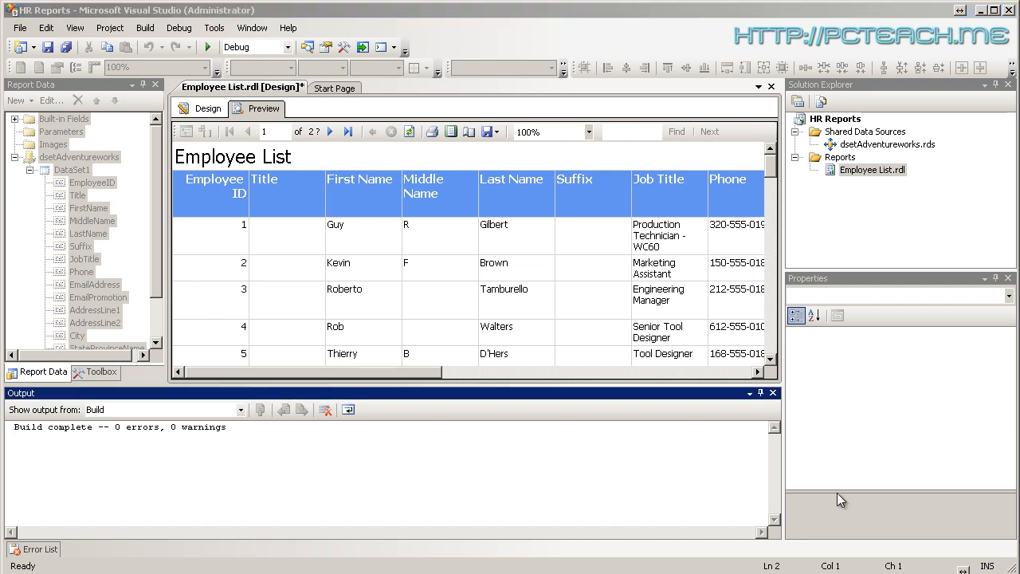
{"action": "scroll", "scroll_direction": "right", "scroll_amount": 3}
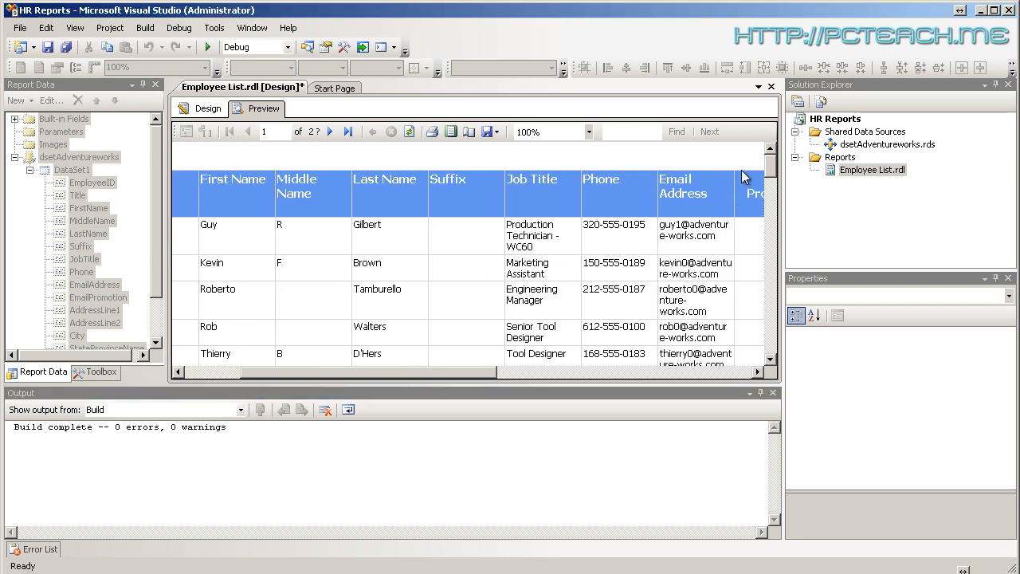
{"action": "scroll", "scroll_direction": "down", "scroll_amount": 3}
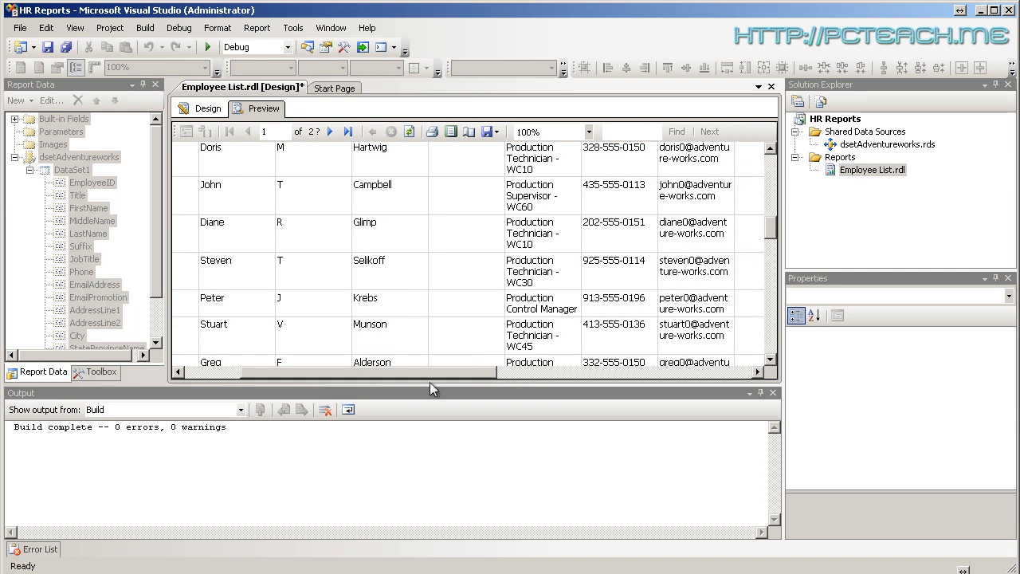
{"action": "scroll", "scroll_direction": "left", "scroll_amount": 3}
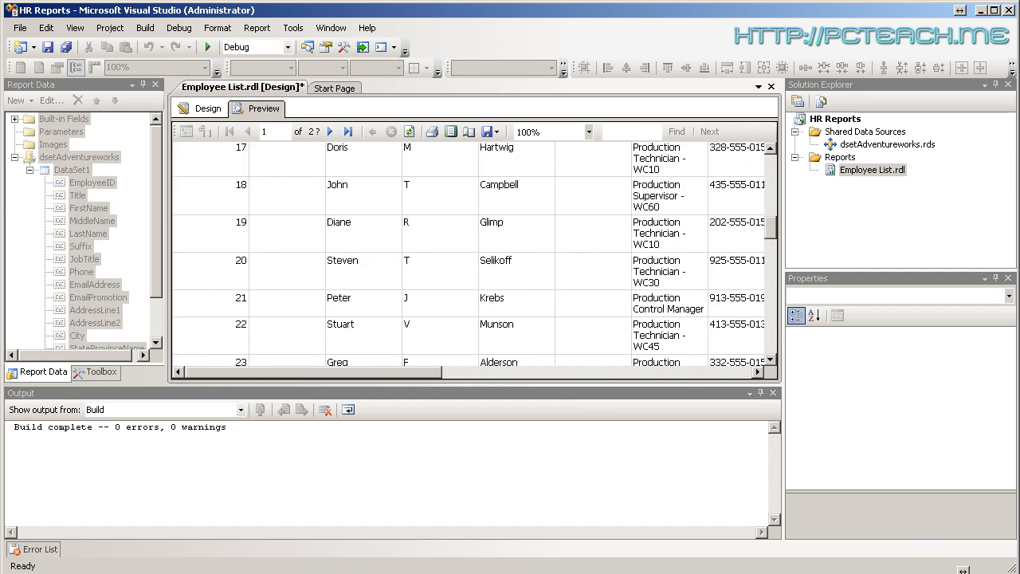